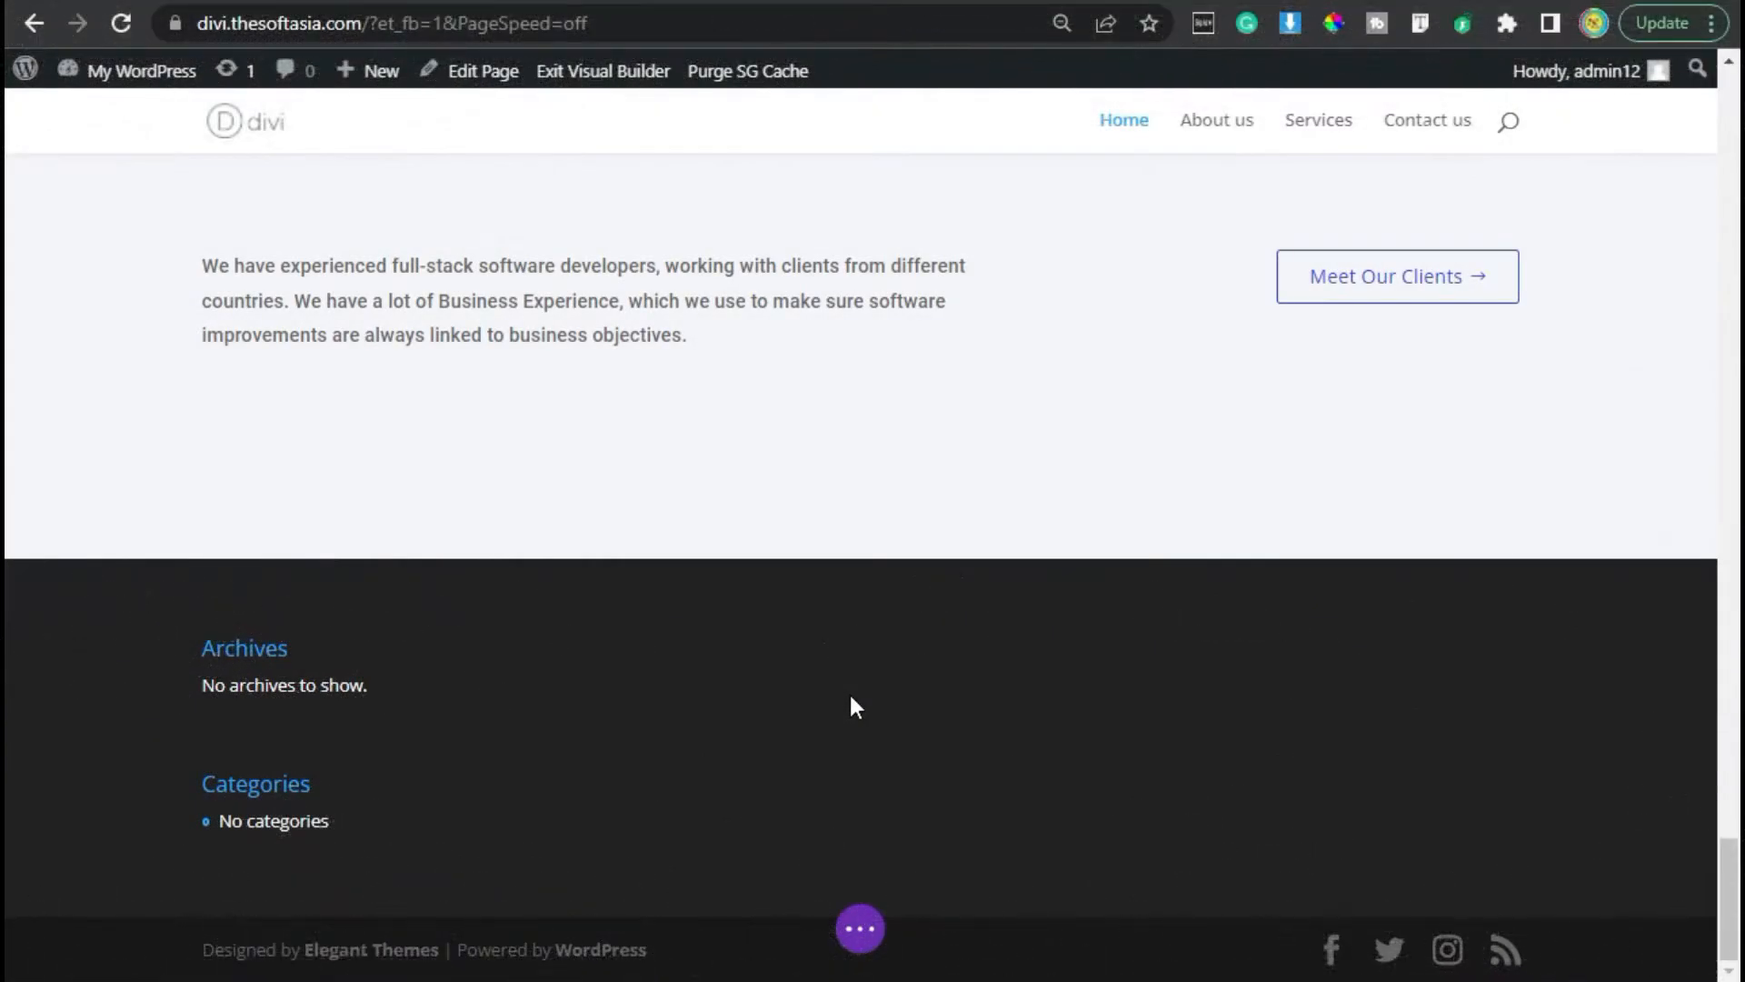
{"action": "mouse_move", "coordinate": [1360, 298]}
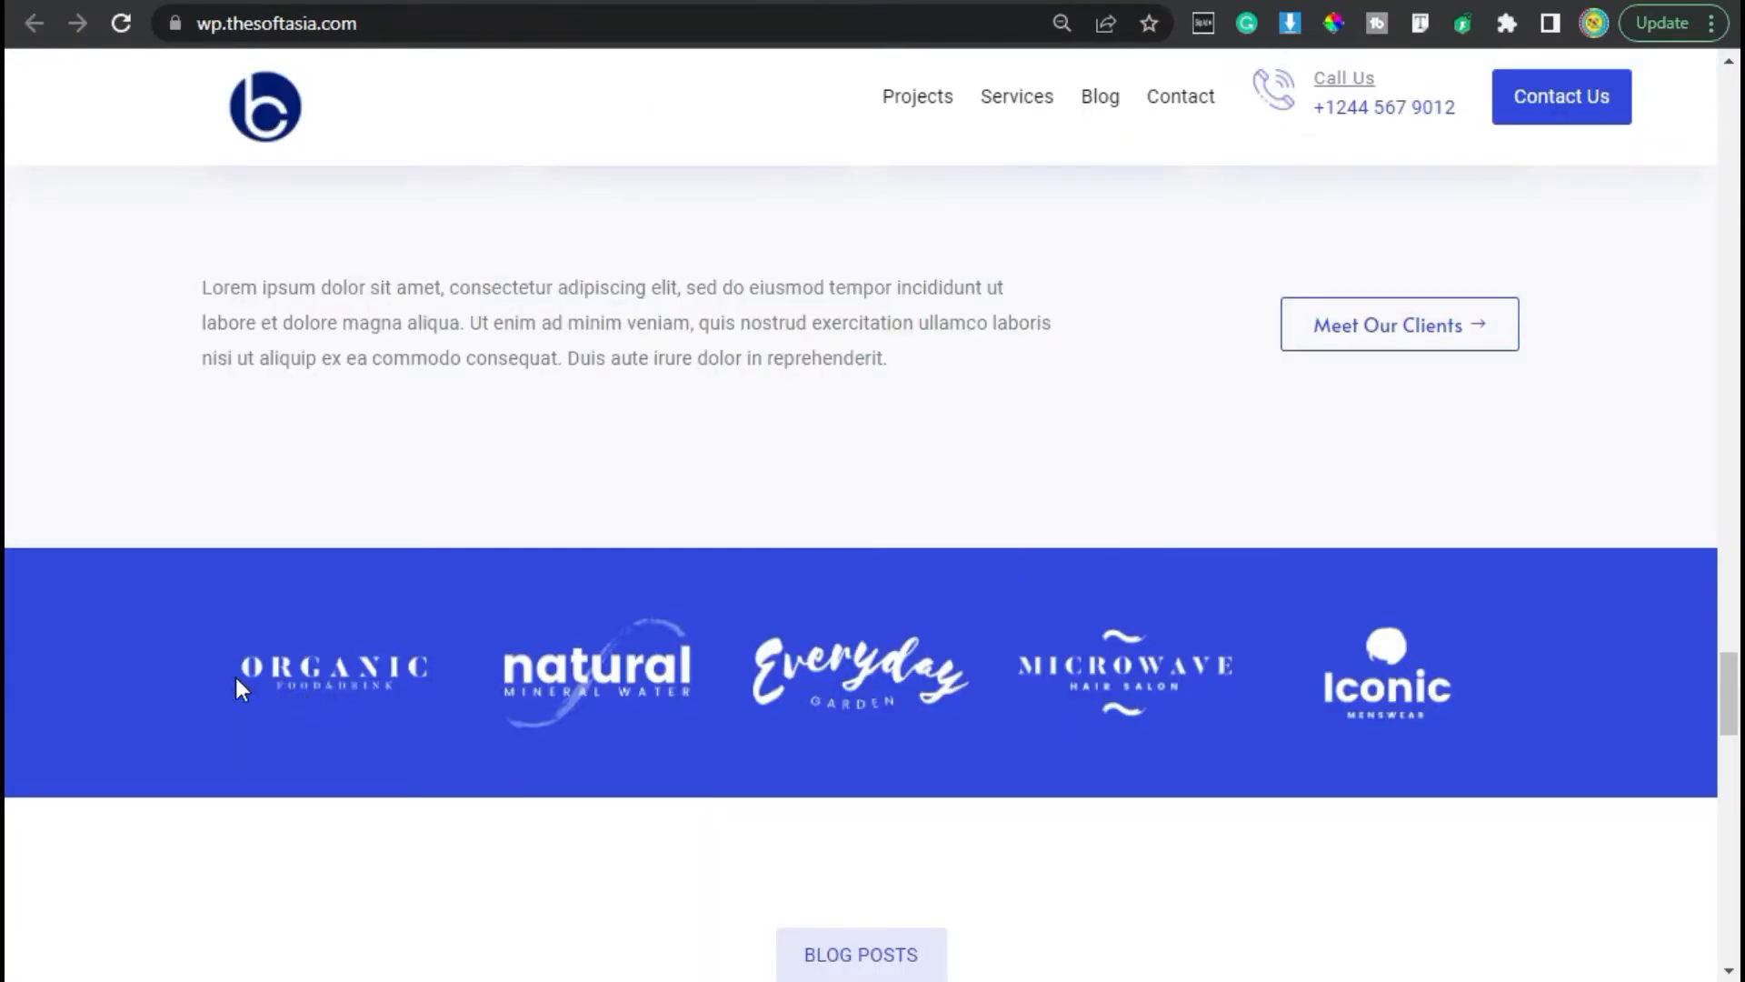
{"action": "mouse_move", "coordinate": [1303, 759]}
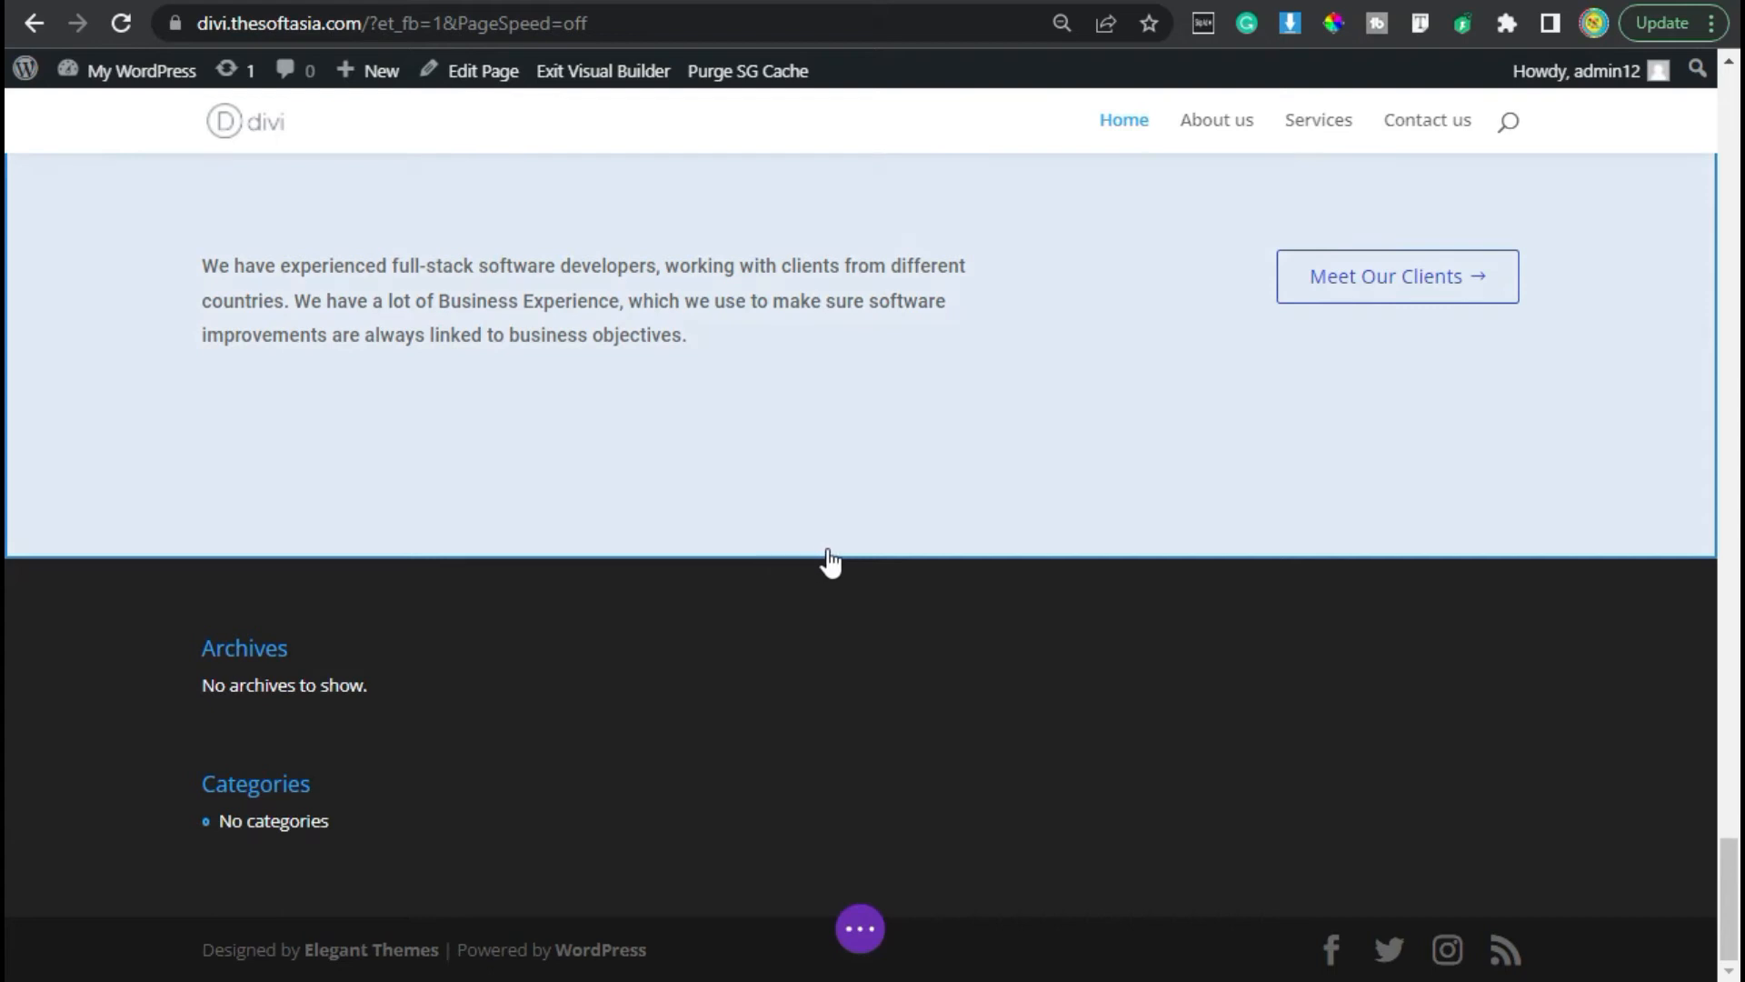
{"action": "mouse_move", "coordinate": [841, 557]}
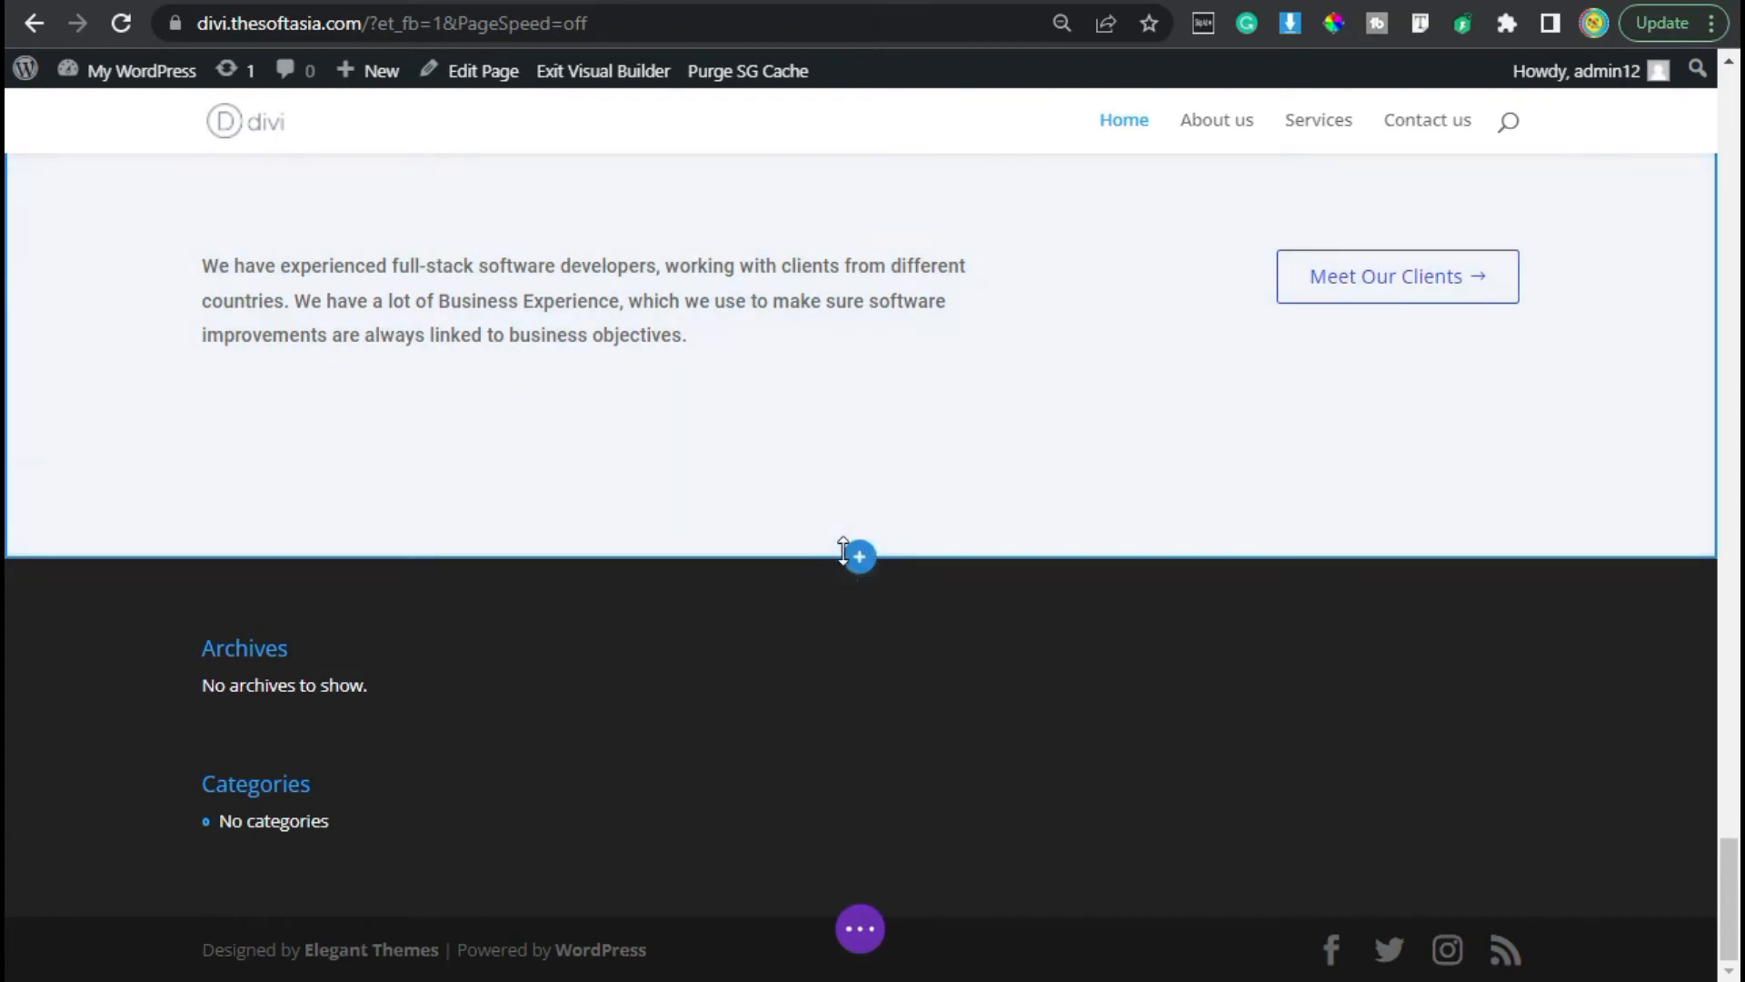
Step: Add a regular section below the text section and give it a blue background color
{"action": "left_click", "coordinate": [860, 554]}
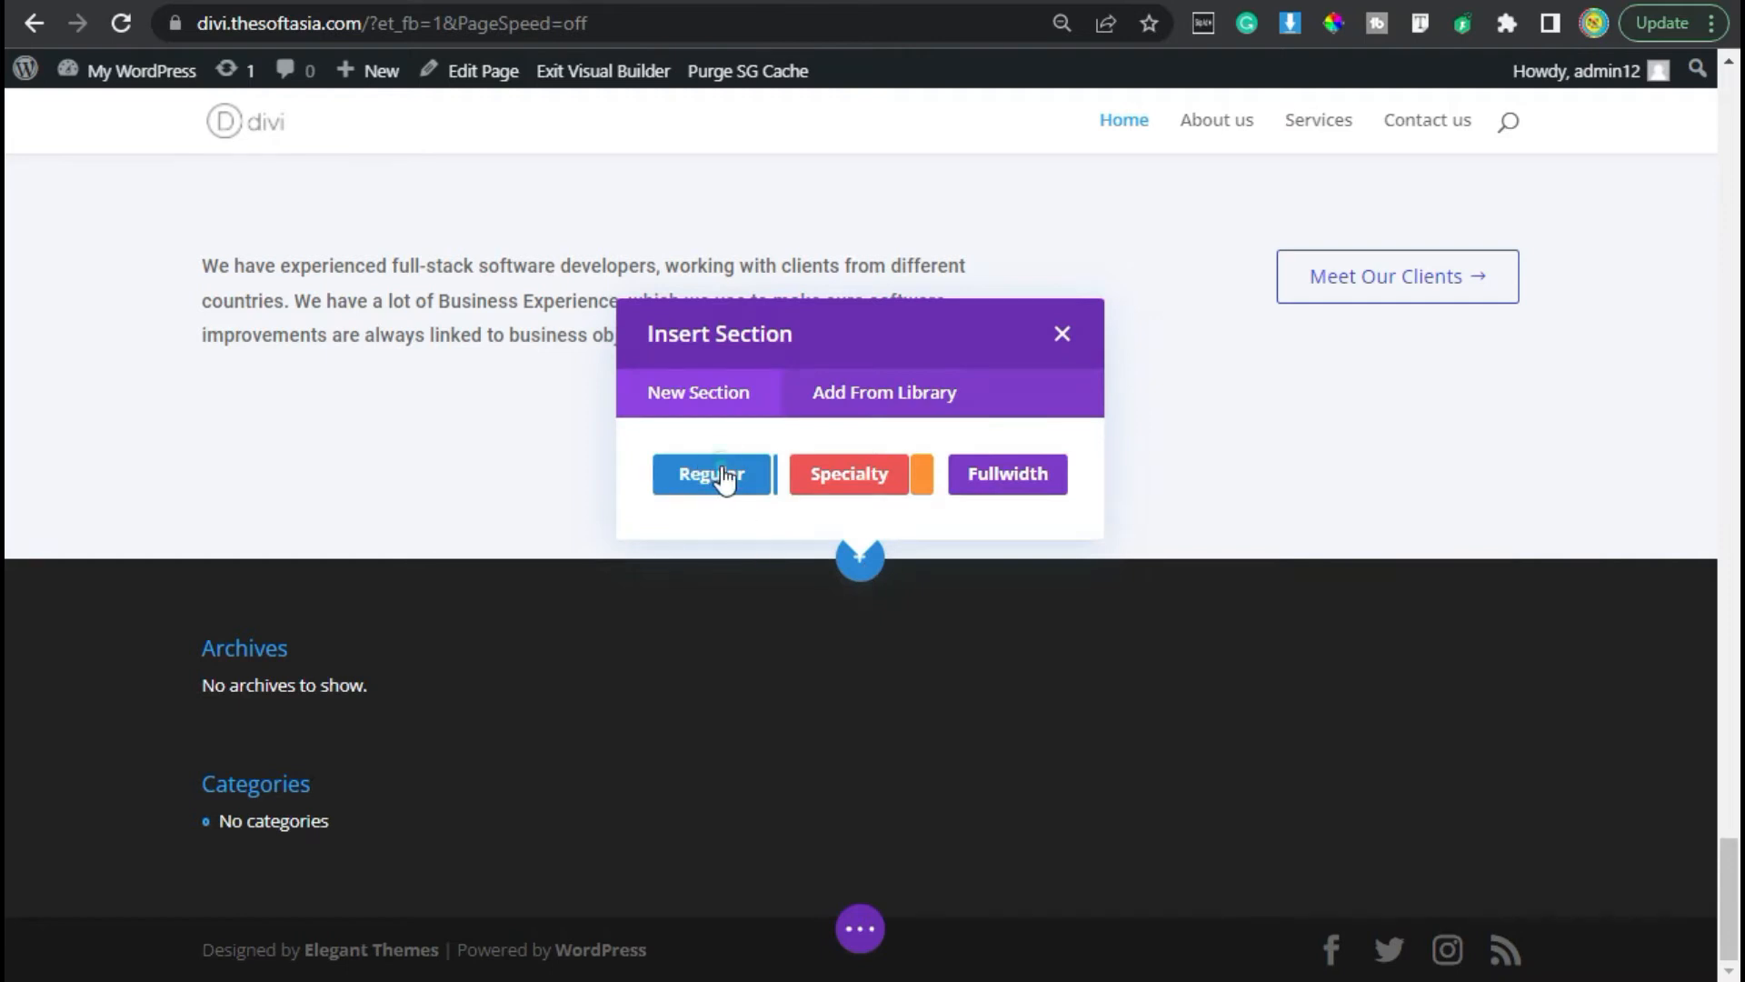
{"action": "left_click", "coordinate": [712, 474]}
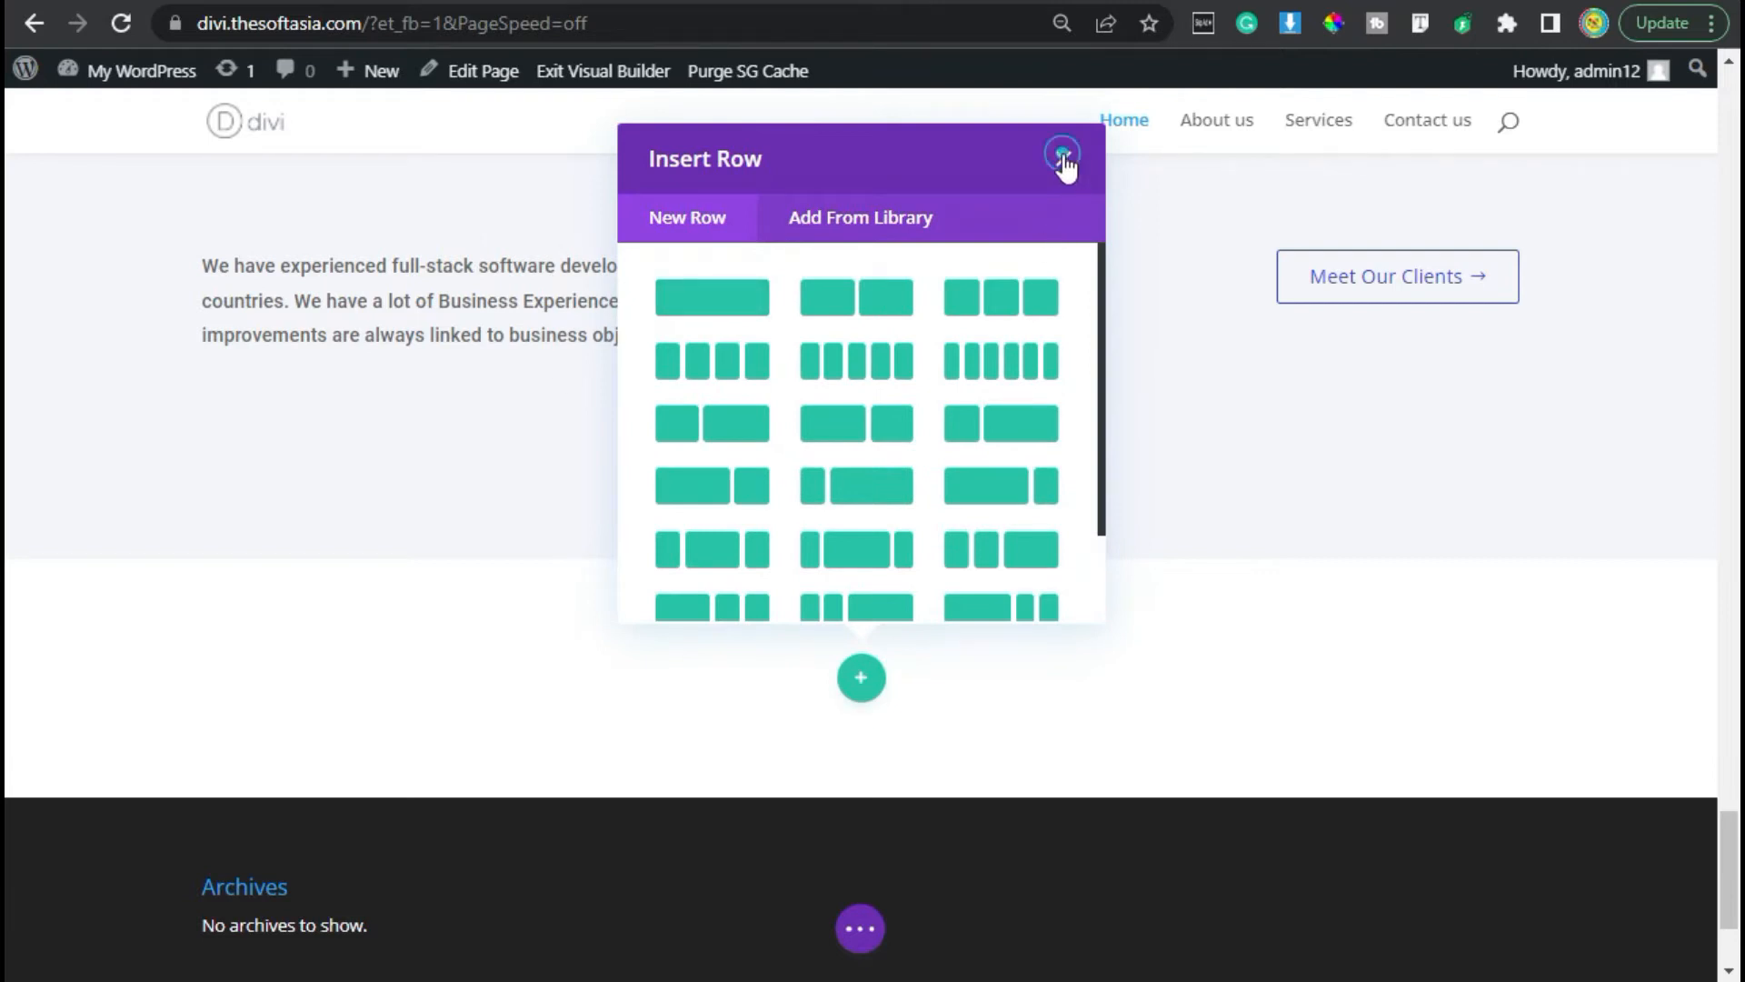
{"action": "left_click", "coordinate": [1066, 159]}
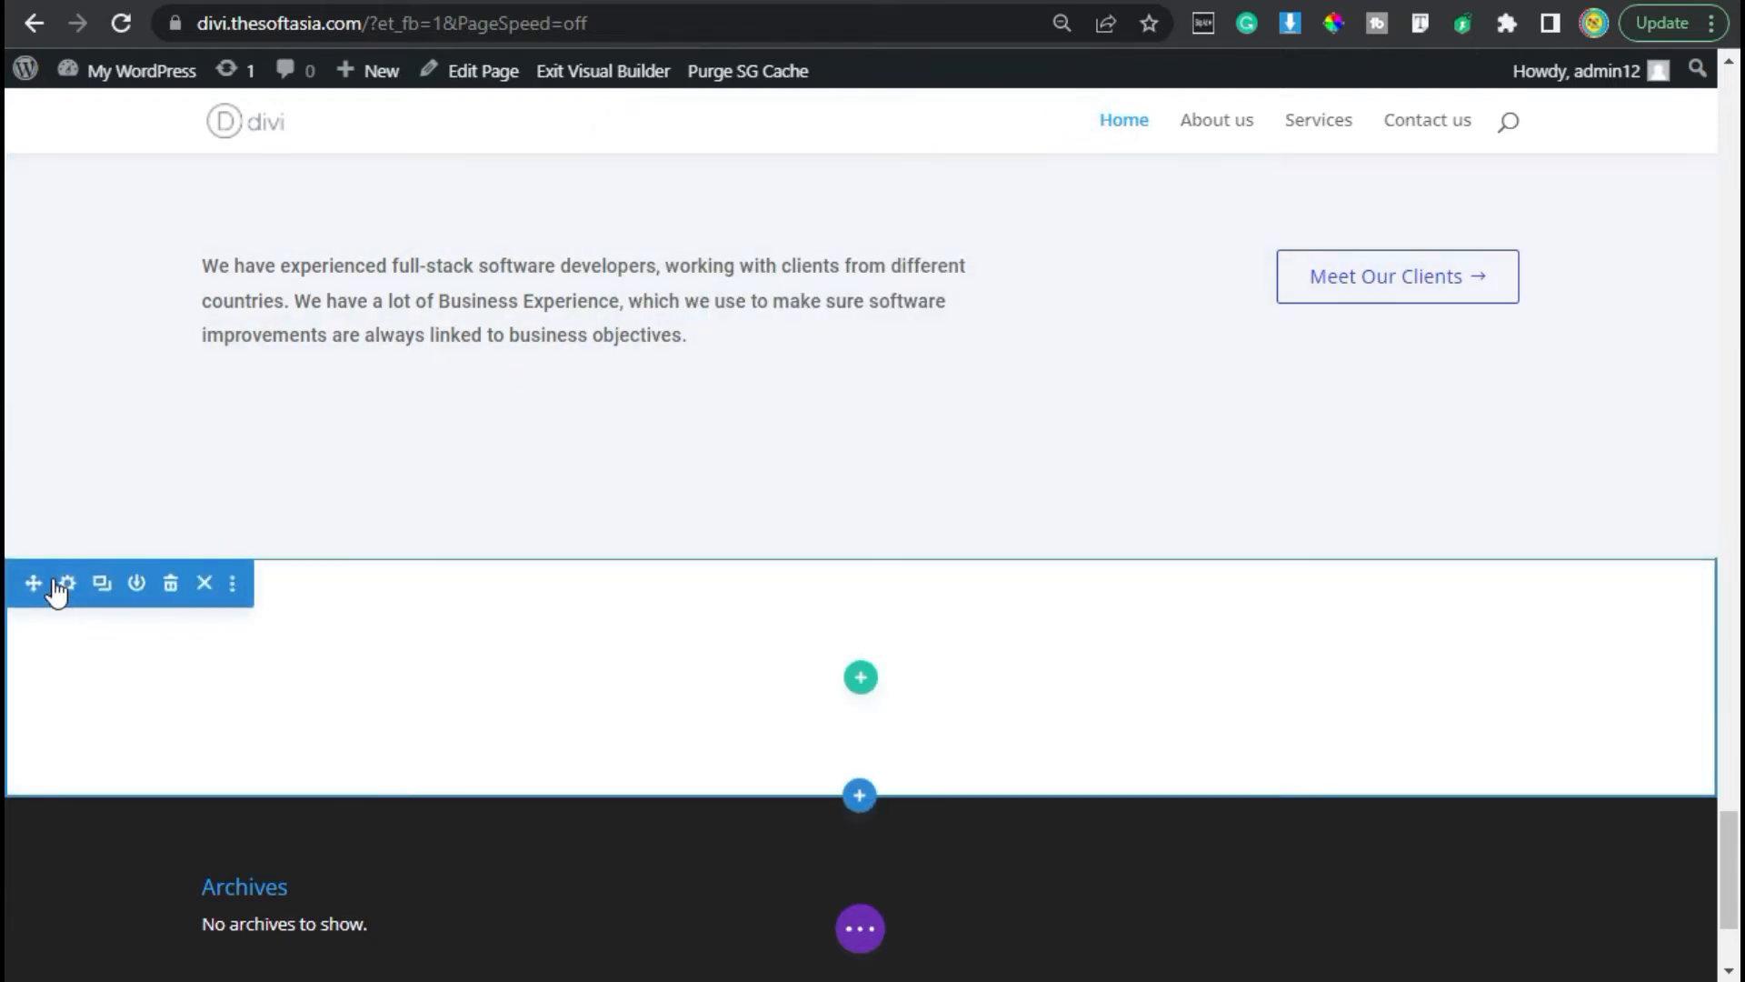
{"action": "left_click", "coordinate": [70, 582]}
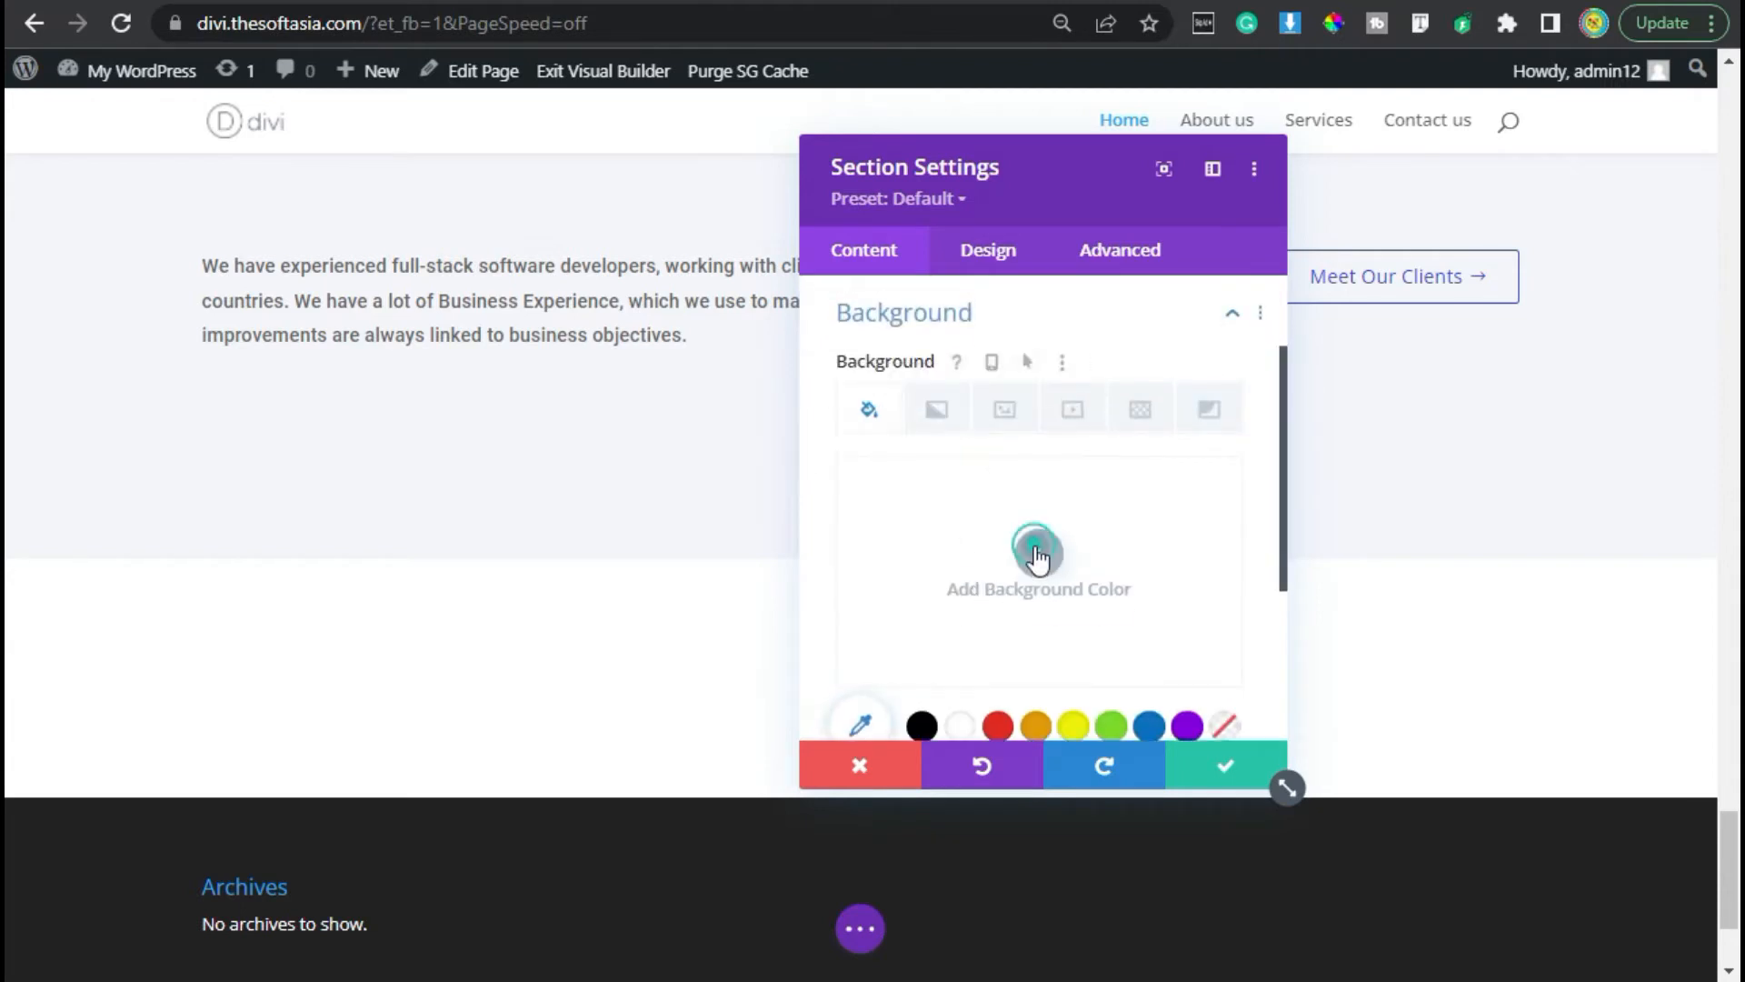
{"action": "left_click", "coordinate": [1039, 553]}
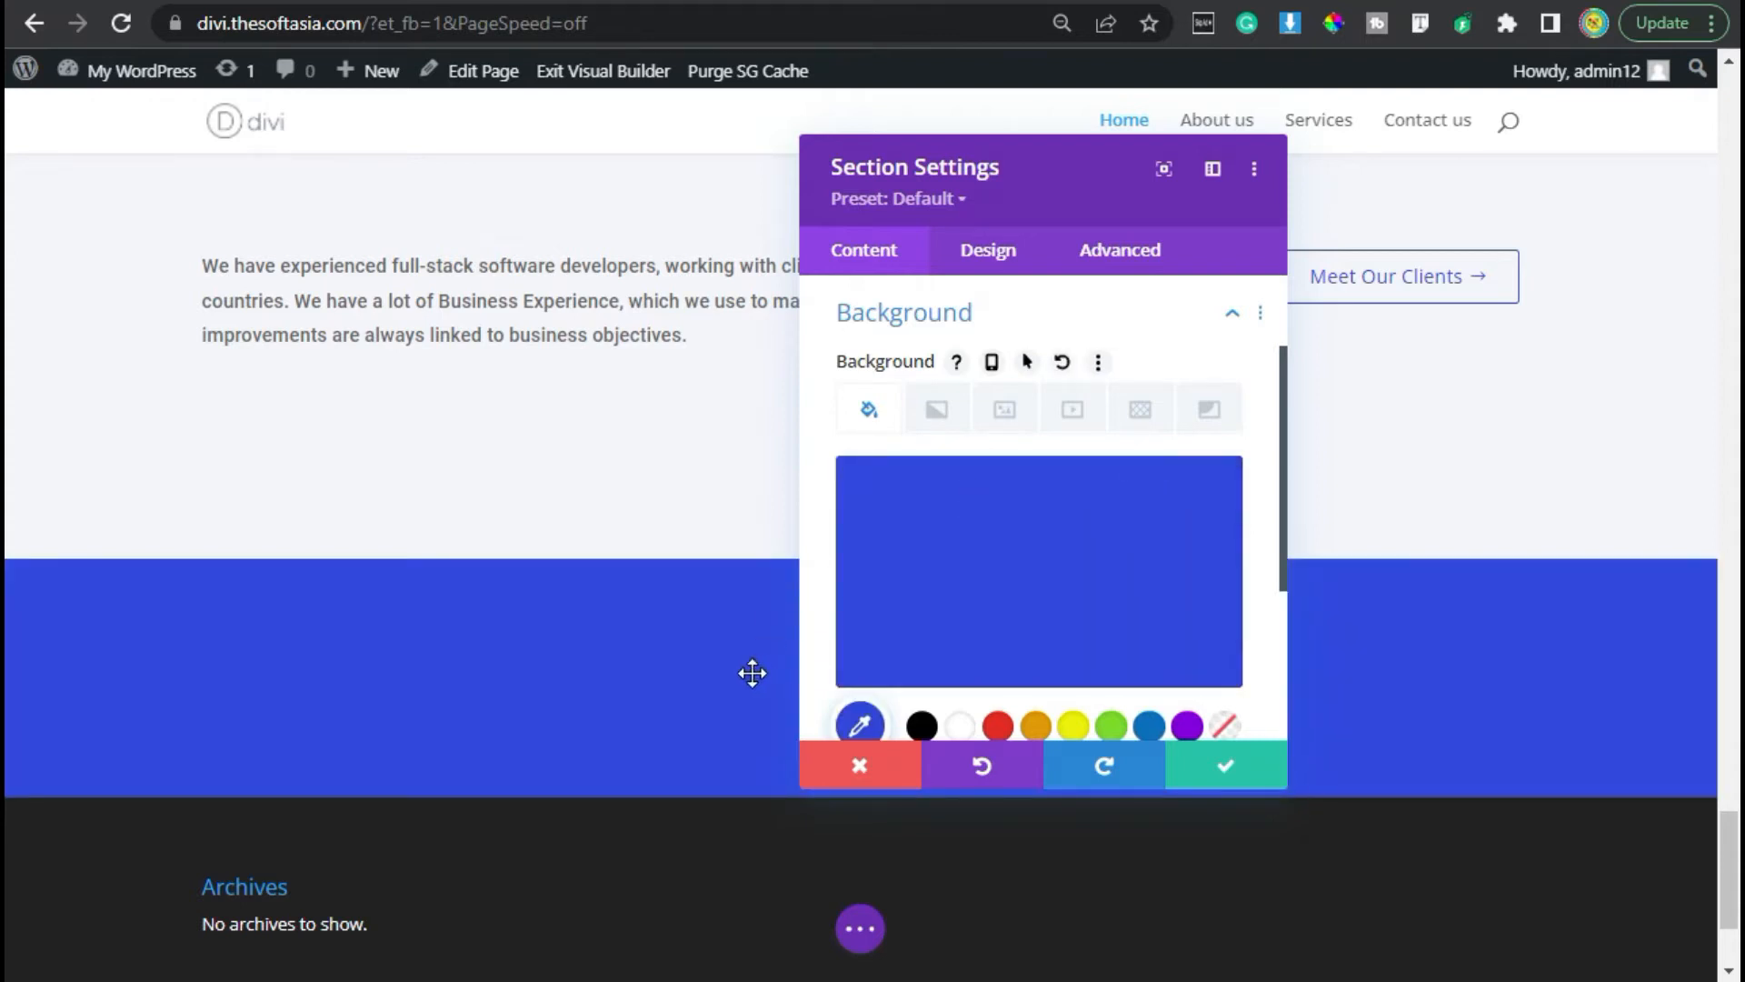
{"action": "mouse_move", "coordinate": [997, 559]}
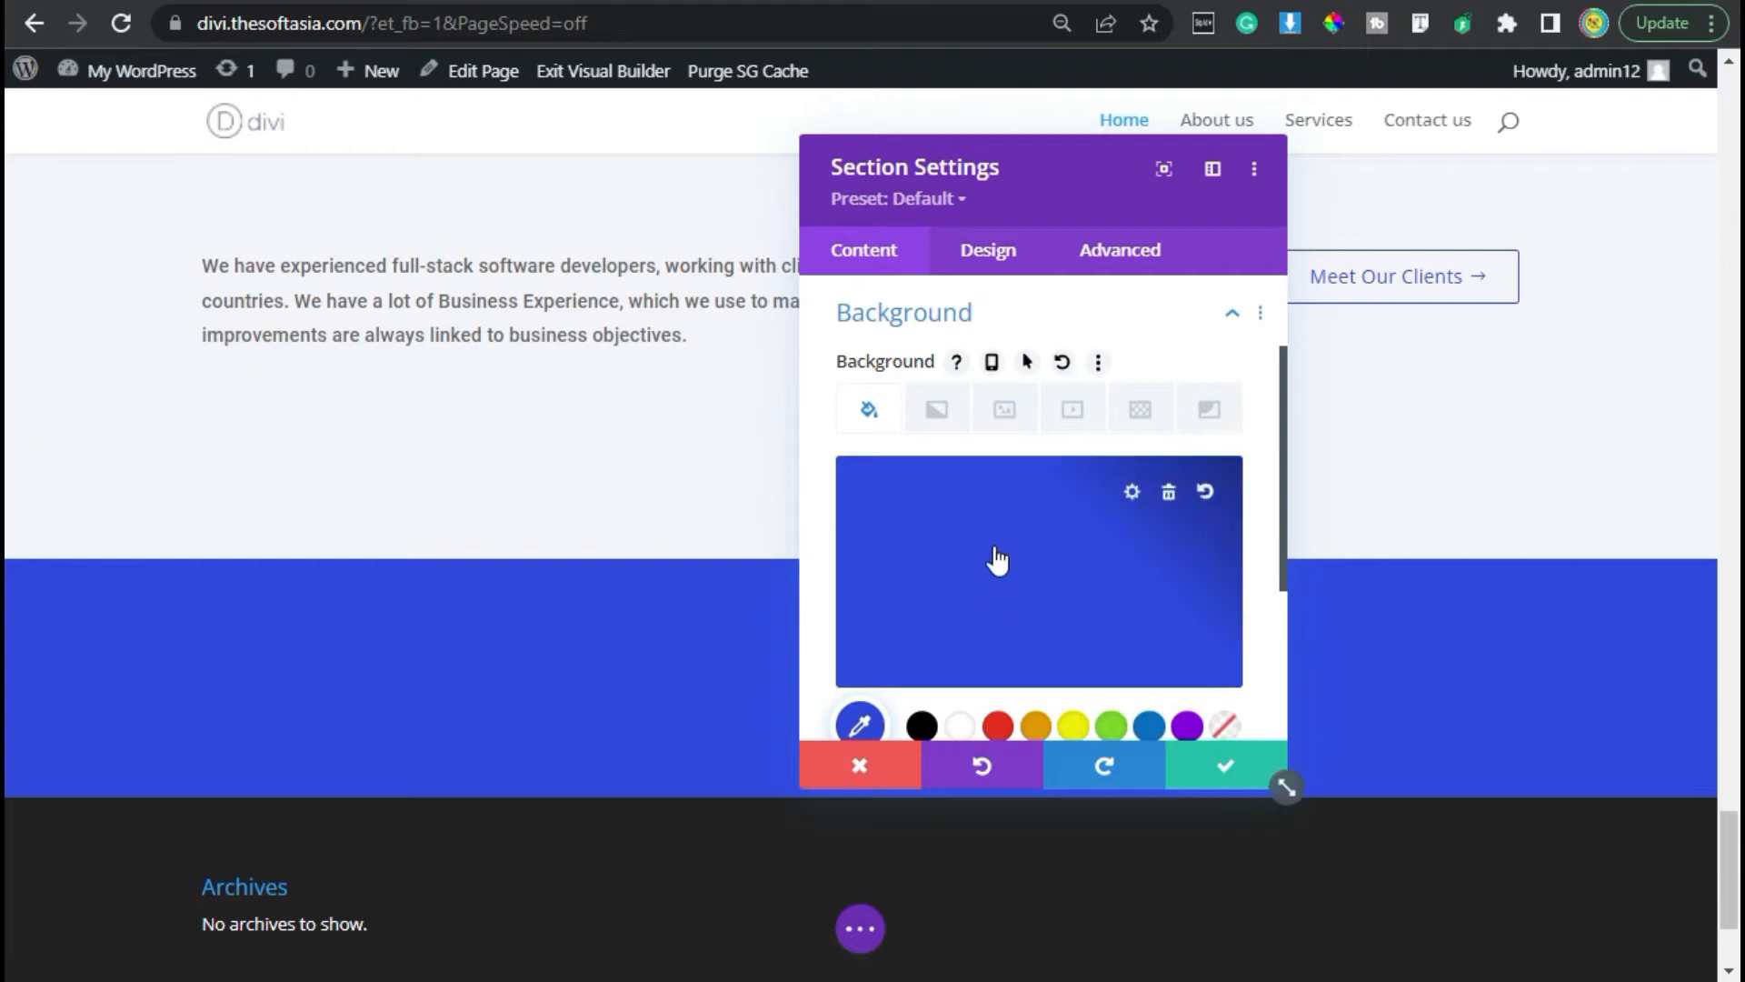
Step: Give the blue section 20px top and bottom padding and save the settings
{"action": "left_click", "coordinate": [988, 251]}
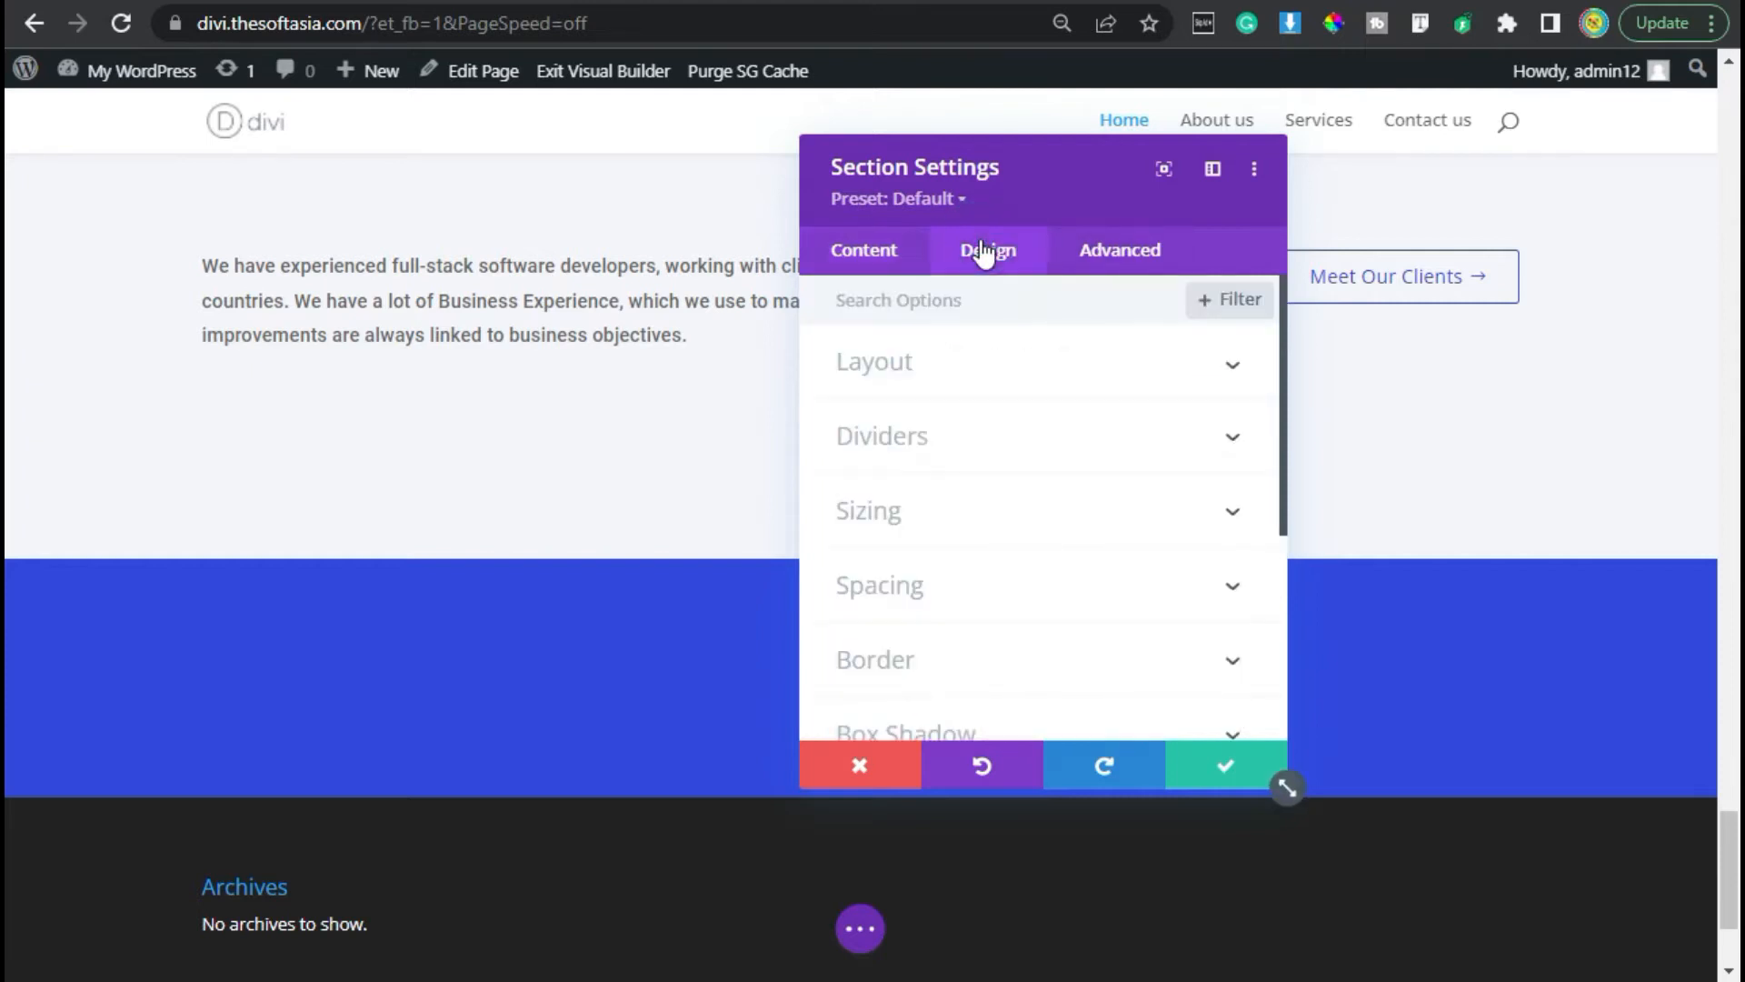
{"action": "left_click", "coordinate": [879, 584]}
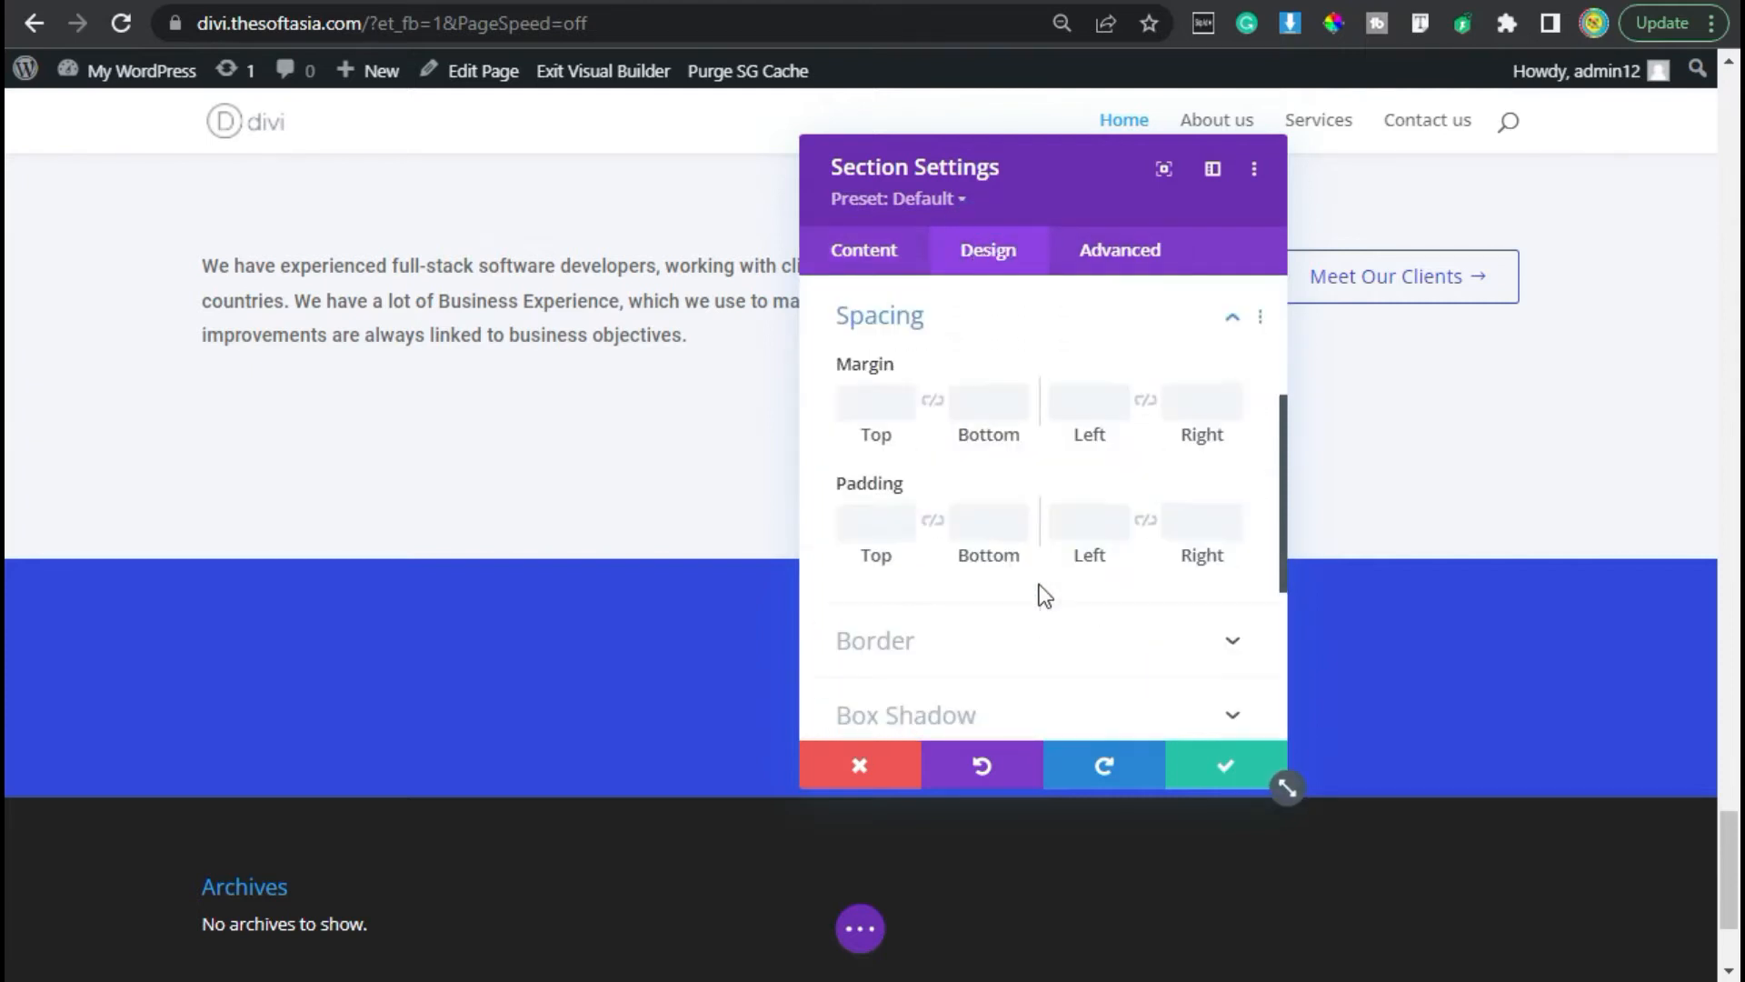
{"action": "left_click", "coordinate": [871, 522]}
{"action": "type", "text": "20"}
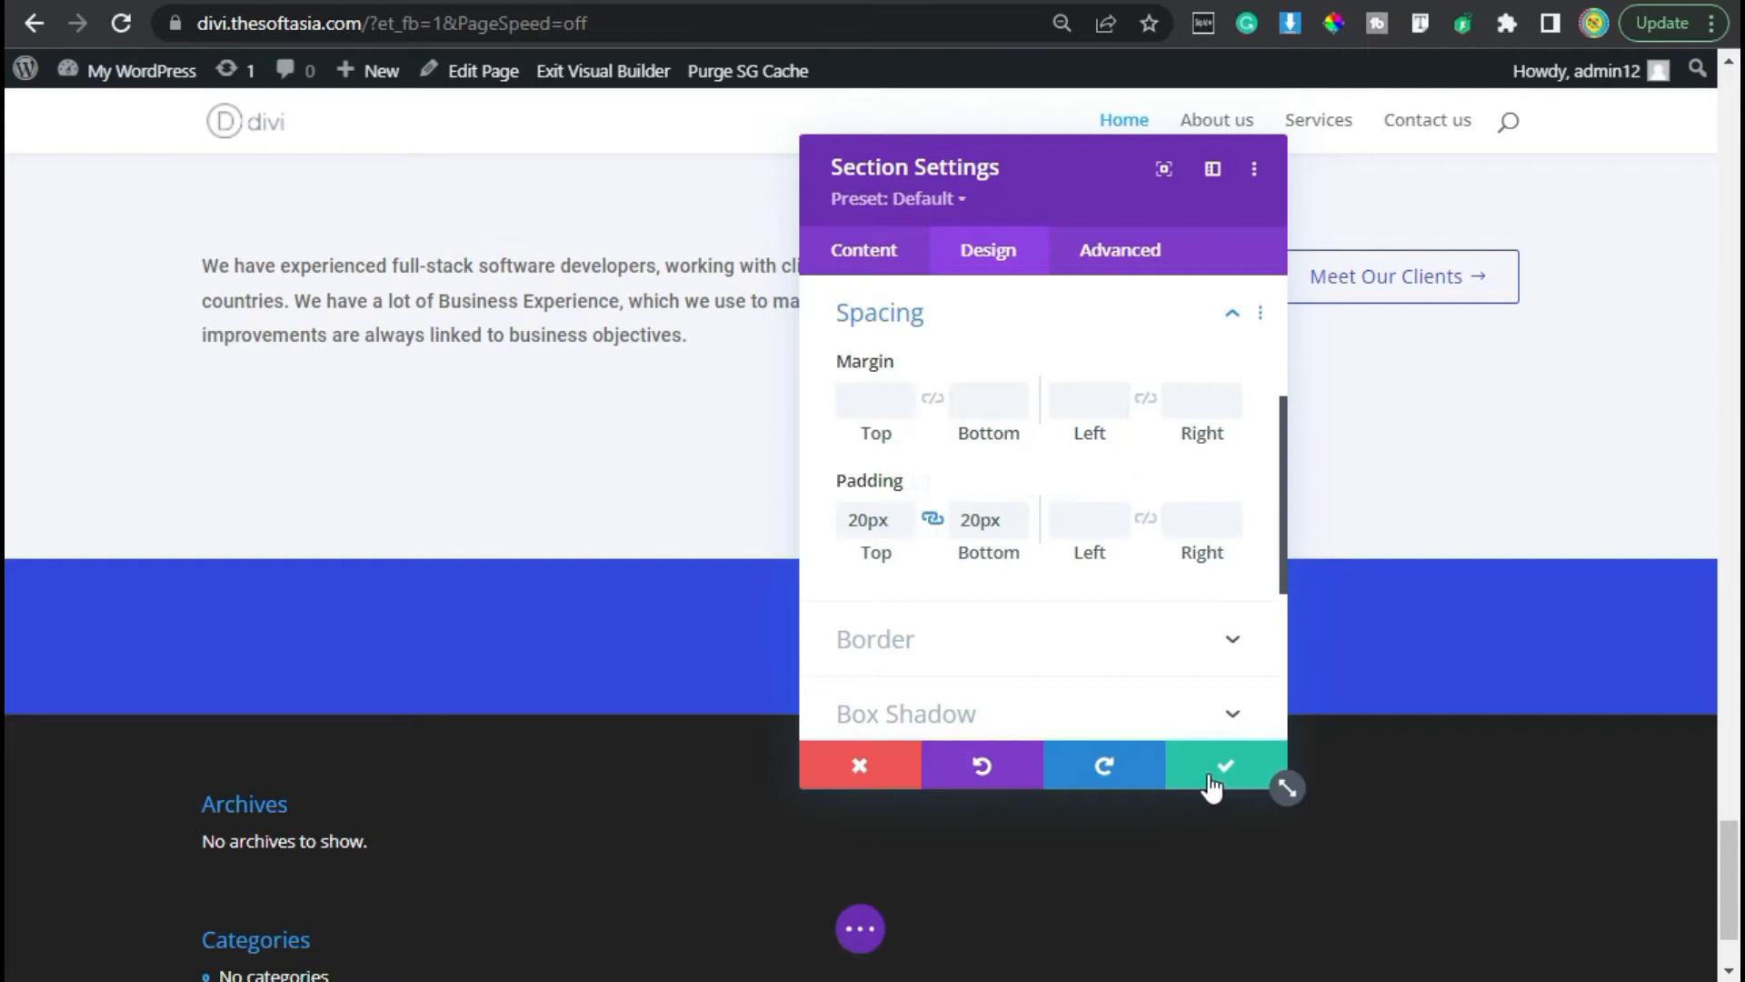
{"action": "left_click", "coordinate": [1225, 765]}
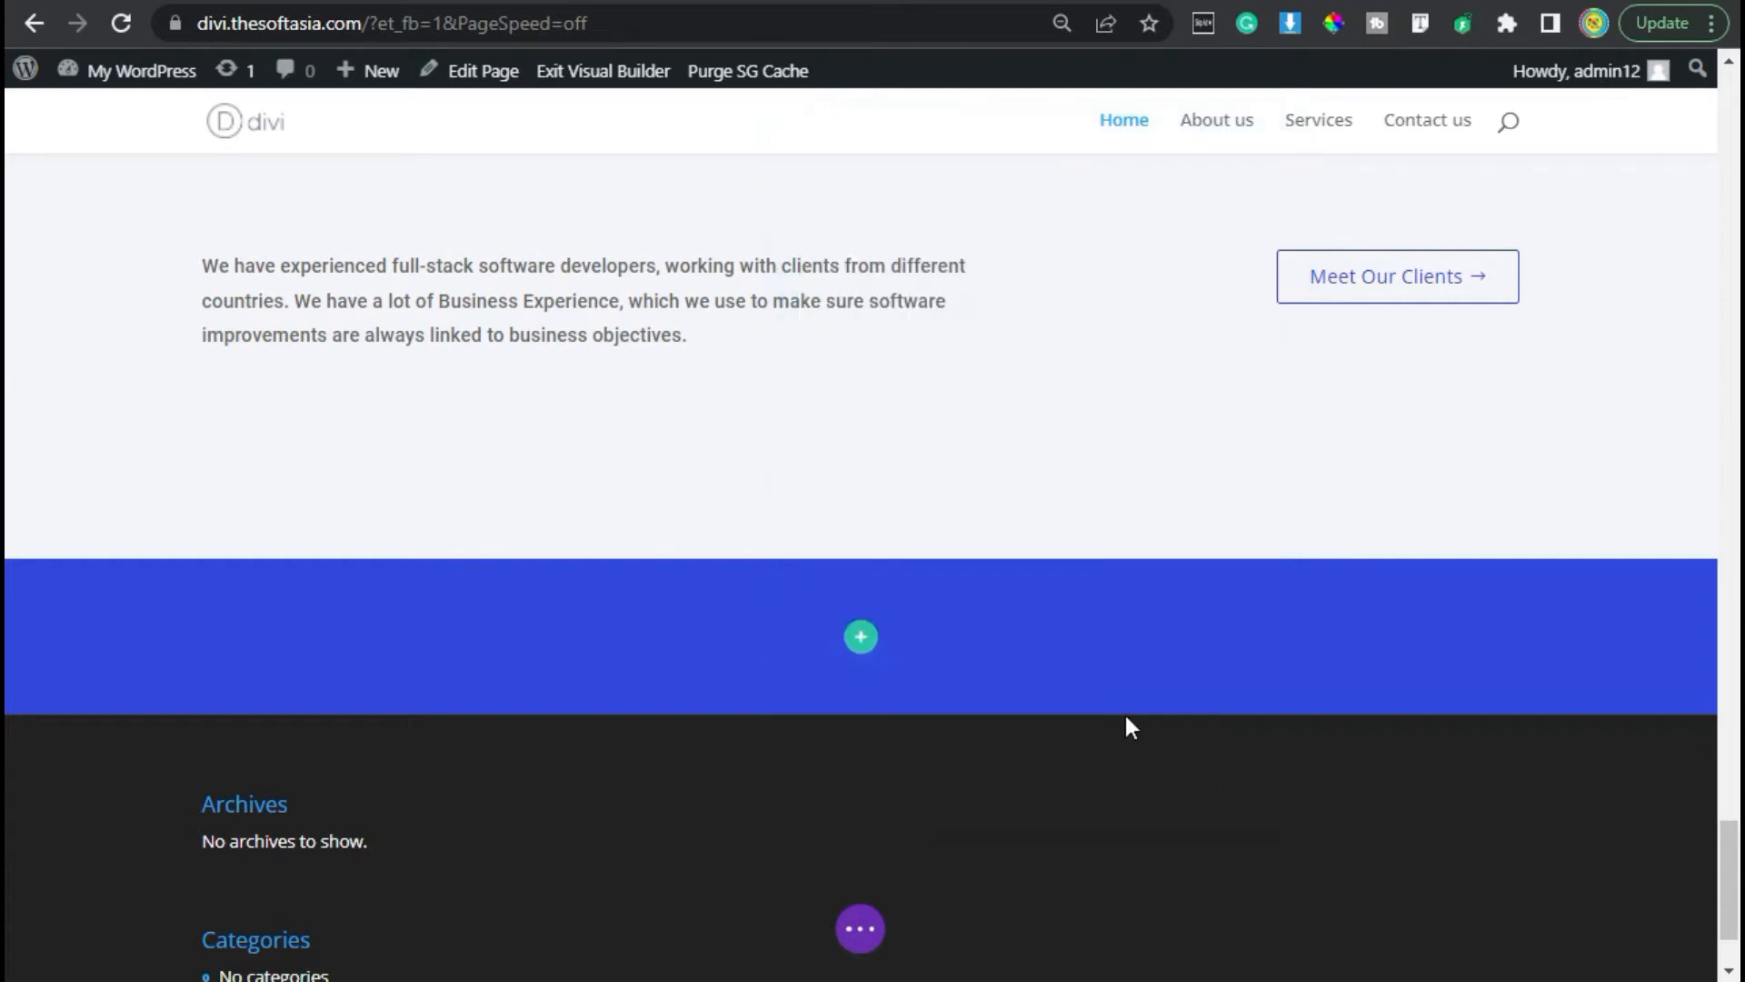
{"action": "mouse_move", "coordinate": [861, 637]}
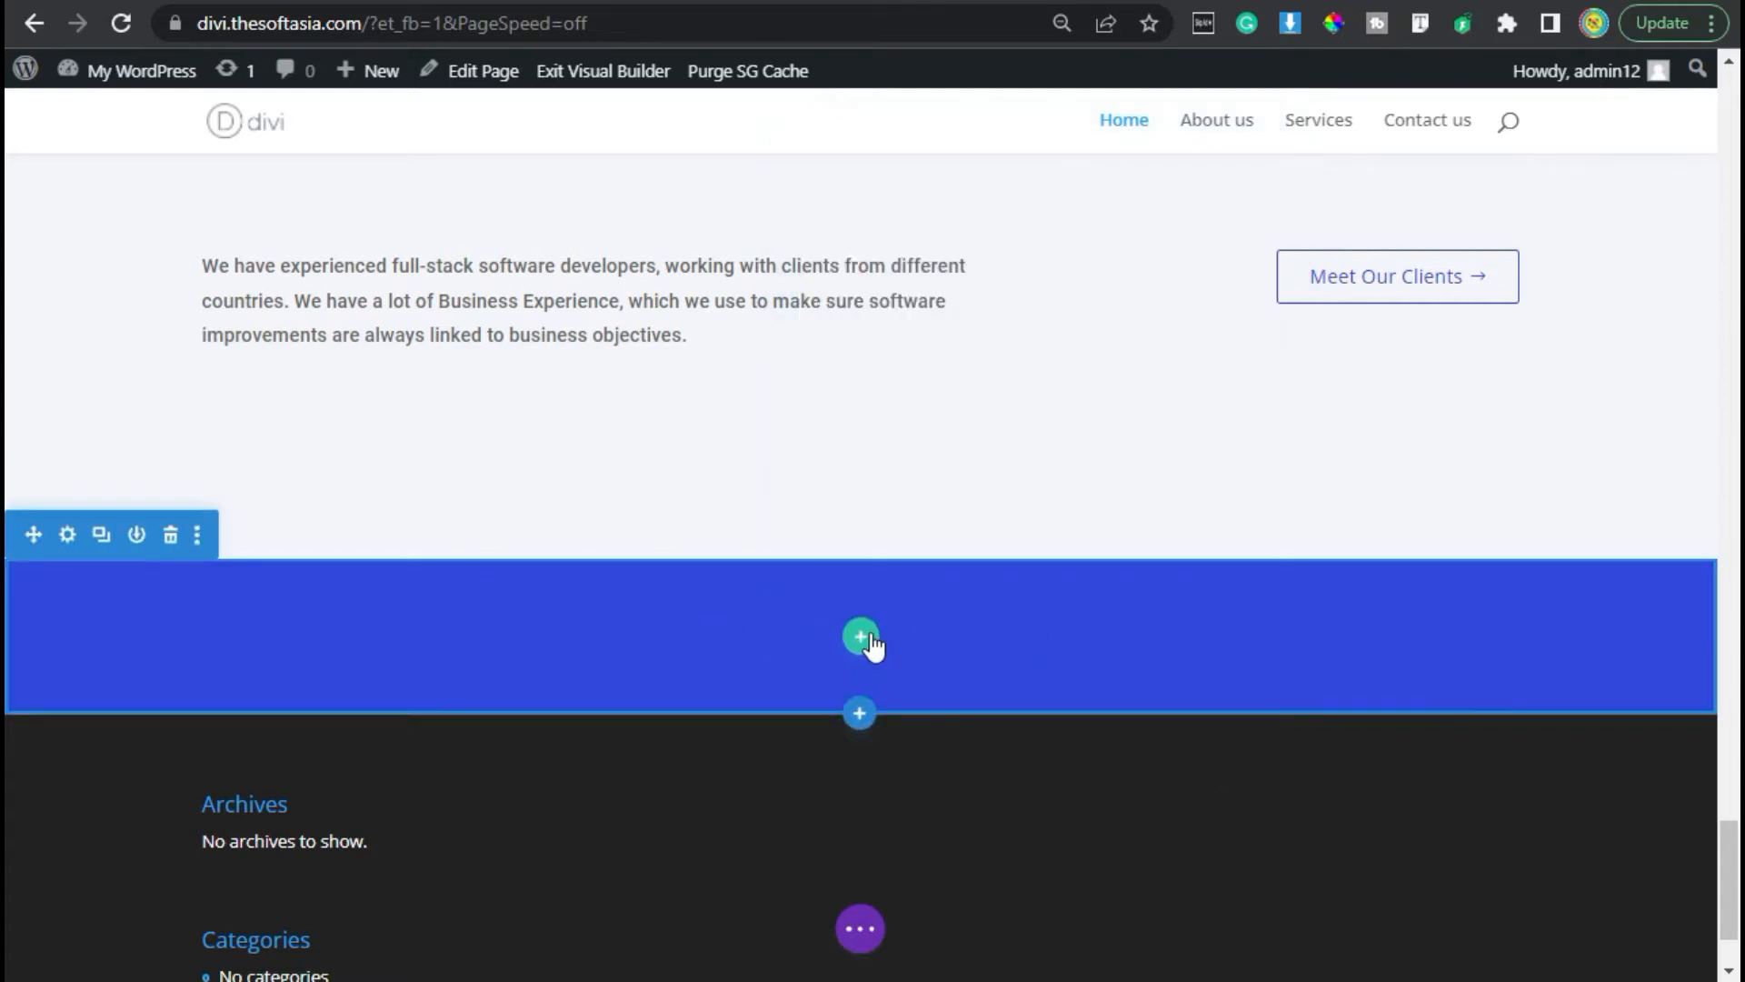
Step: Insert a one-column row into the blue section and open its settings
{"action": "left_click", "coordinate": [860, 636]}
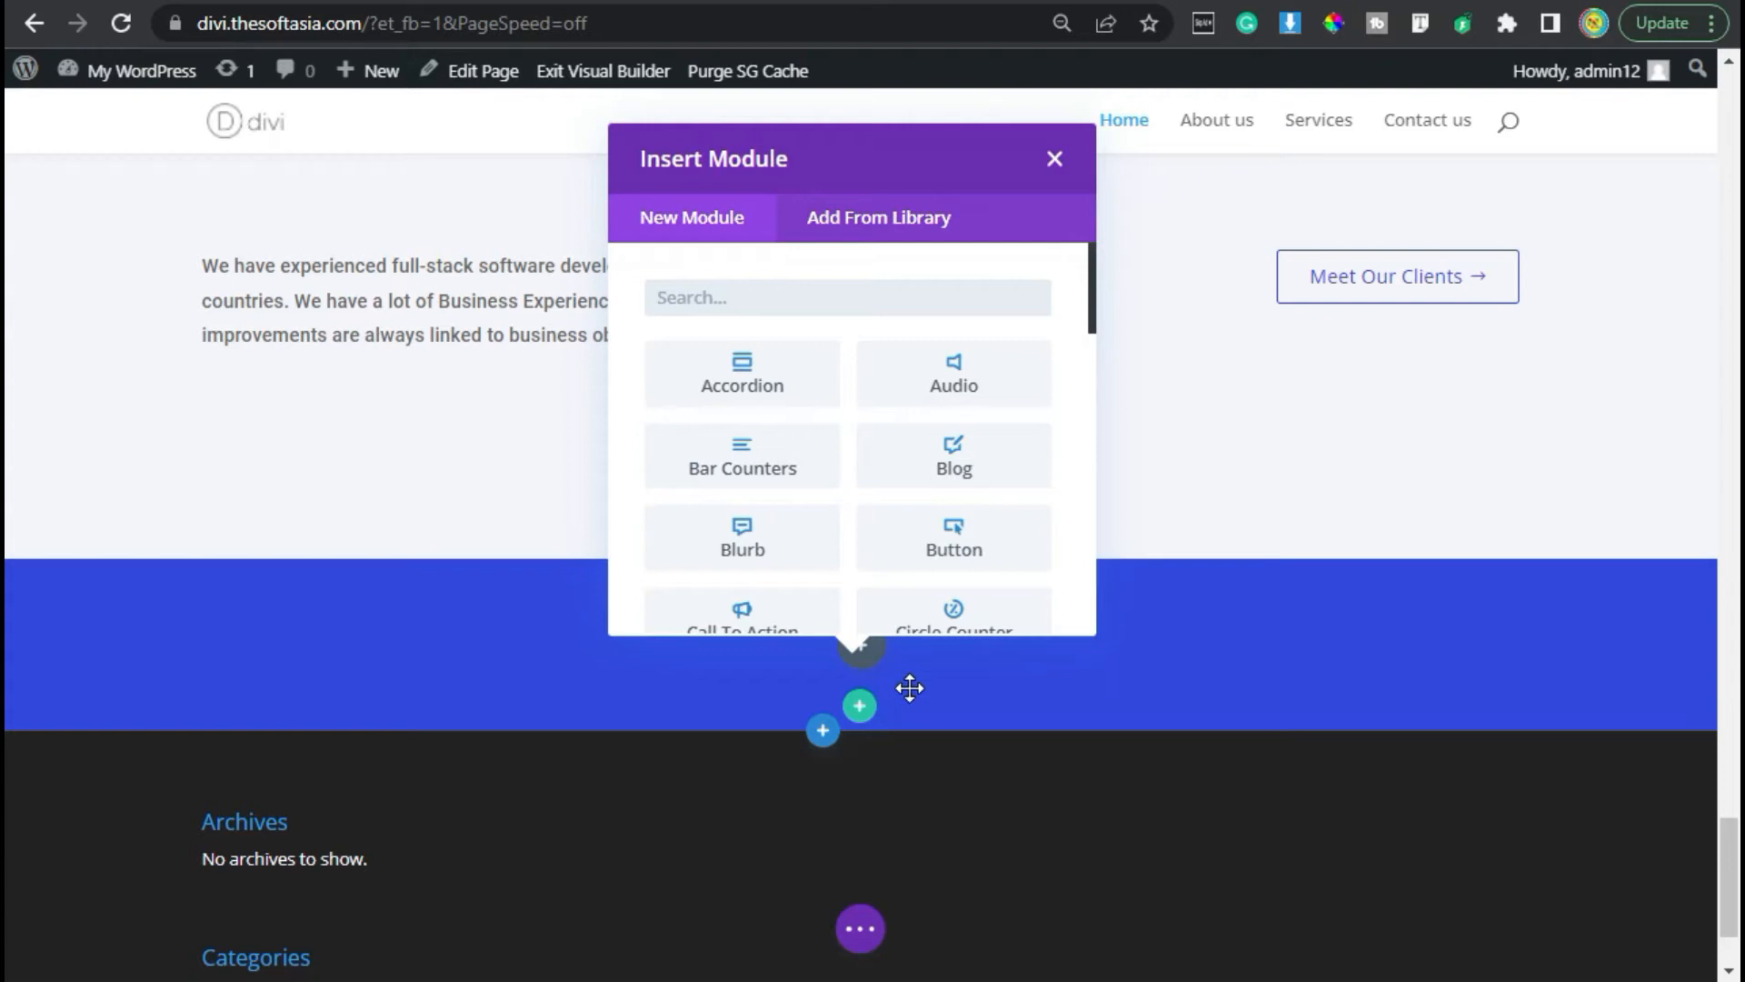
{"action": "left_click", "coordinate": [1055, 158]}
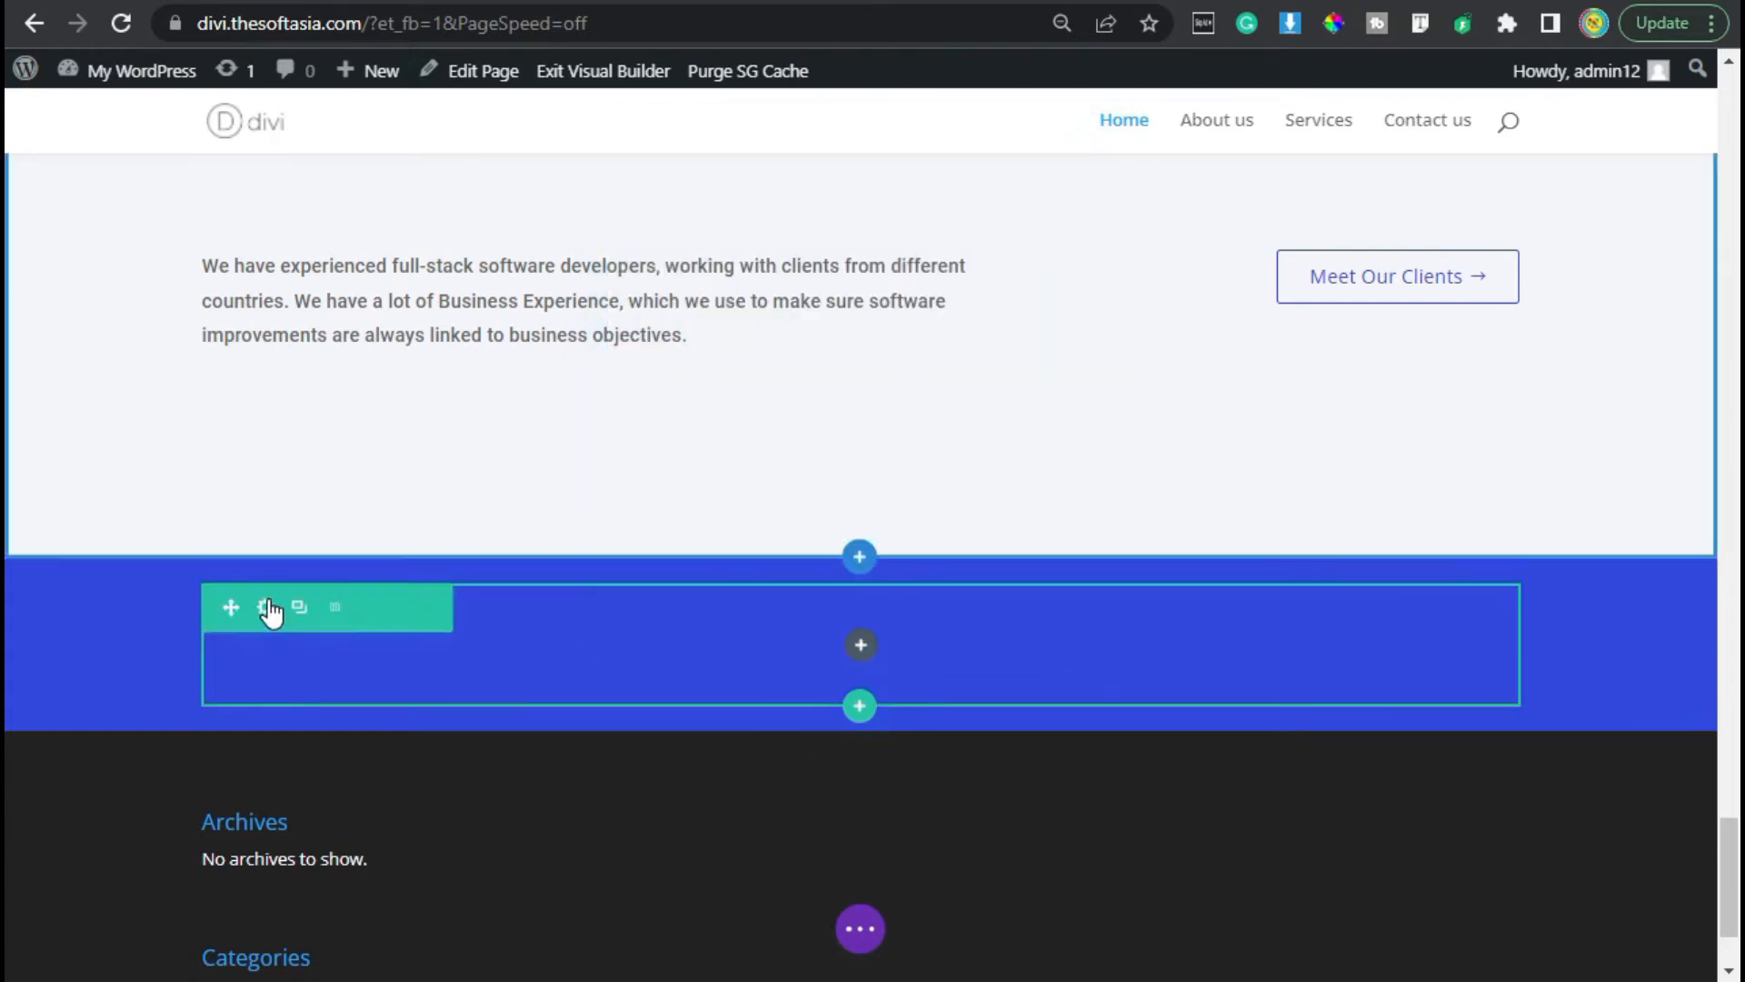
{"action": "left_click", "coordinate": [268, 608]}
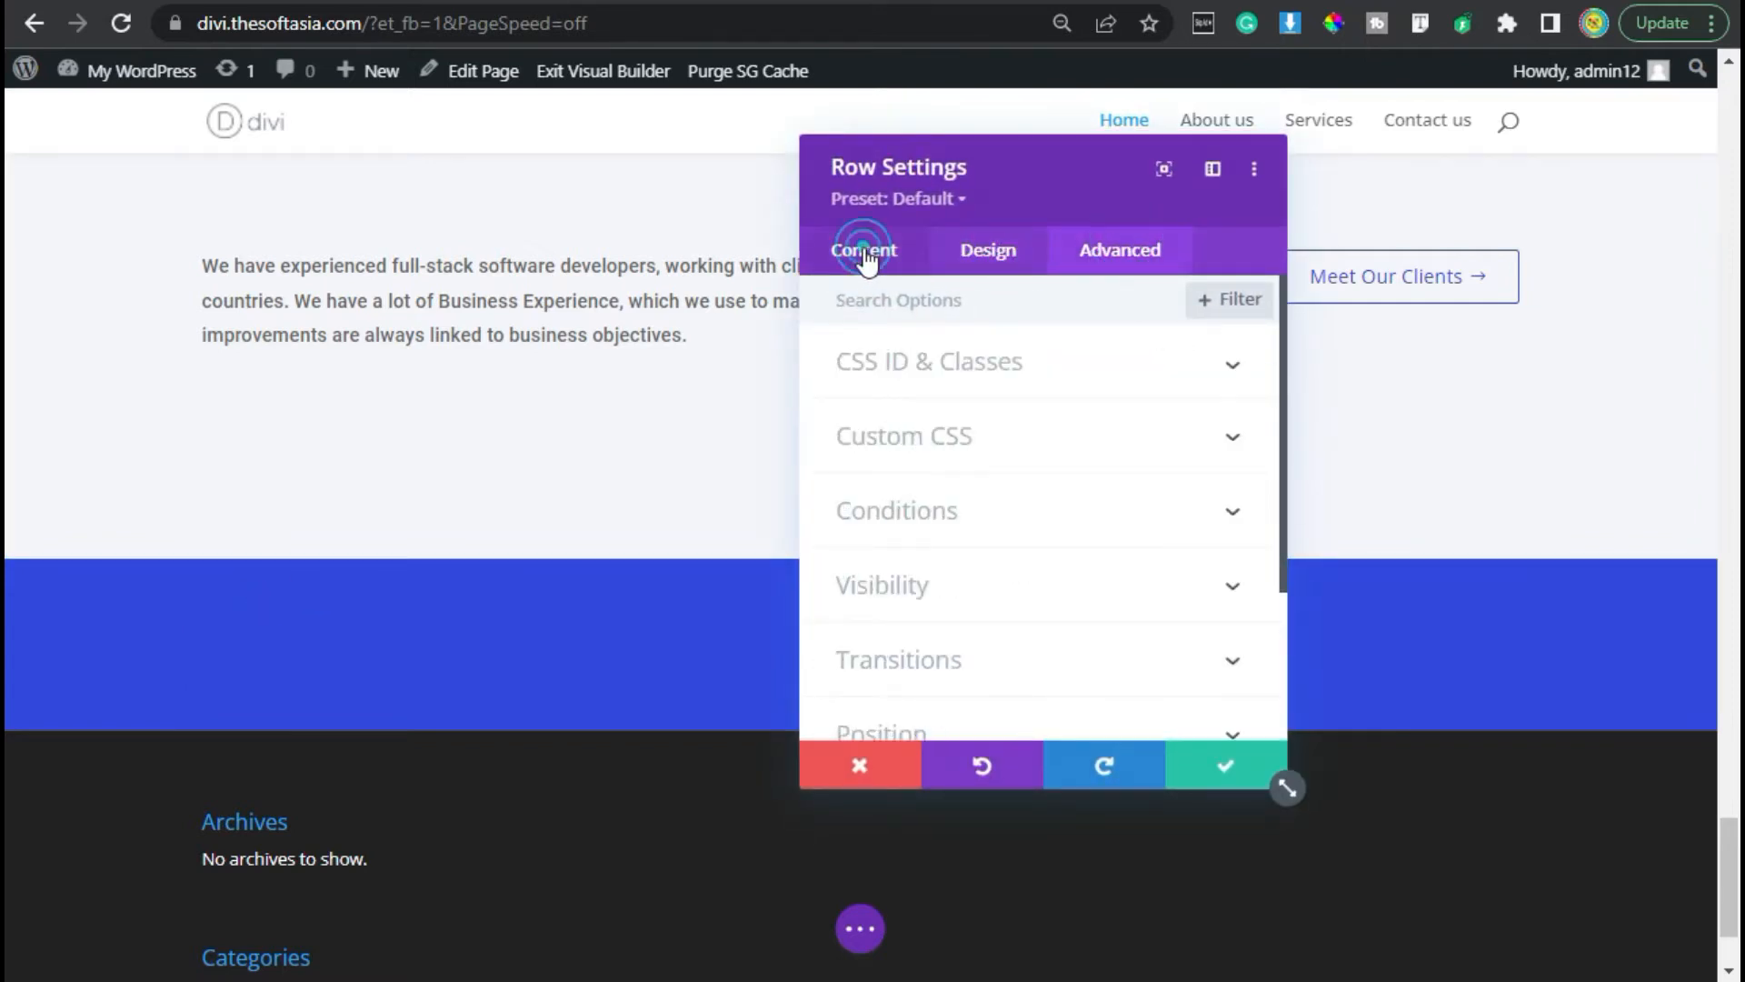
{"action": "left_click", "coordinate": [864, 250]}
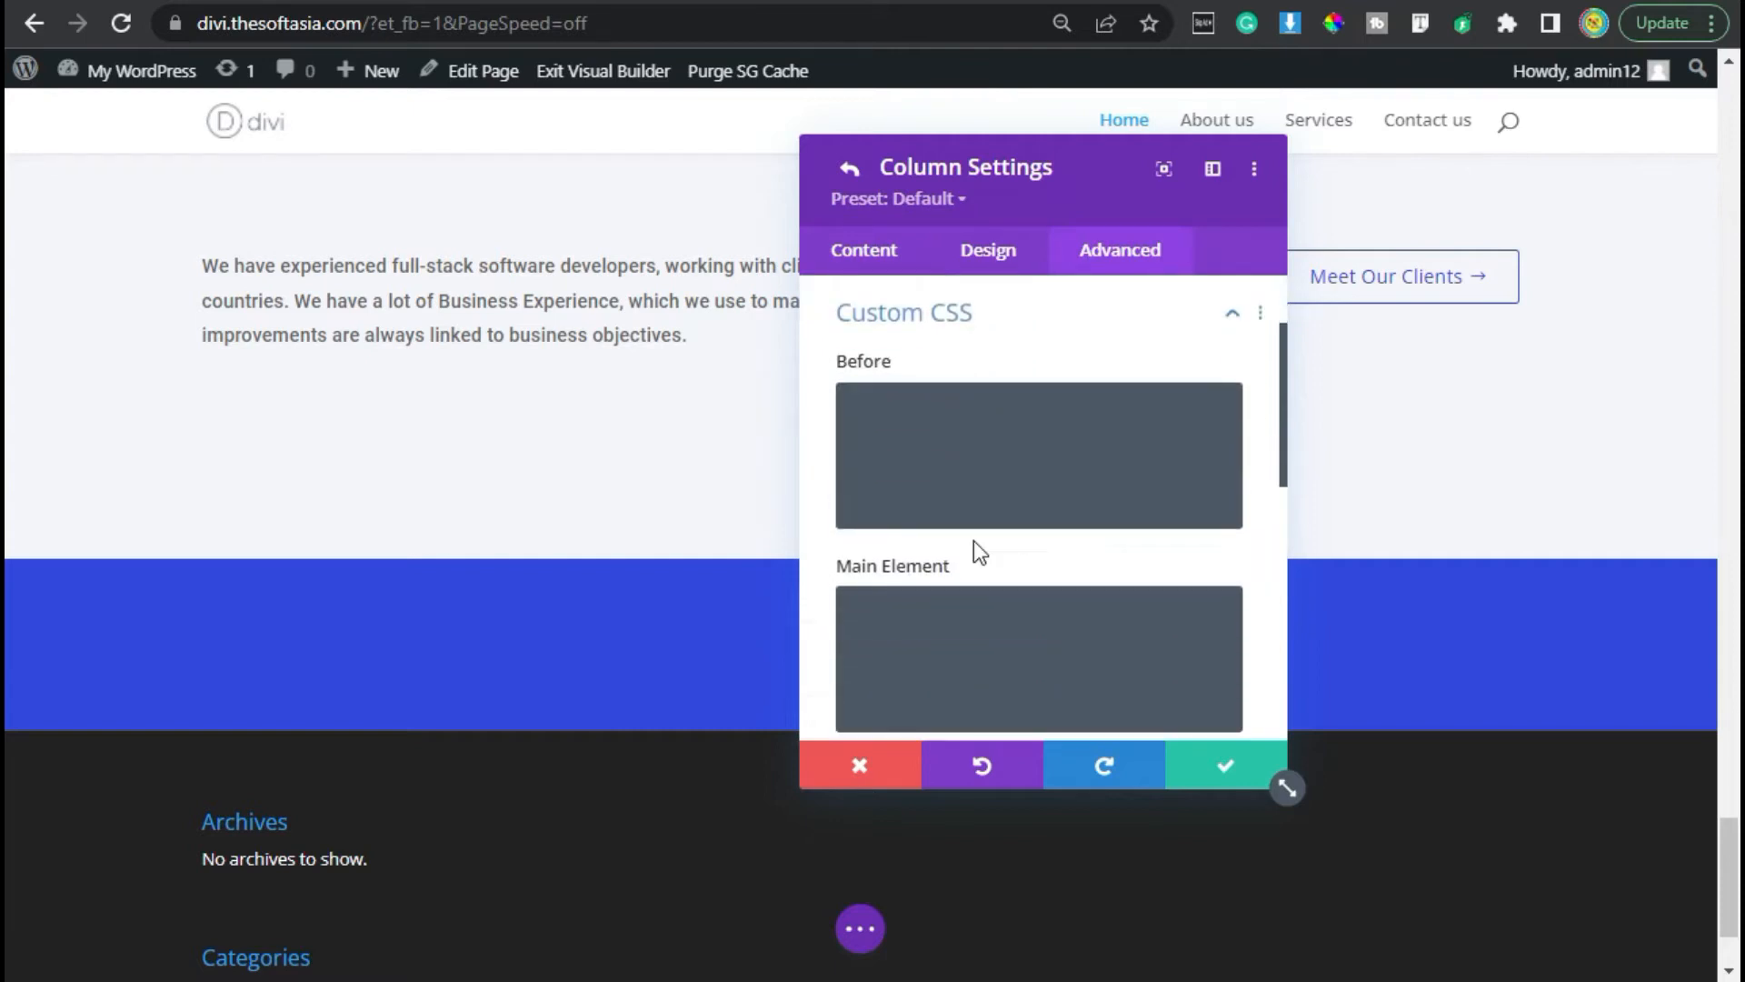
Step: Add display: flex, align-items: center, justify-content: center to the column's Main Element CSS and save
{"action": "scroll", "scroll_direction": "down", "scroll_amount": 3}
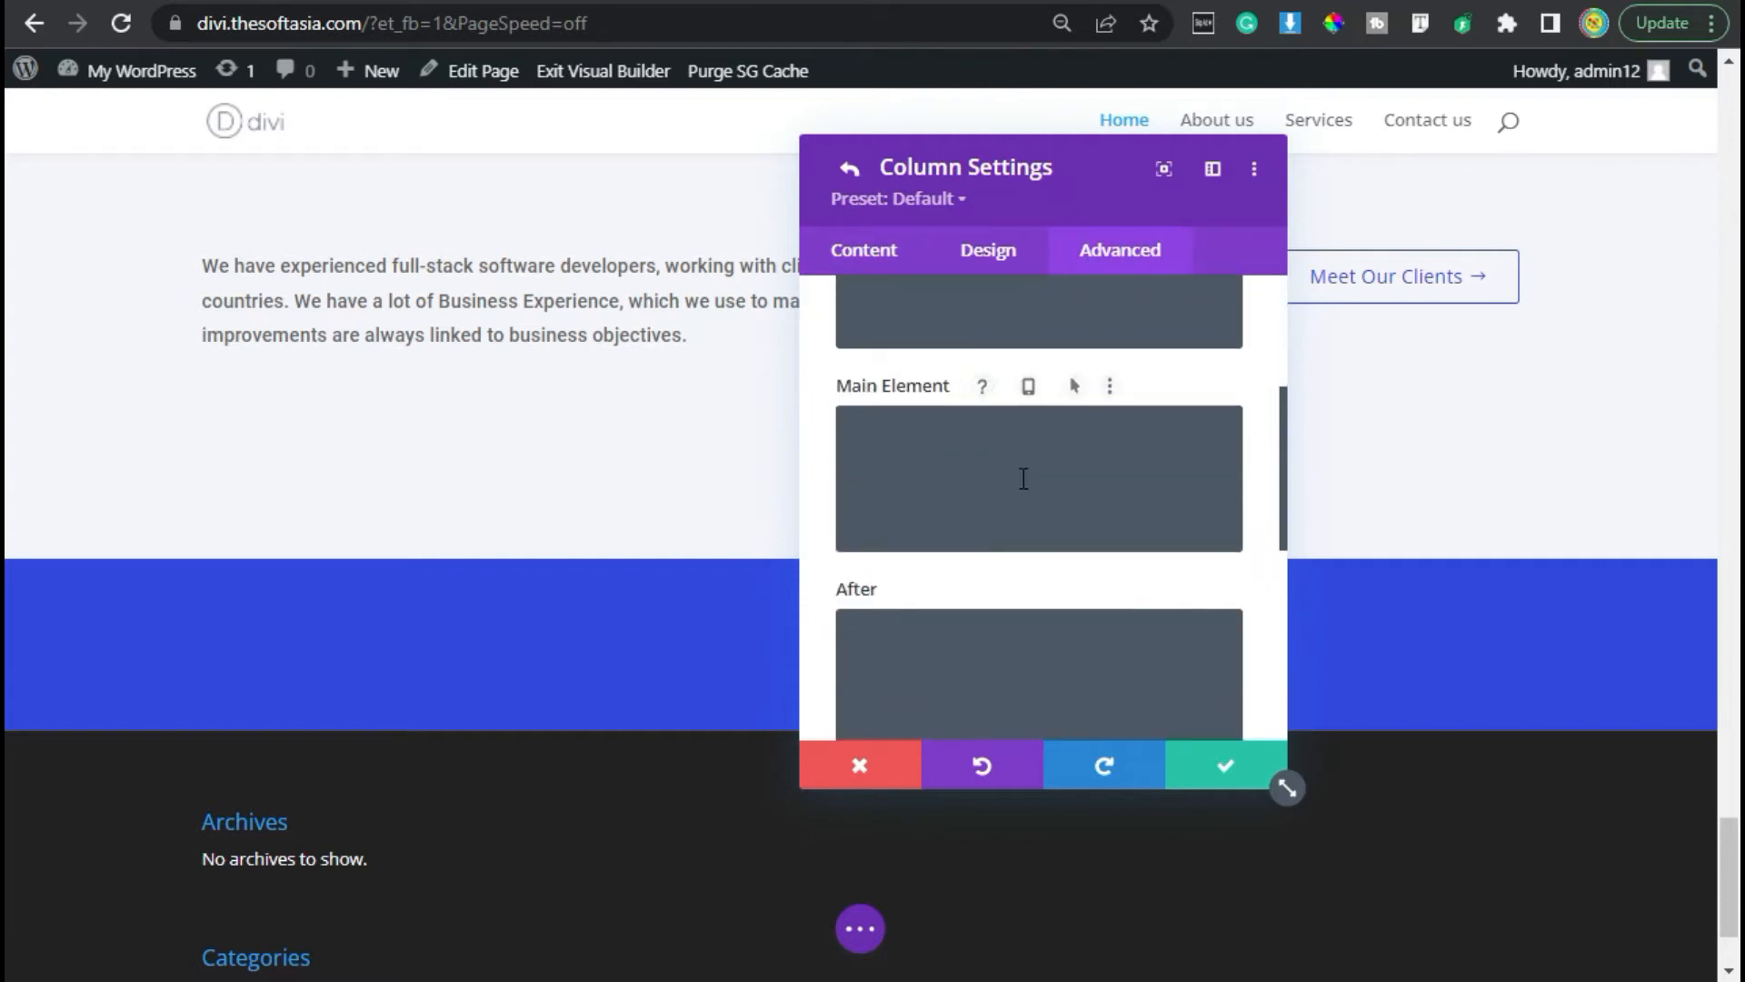
{"action": "left_click", "coordinate": [1022, 478]}
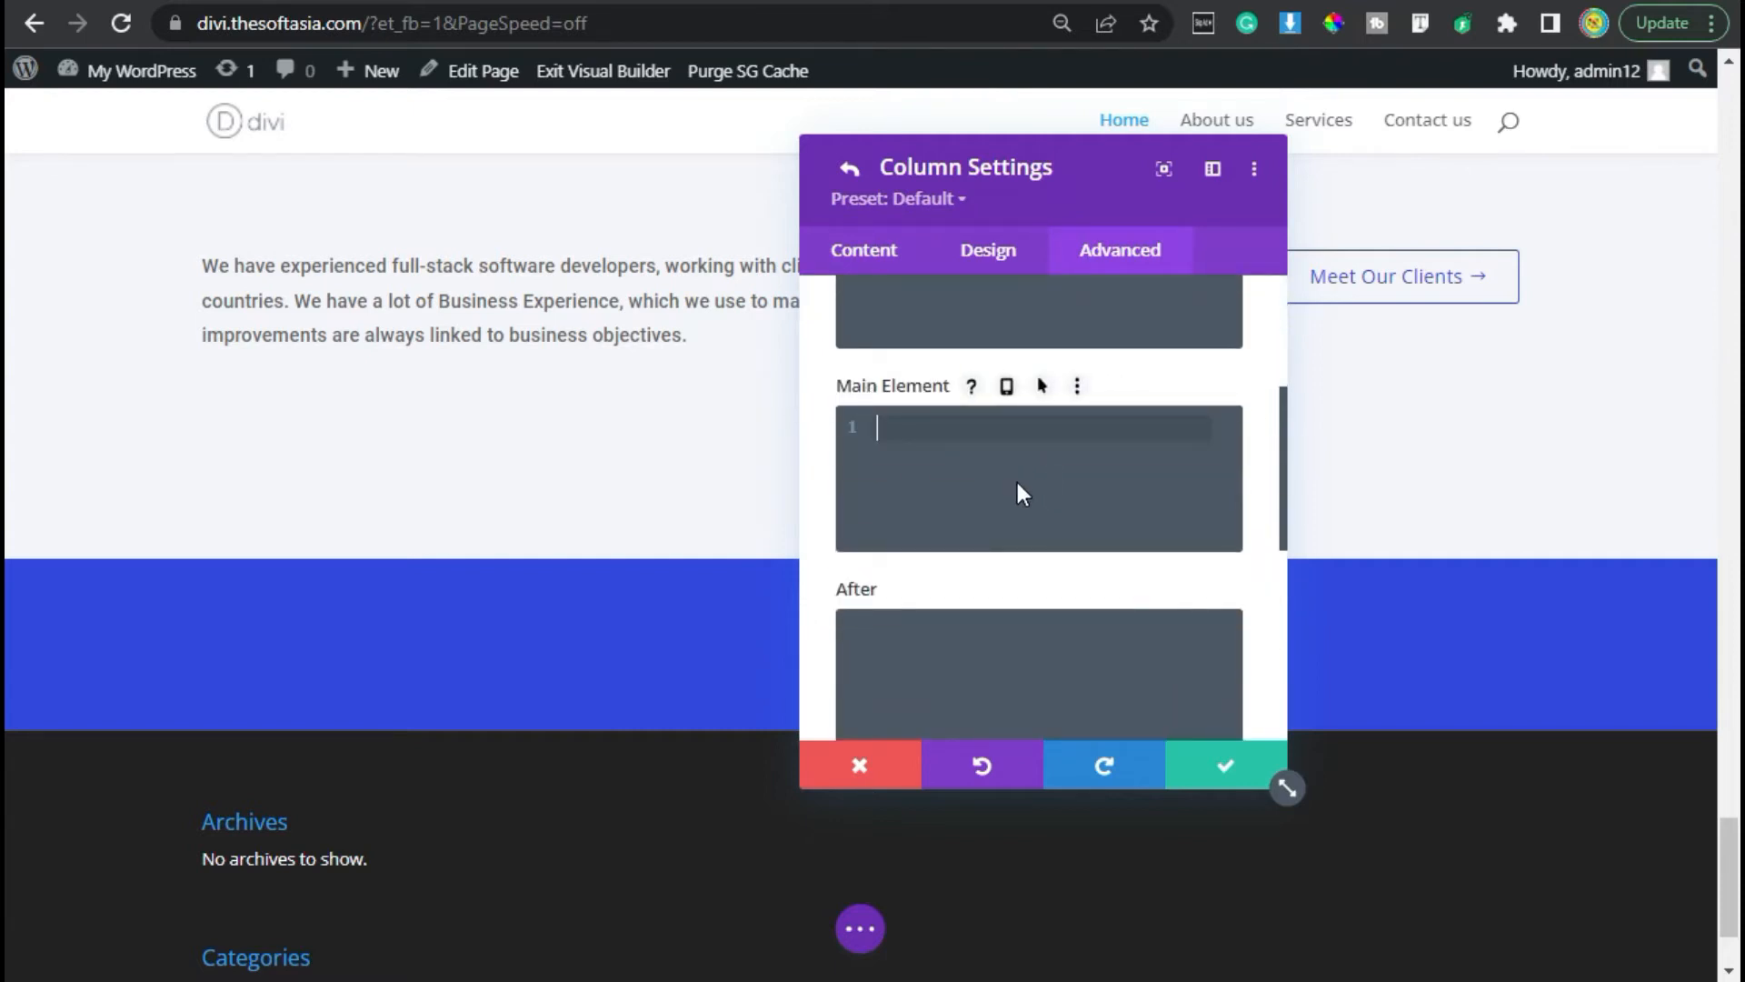
{"action": "type", "text": "display: flex;"}
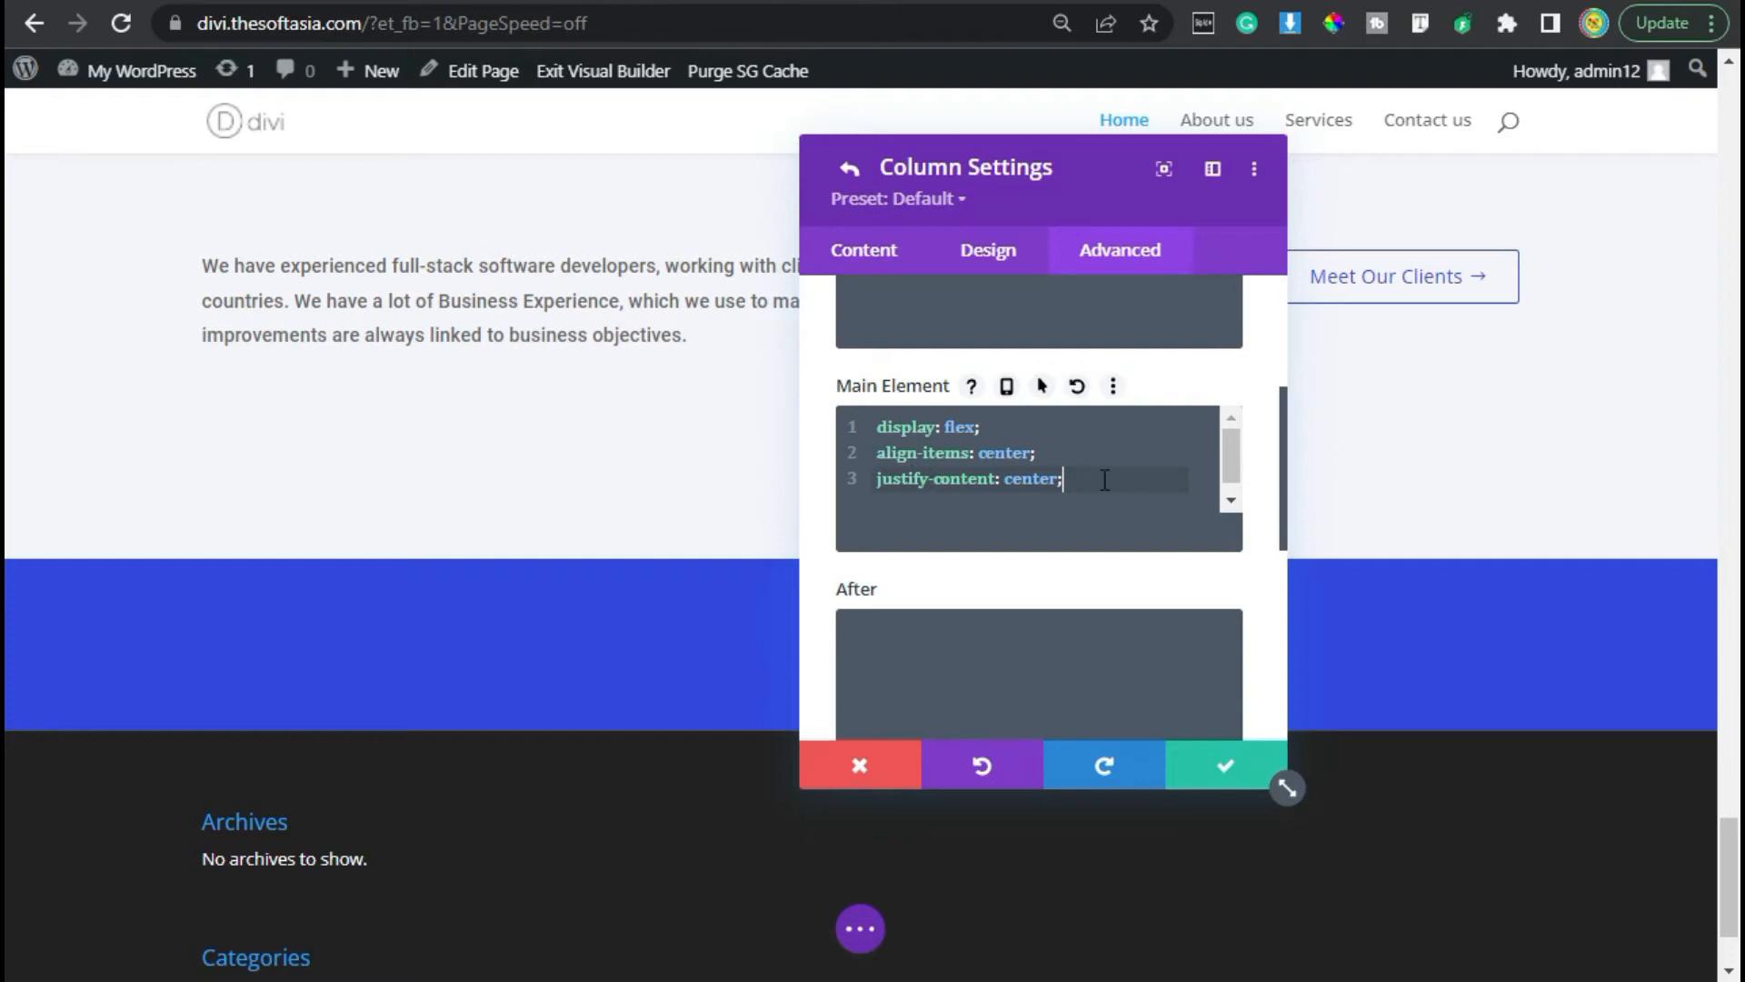
{"action": "left_click", "coordinate": [1222, 766]}
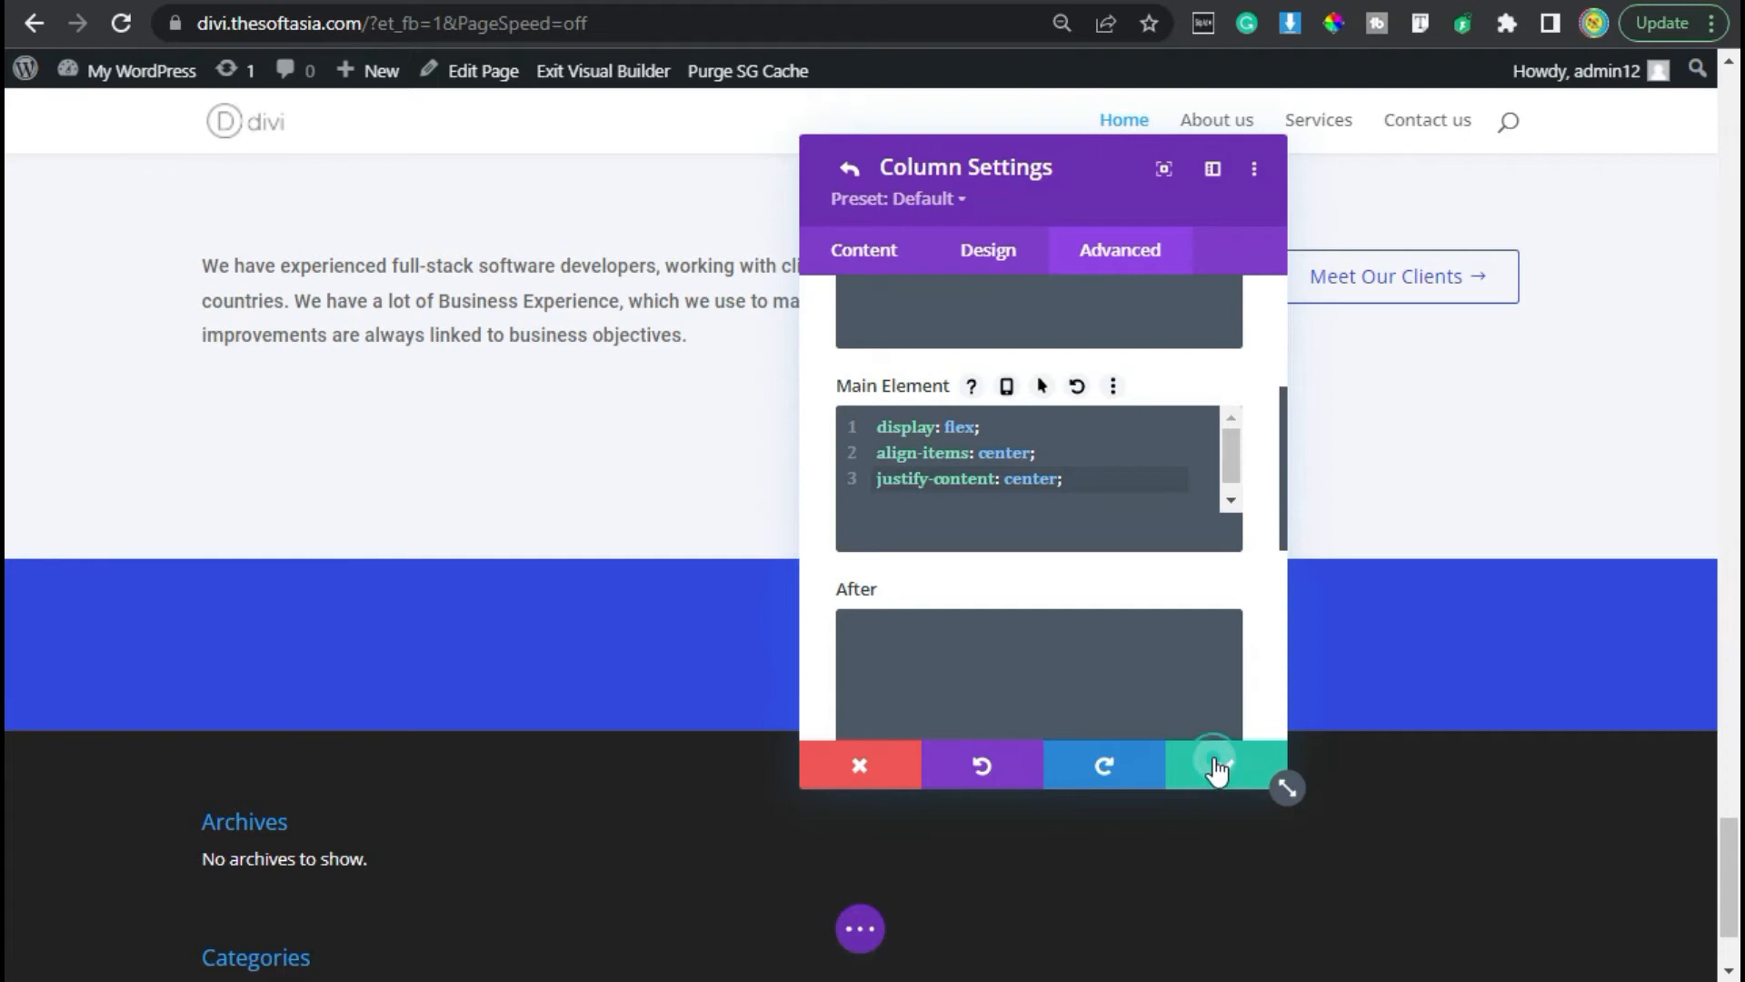
{"action": "left_click", "coordinate": [853, 167]}
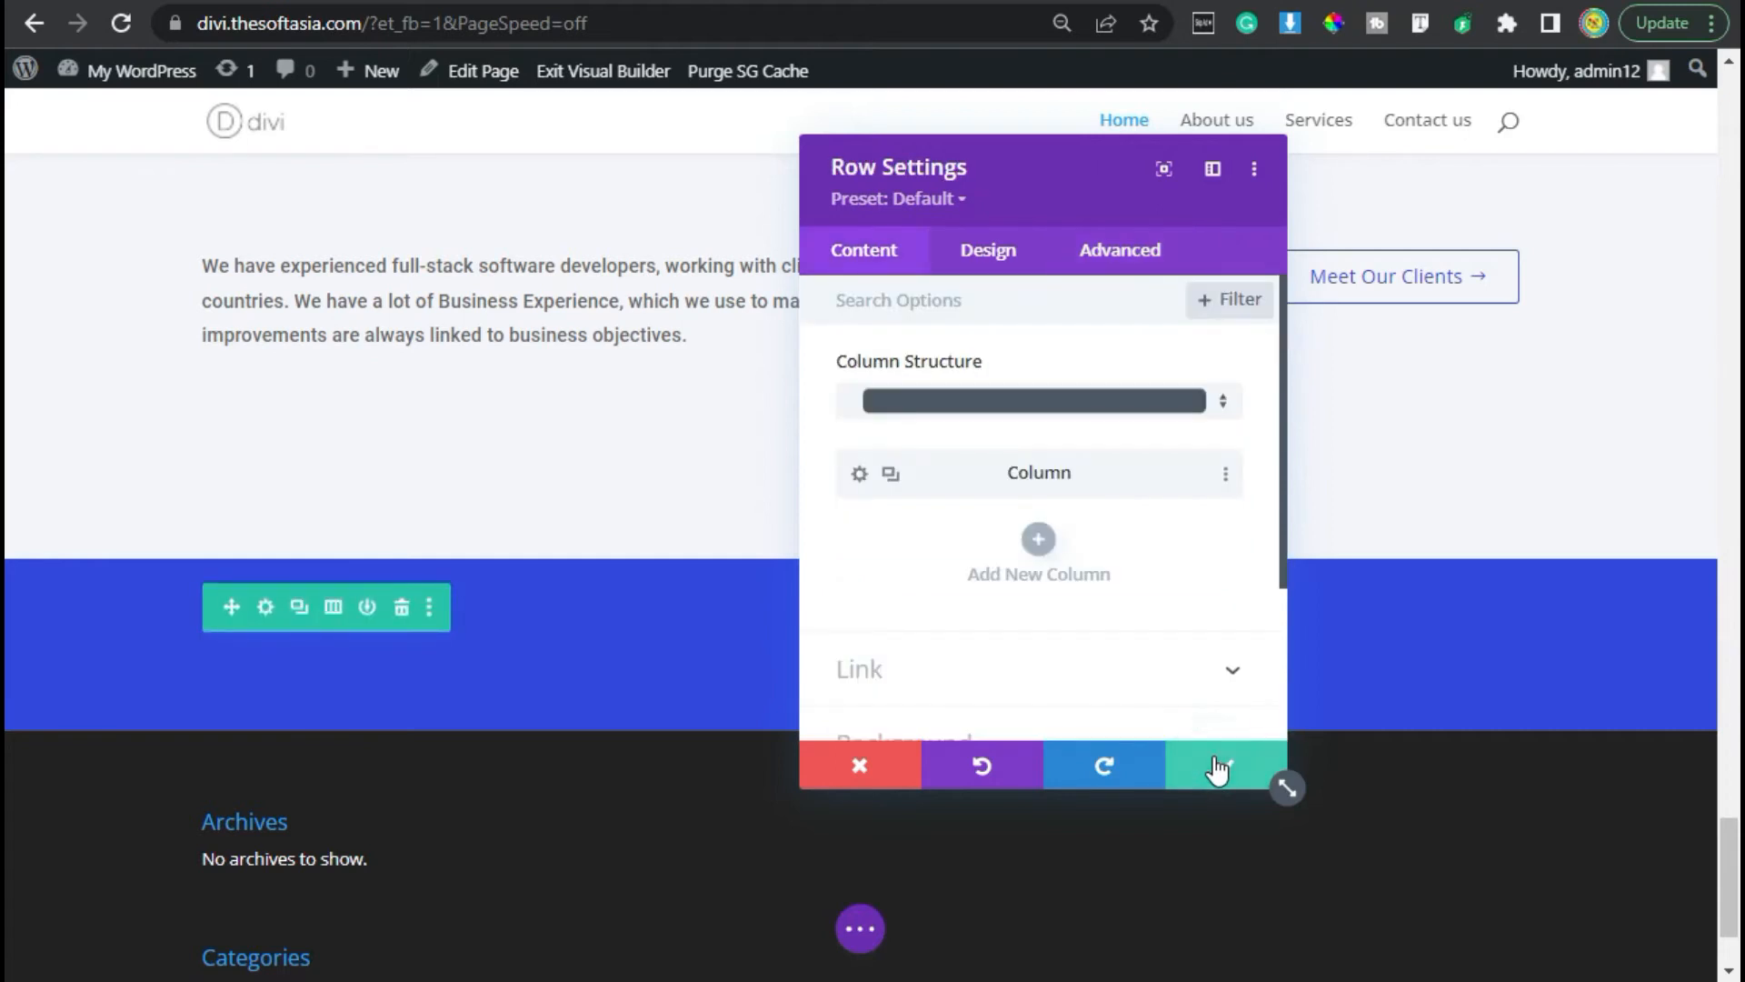
{"action": "left_click", "coordinate": [1215, 766]}
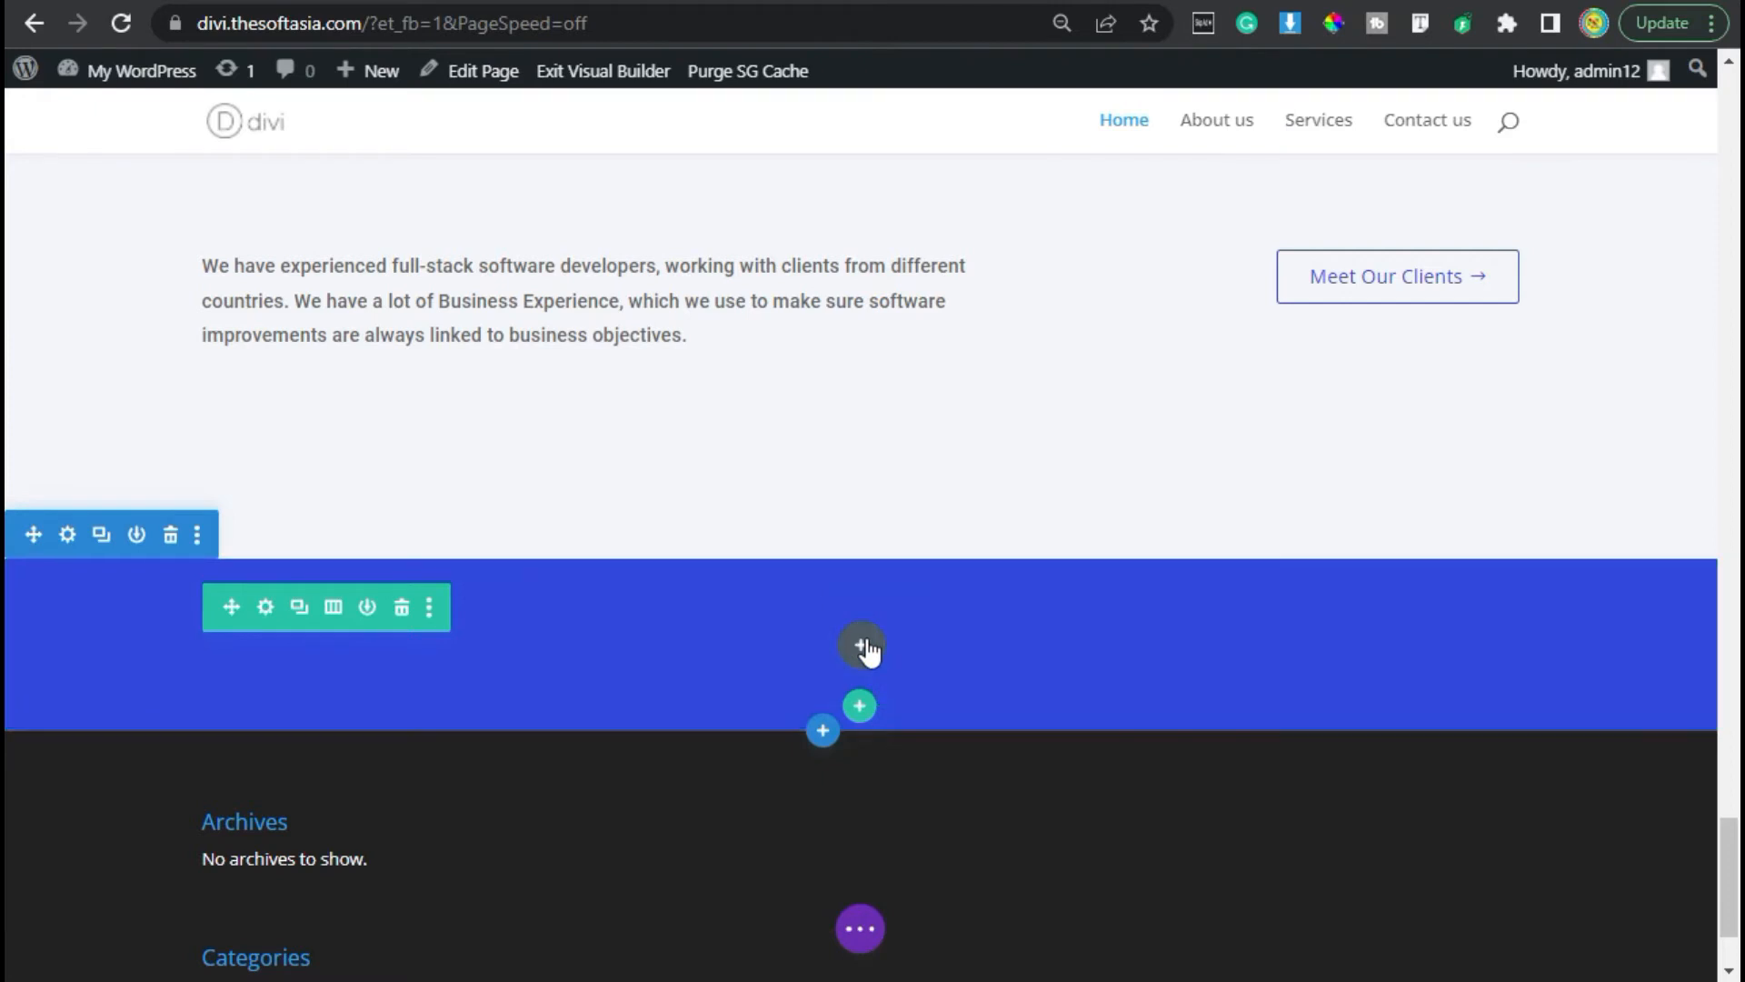
Step: Add an Image module to the row showing the white ORGANIC food & drink logo
{"action": "left_click", "coordinate": [861, 646]}
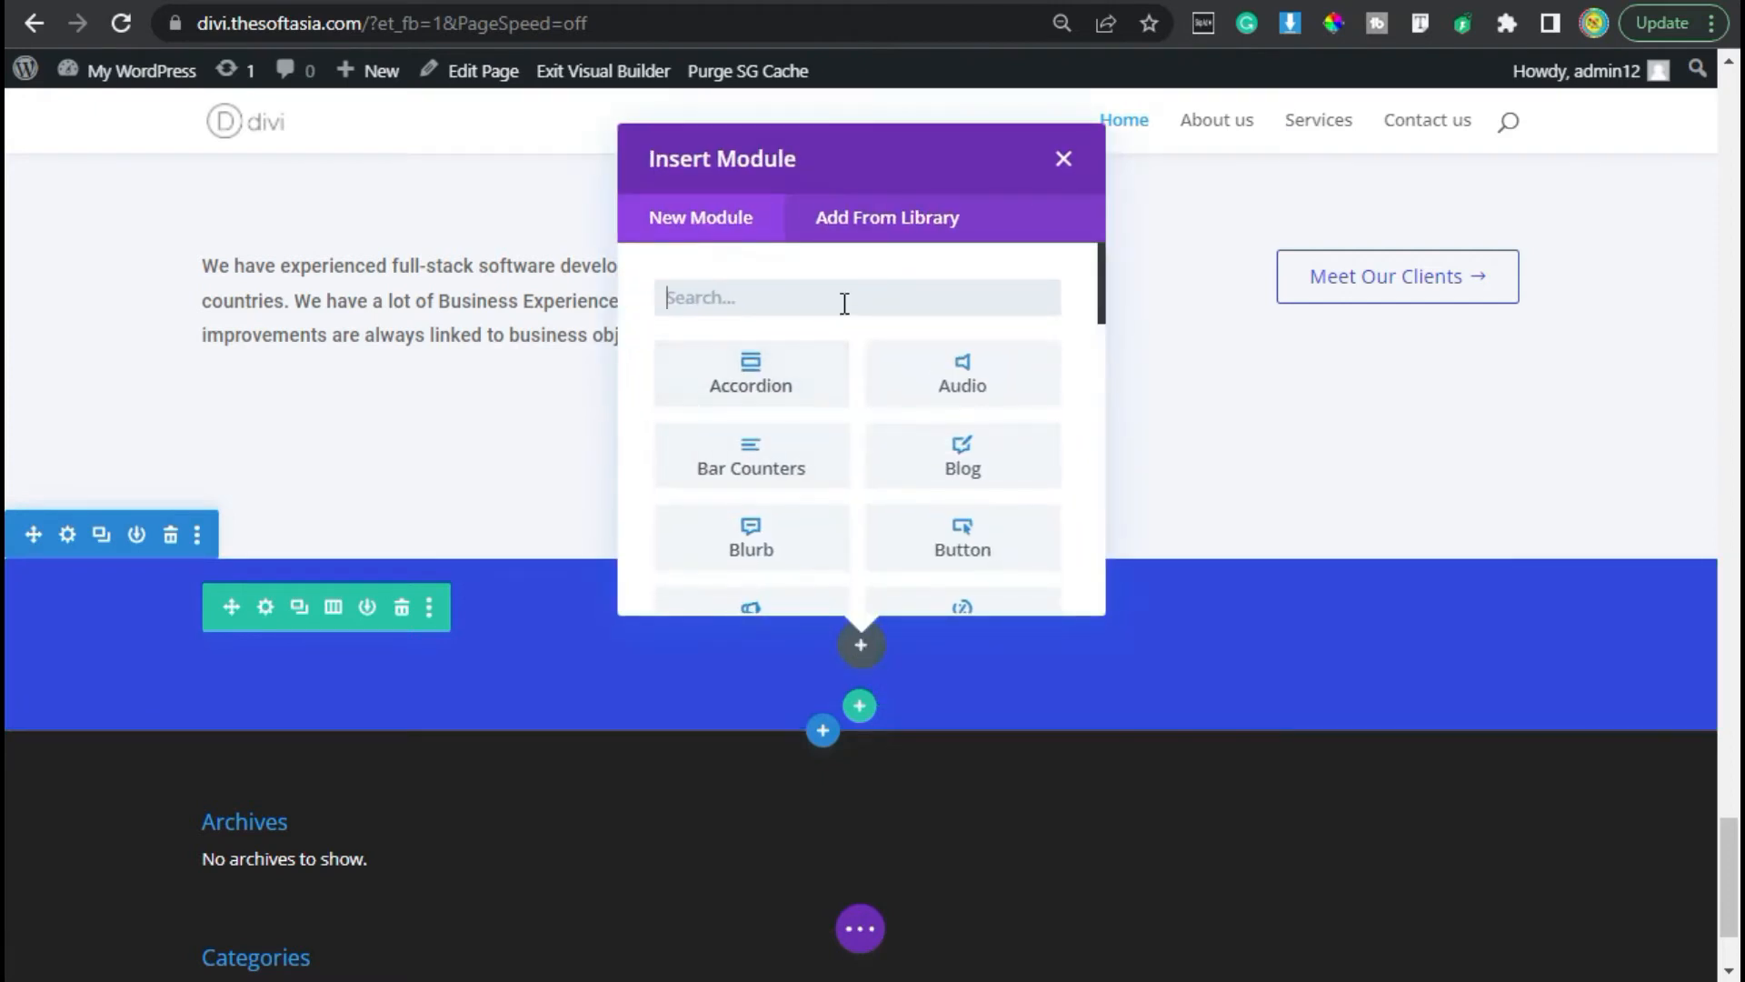
{"action": "type", "text": "im"}
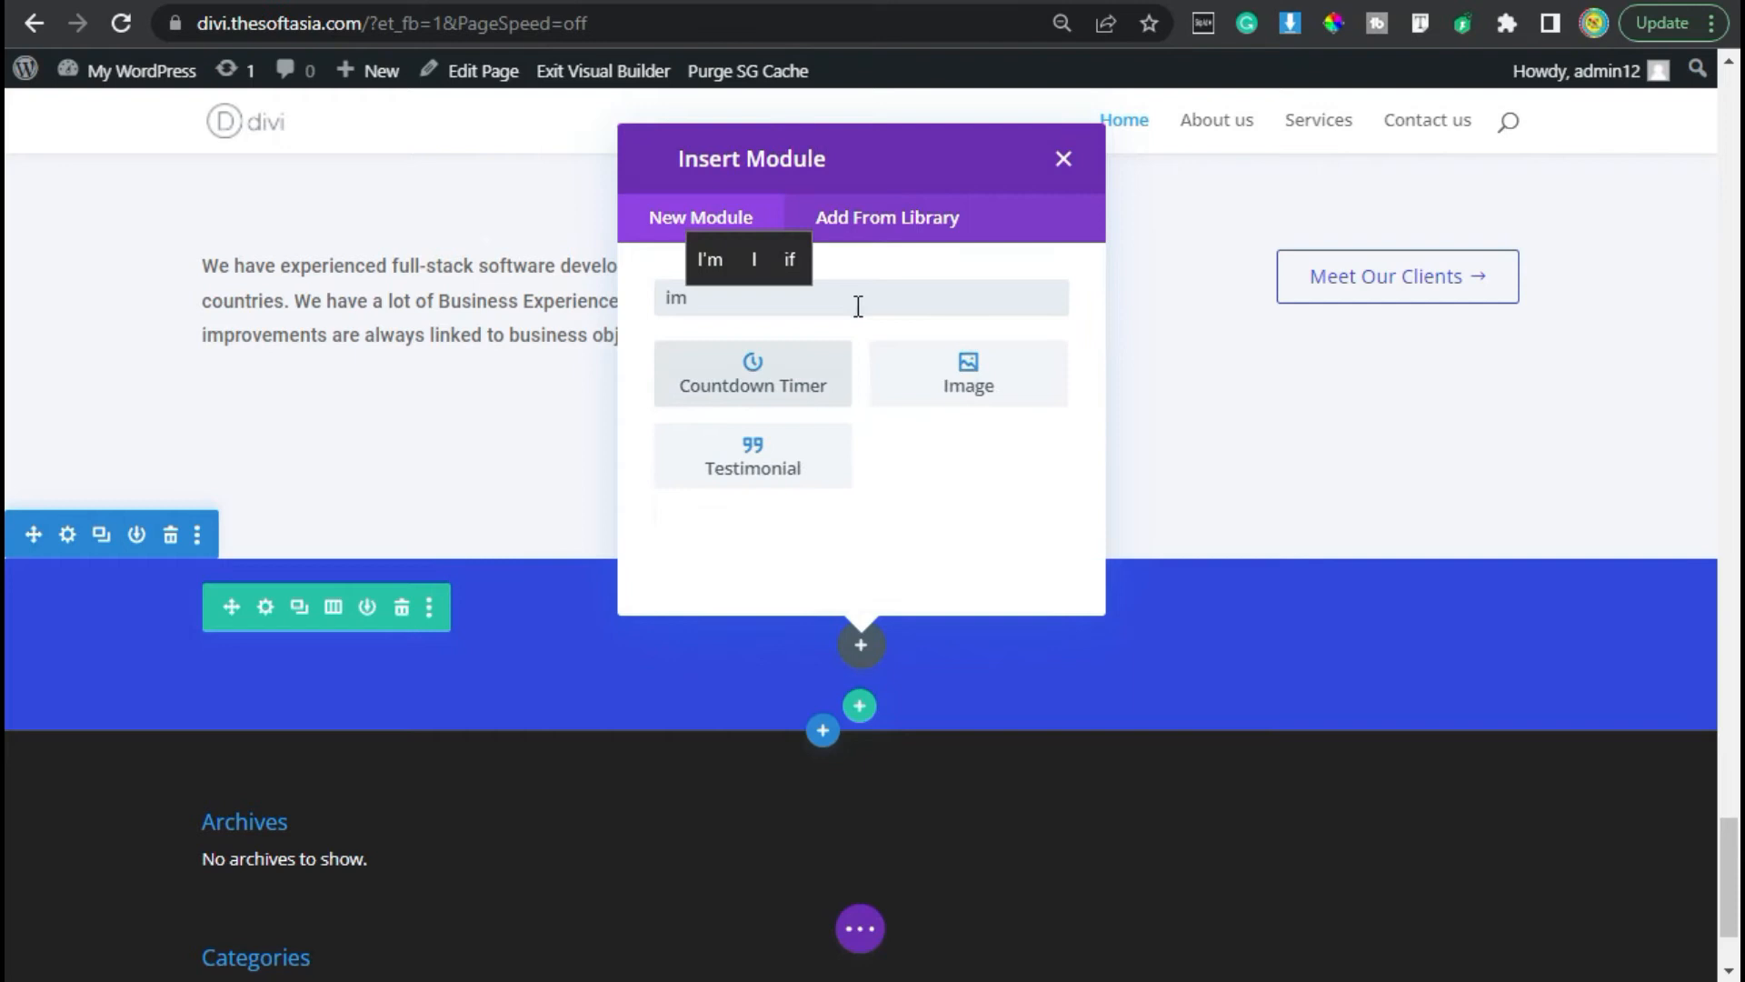
{"action": "left_click", "coordinate": [968, 373]}
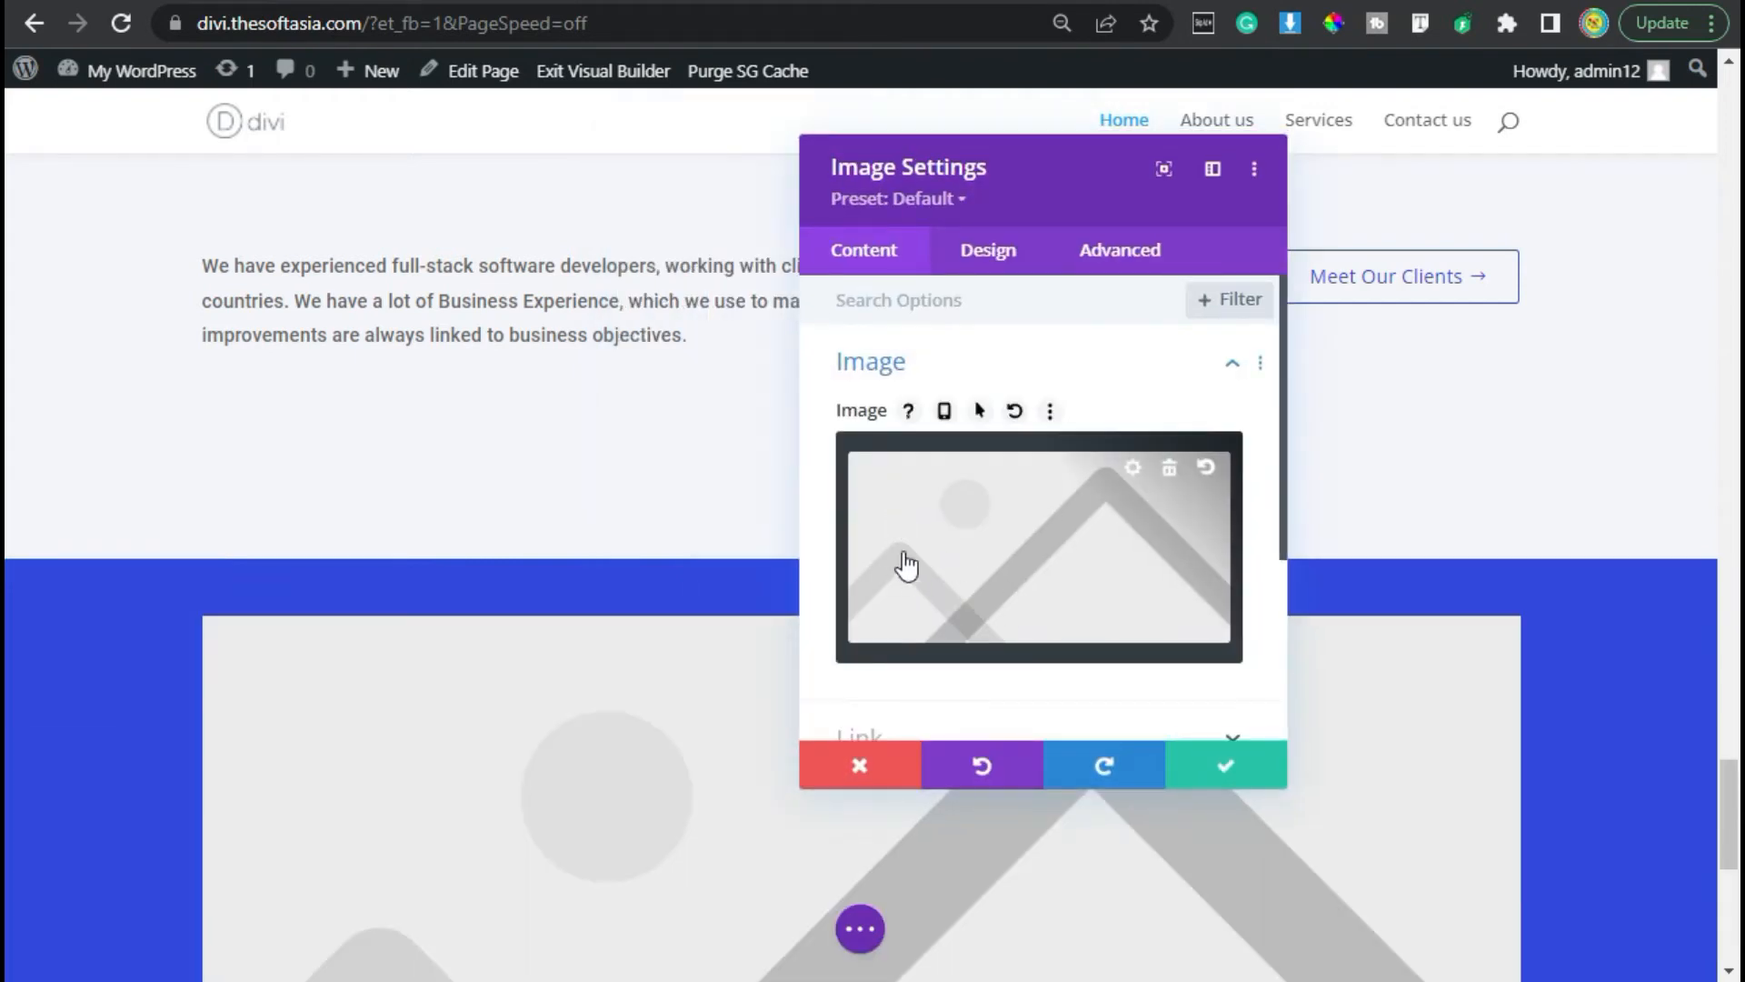
{"action": "left_click", "coordinate": [907, 562]}
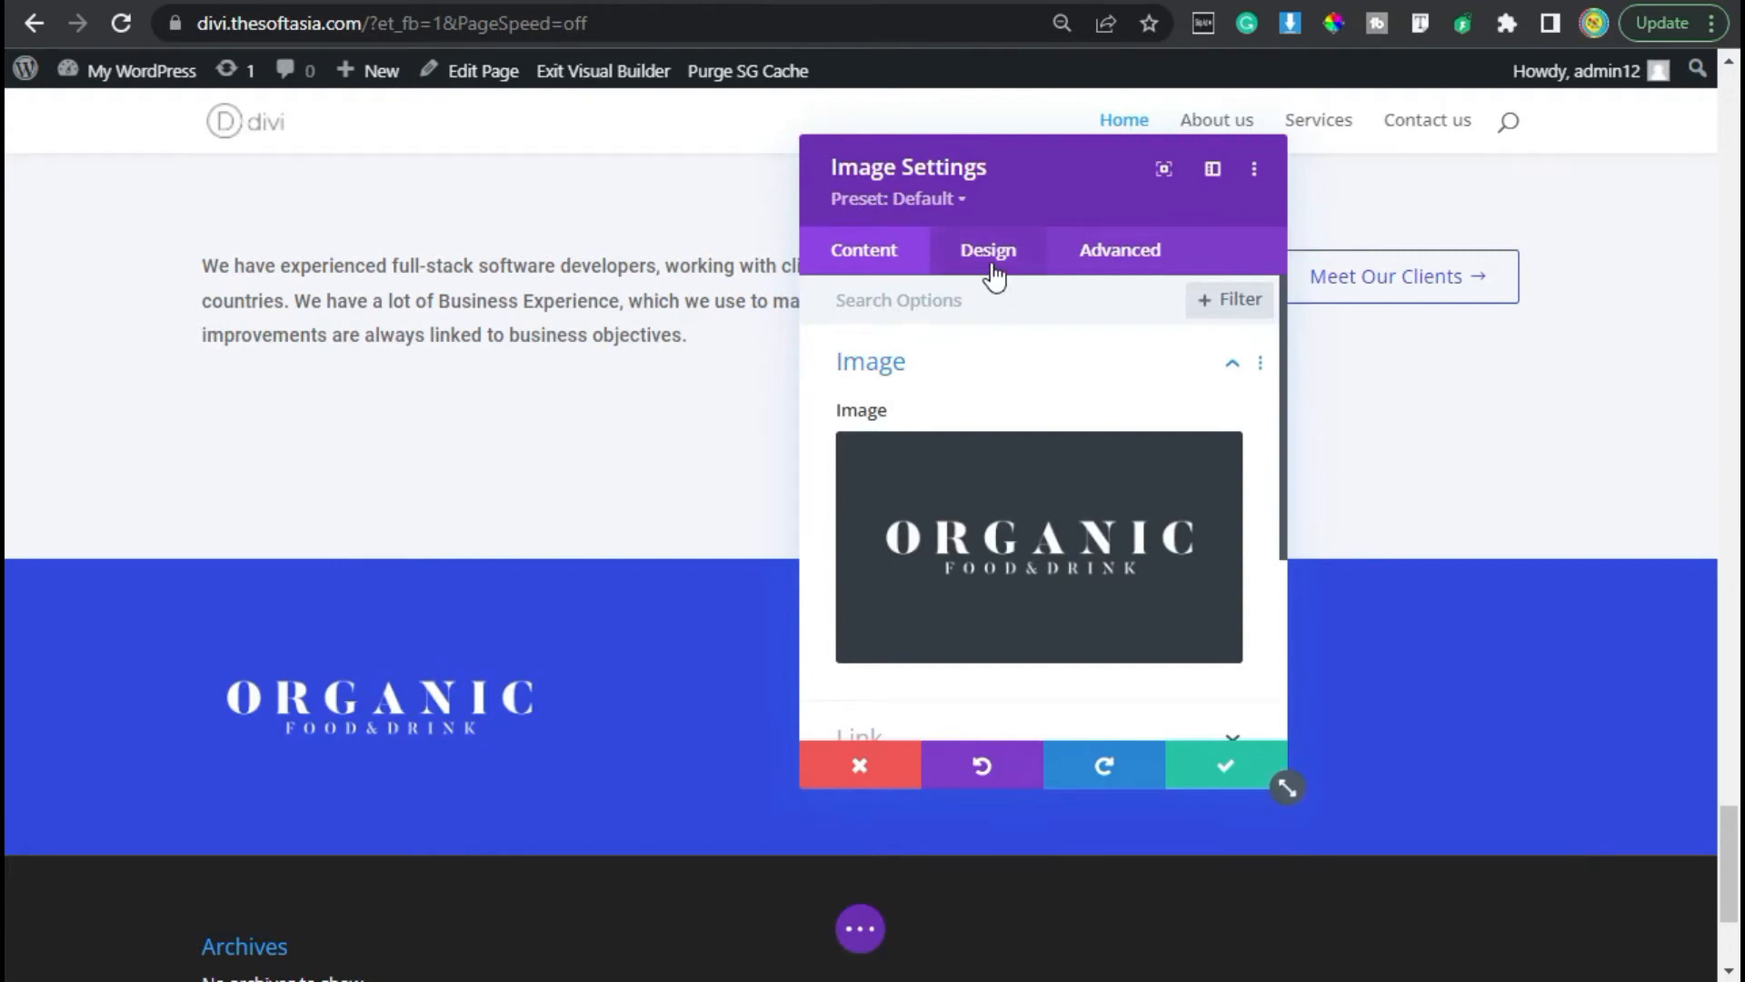
{"action": "left_click", "coordinate": [988, 250]}
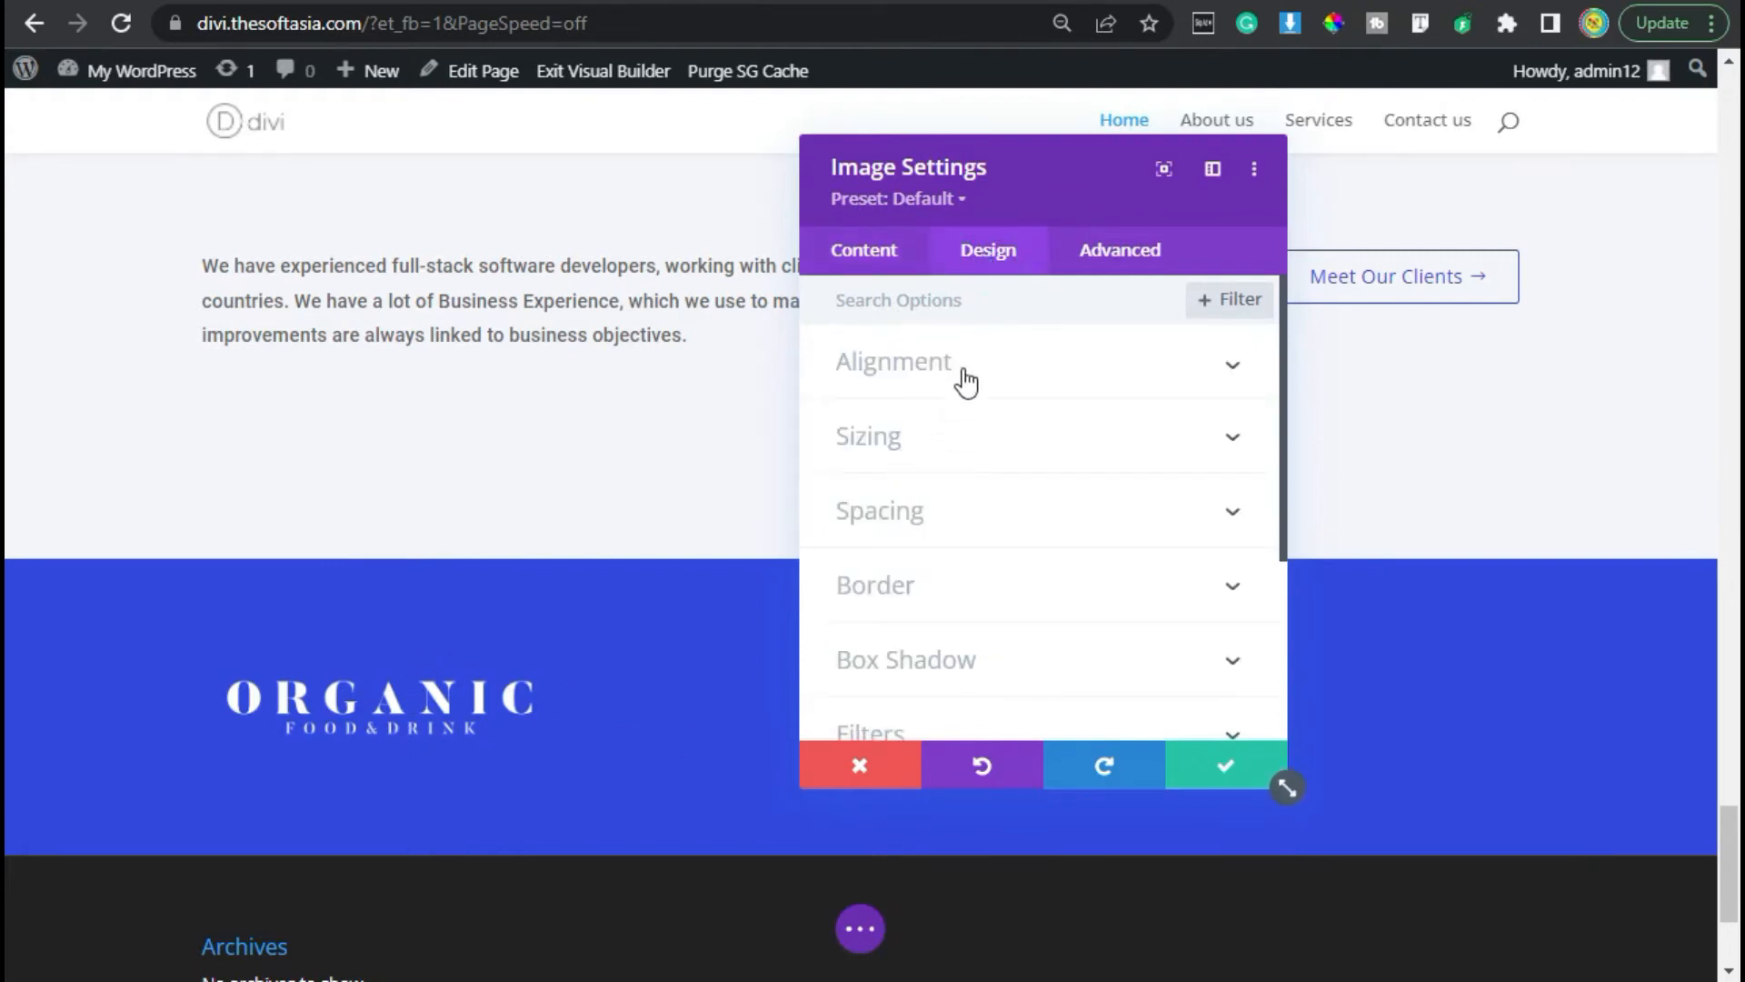
Step: Set the logo to 20% width with 10px top/bottom and 20px left/right padding, and save
{"action": "left_click", "coordinate": [893, 362]}
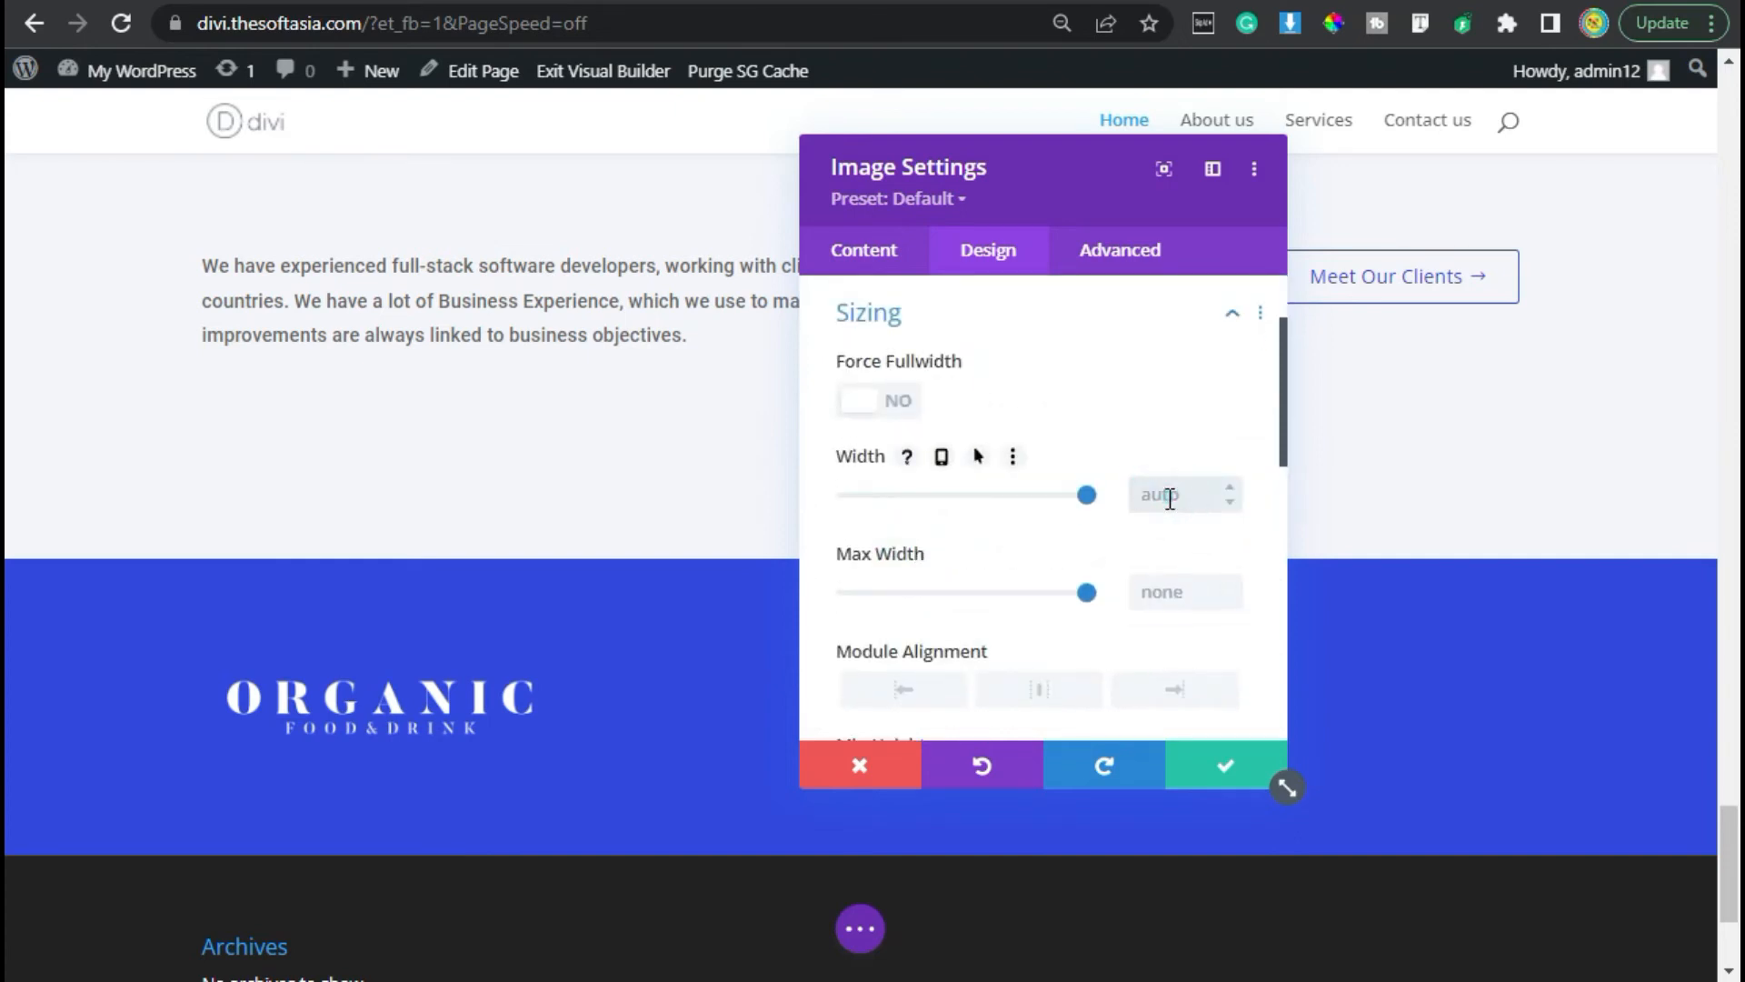
{"action": "type", "text": "20%"}
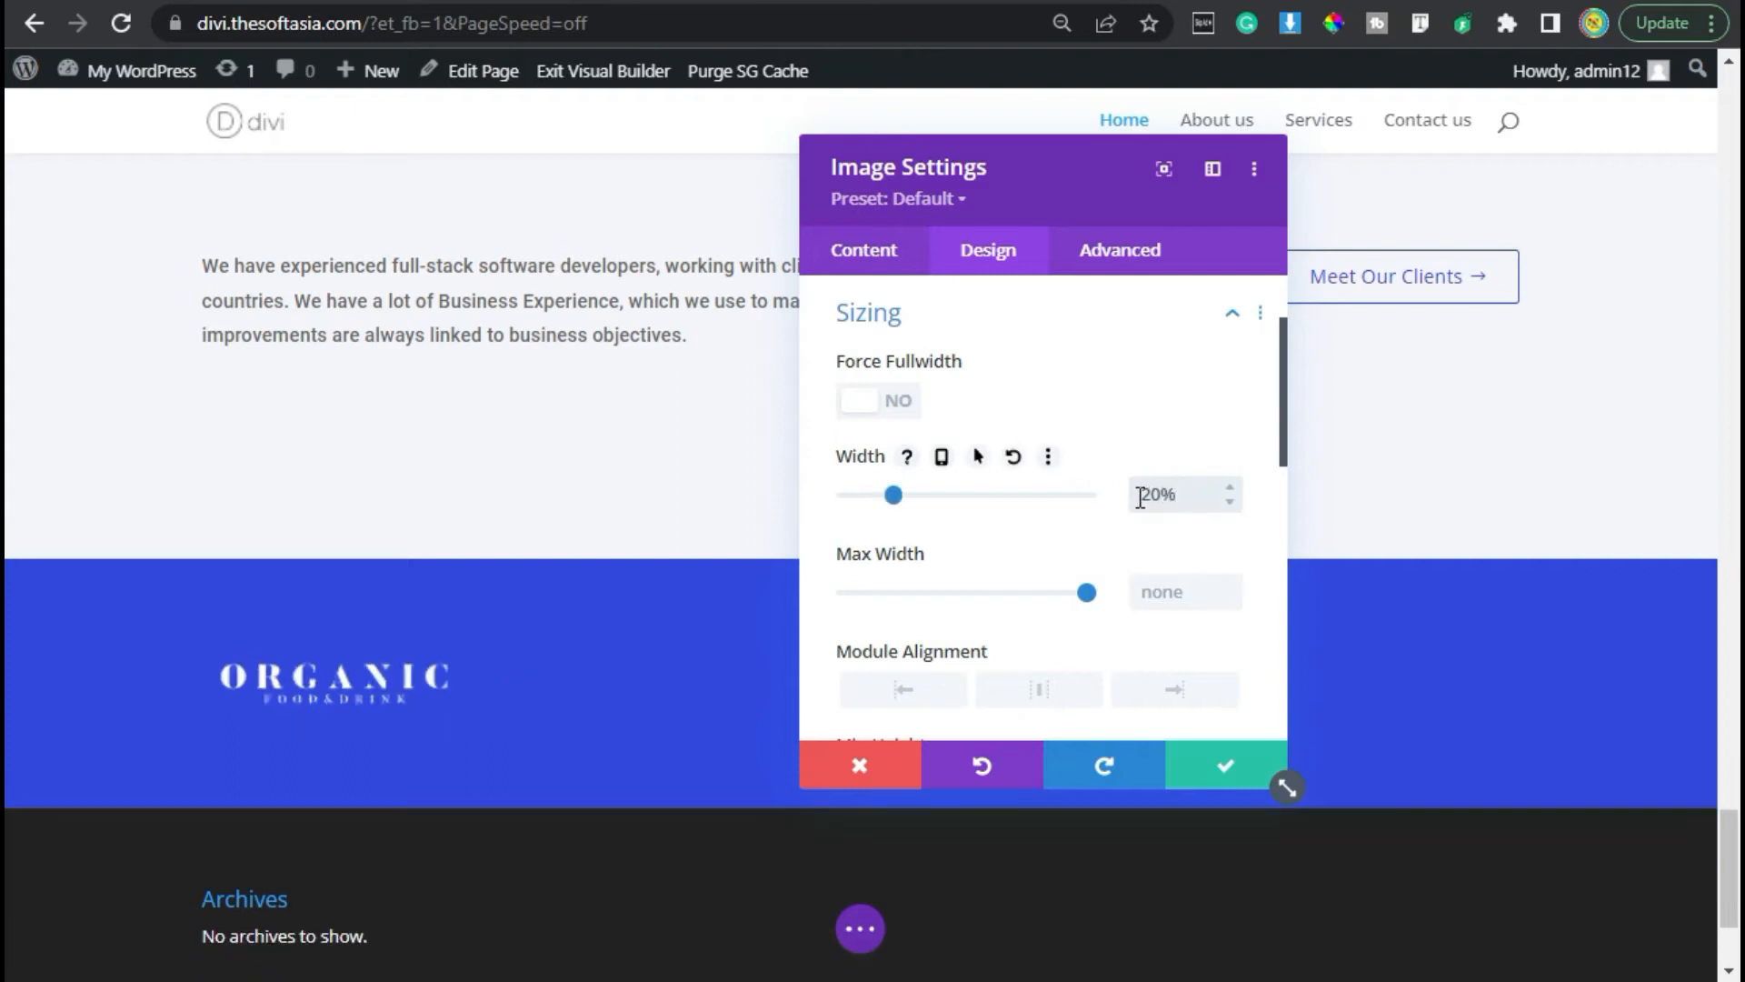
{"action": "scroll", "scroll_direction": "down", "scroll_amount": 3}
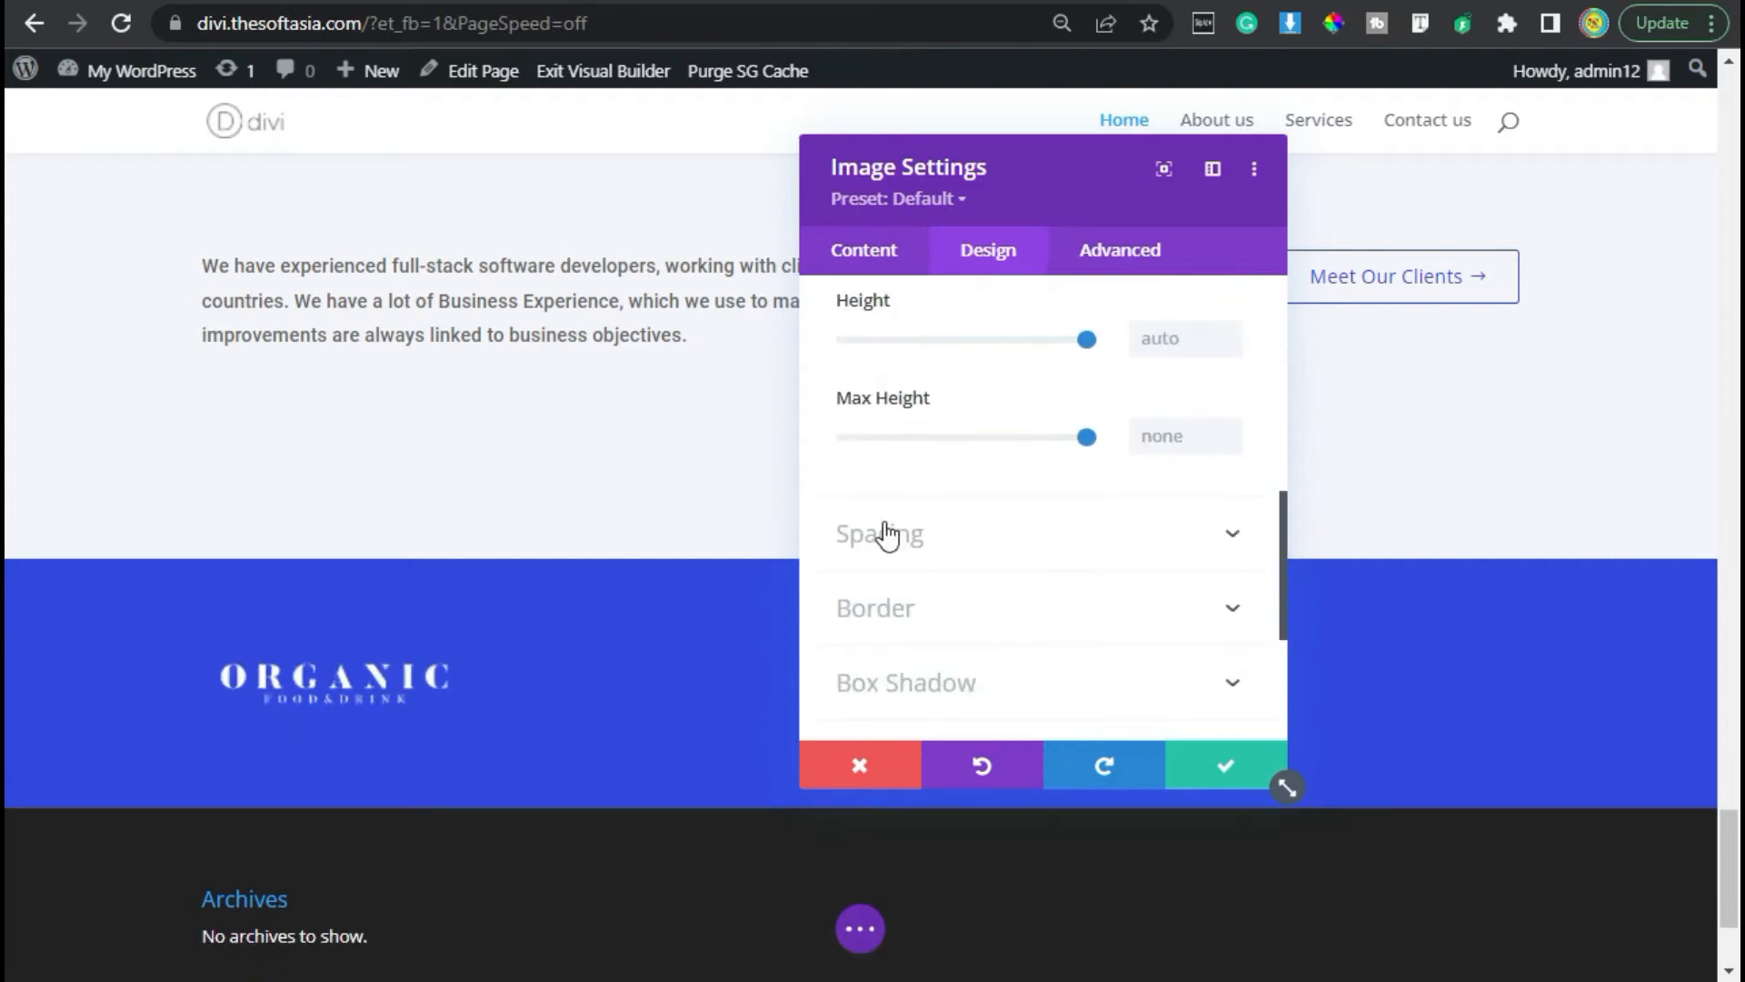
{"action": "left_click", "coordinate": [879, 533]}
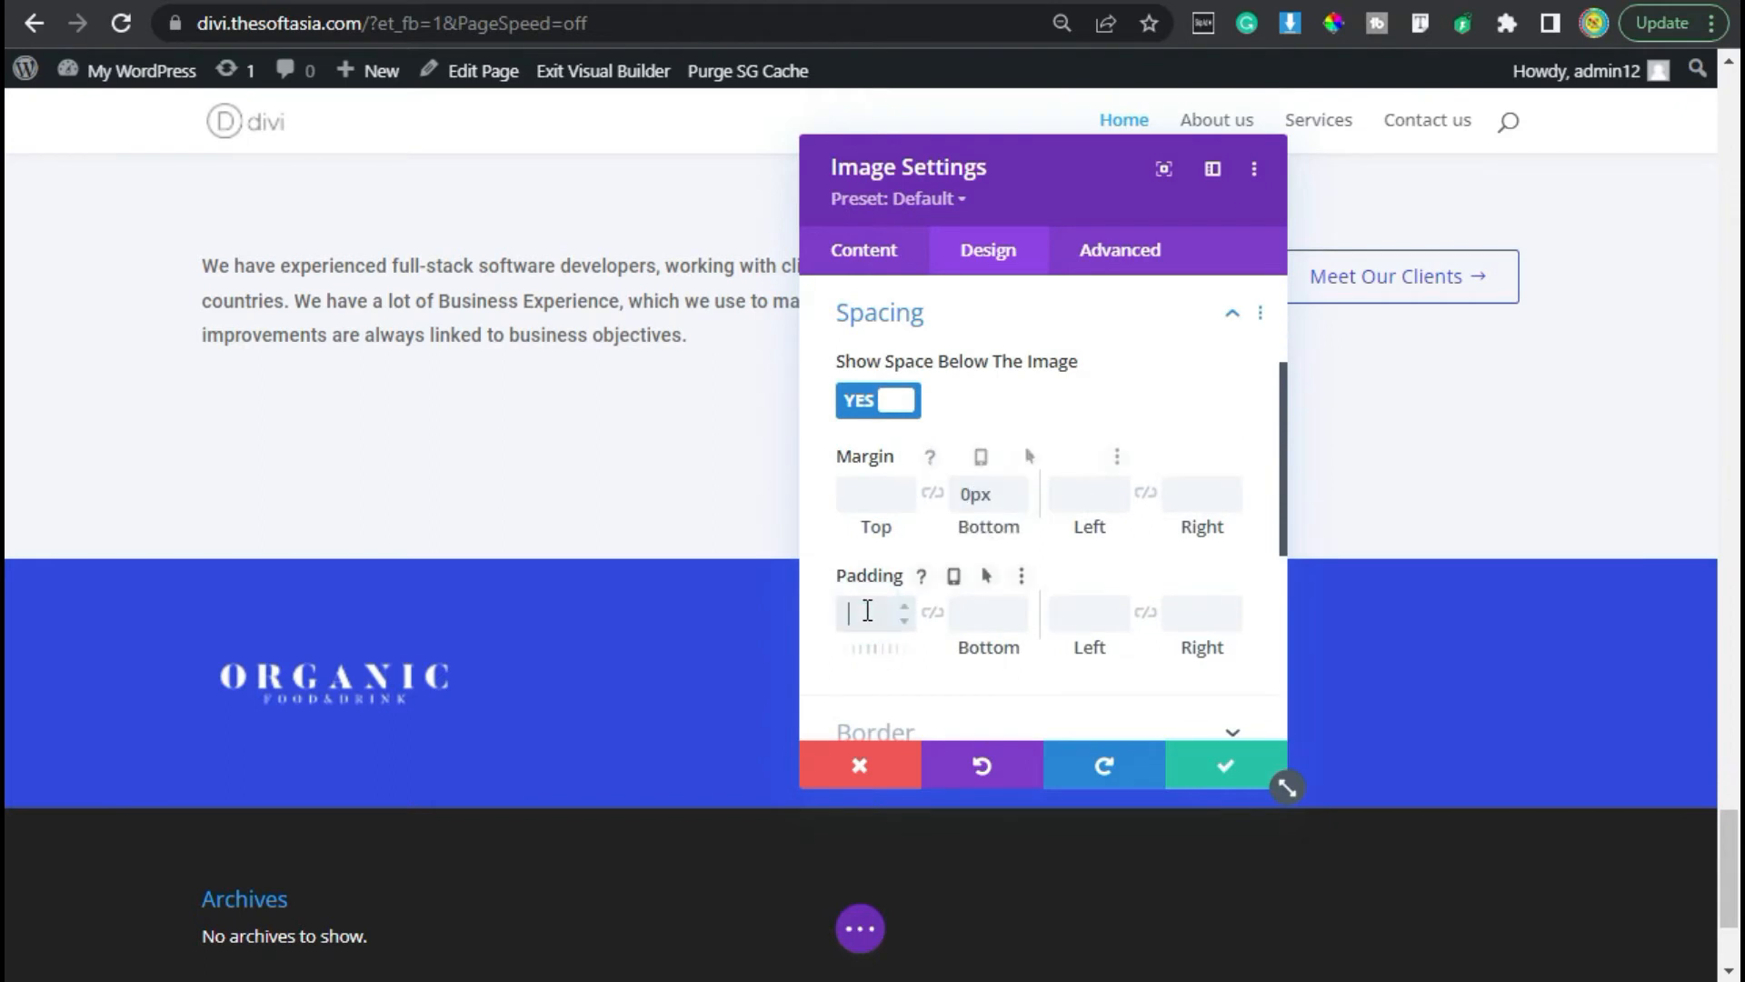
{"action": "type", "text": "10"}
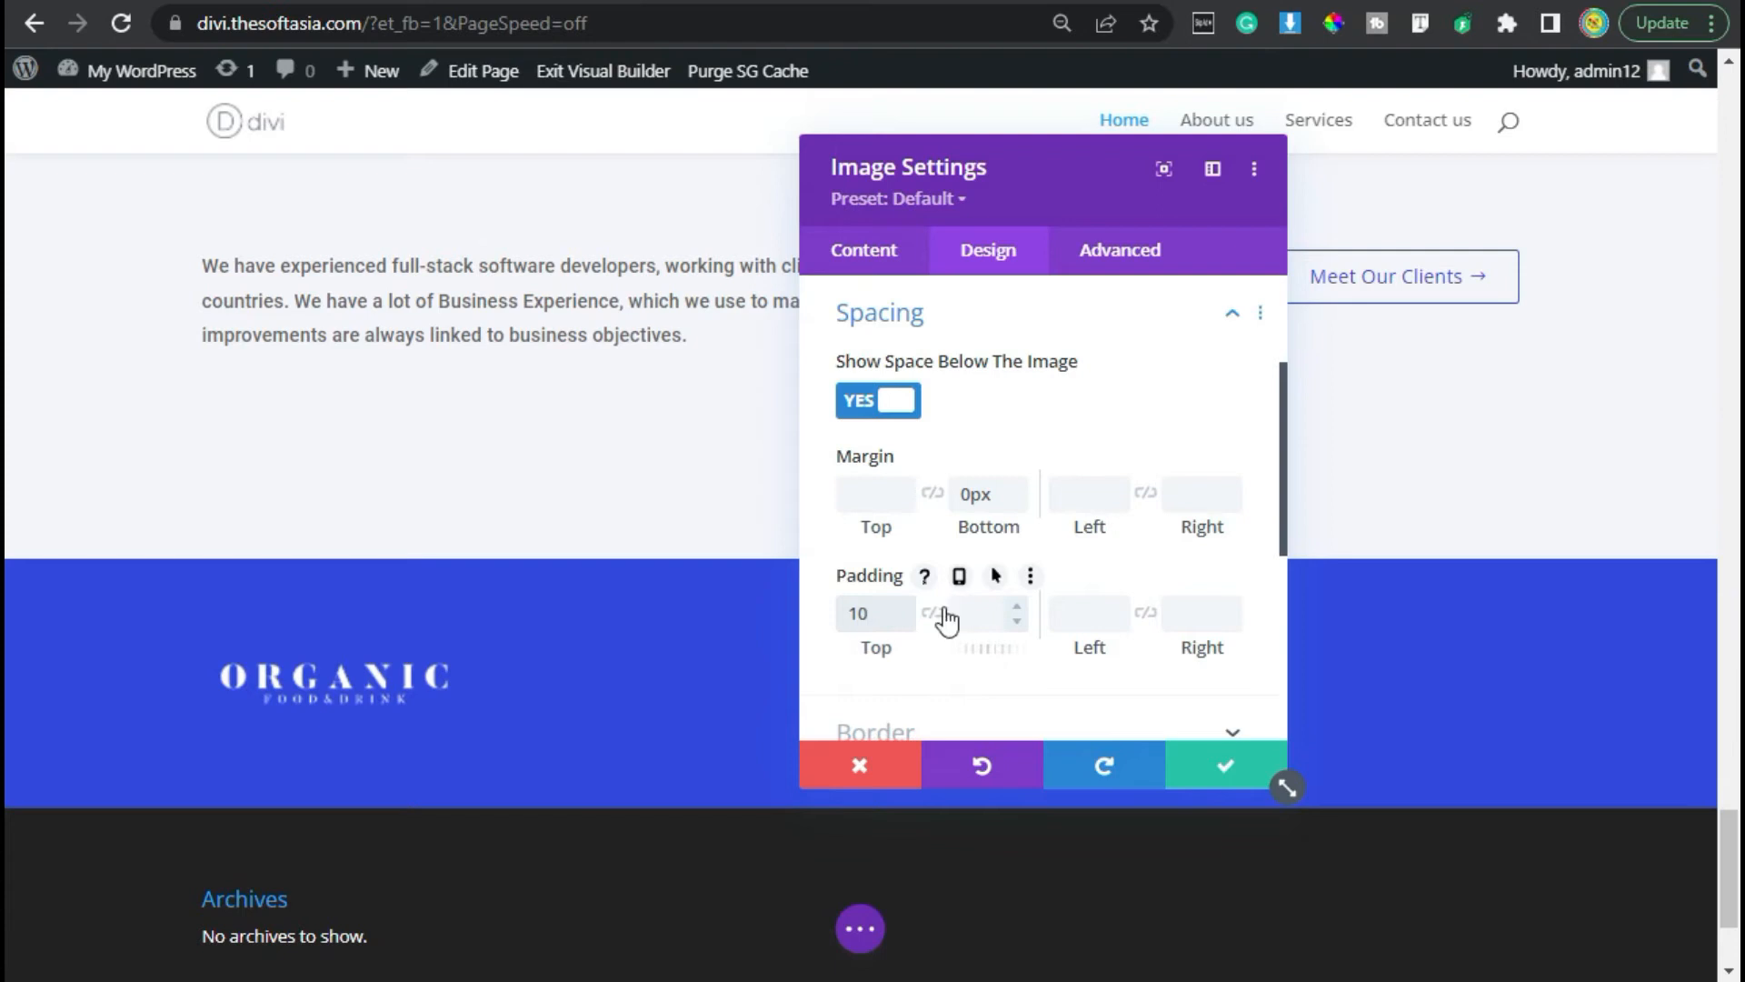
{"action": "type", "text": "20px"}
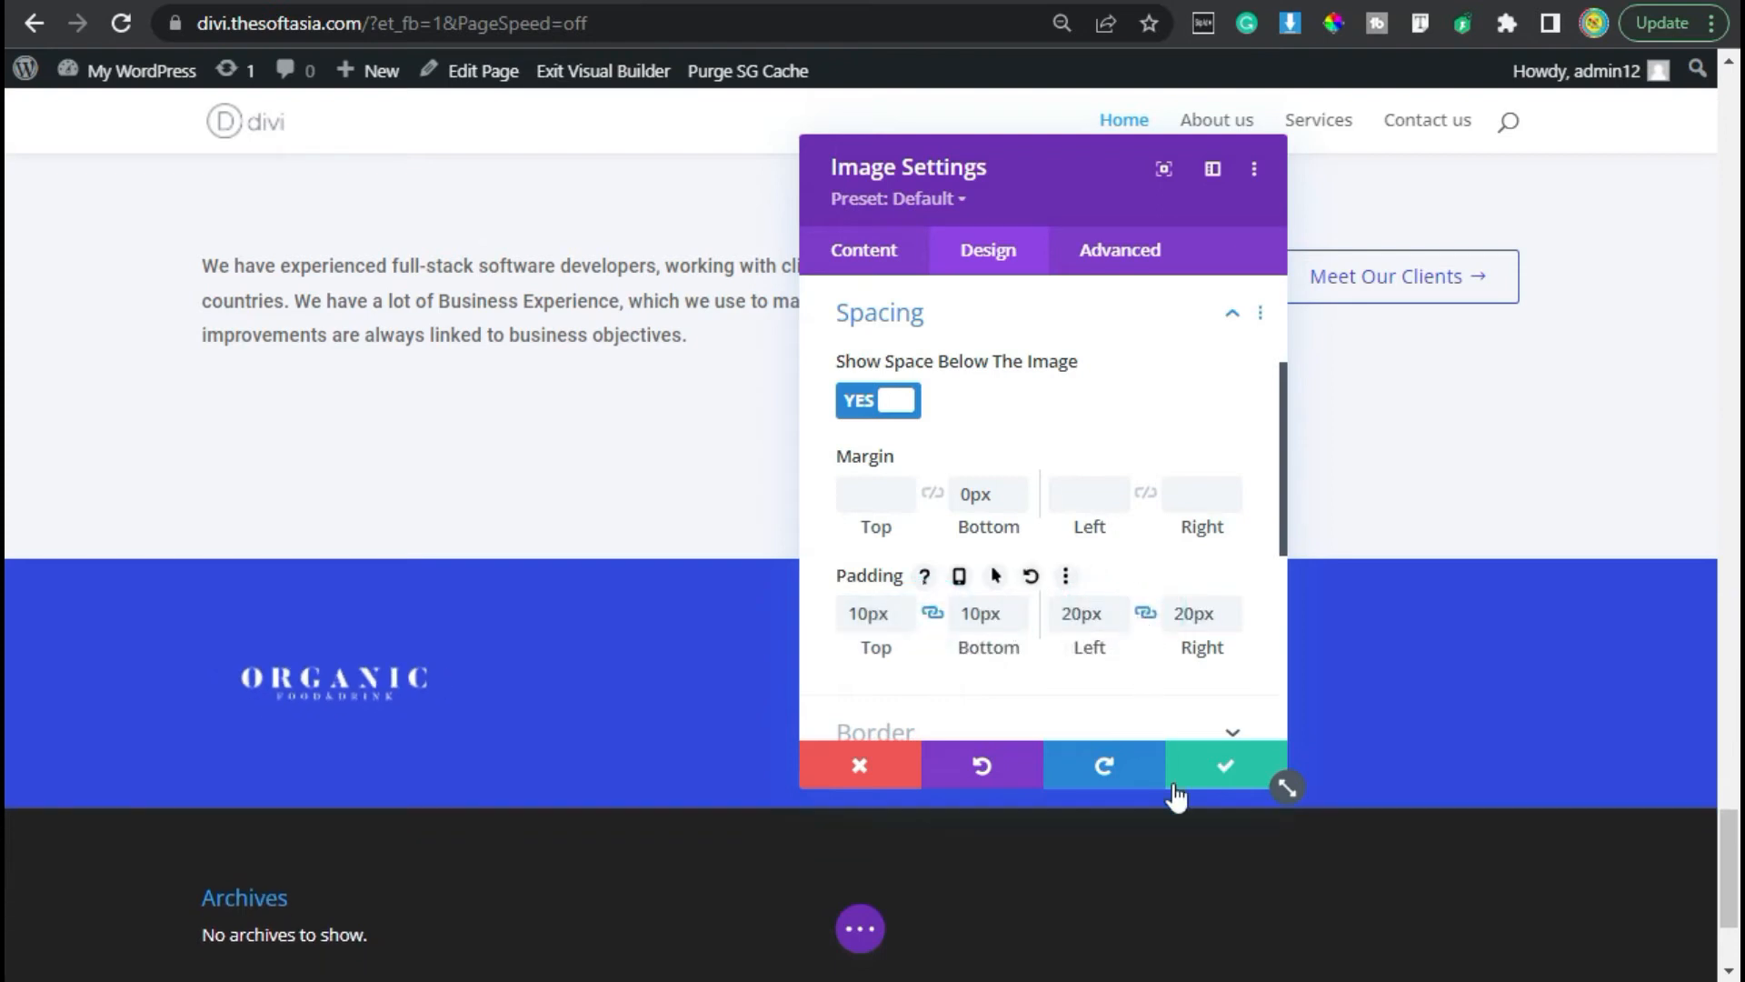
{"action": "left_click", "coordinate": [1224, 767]}
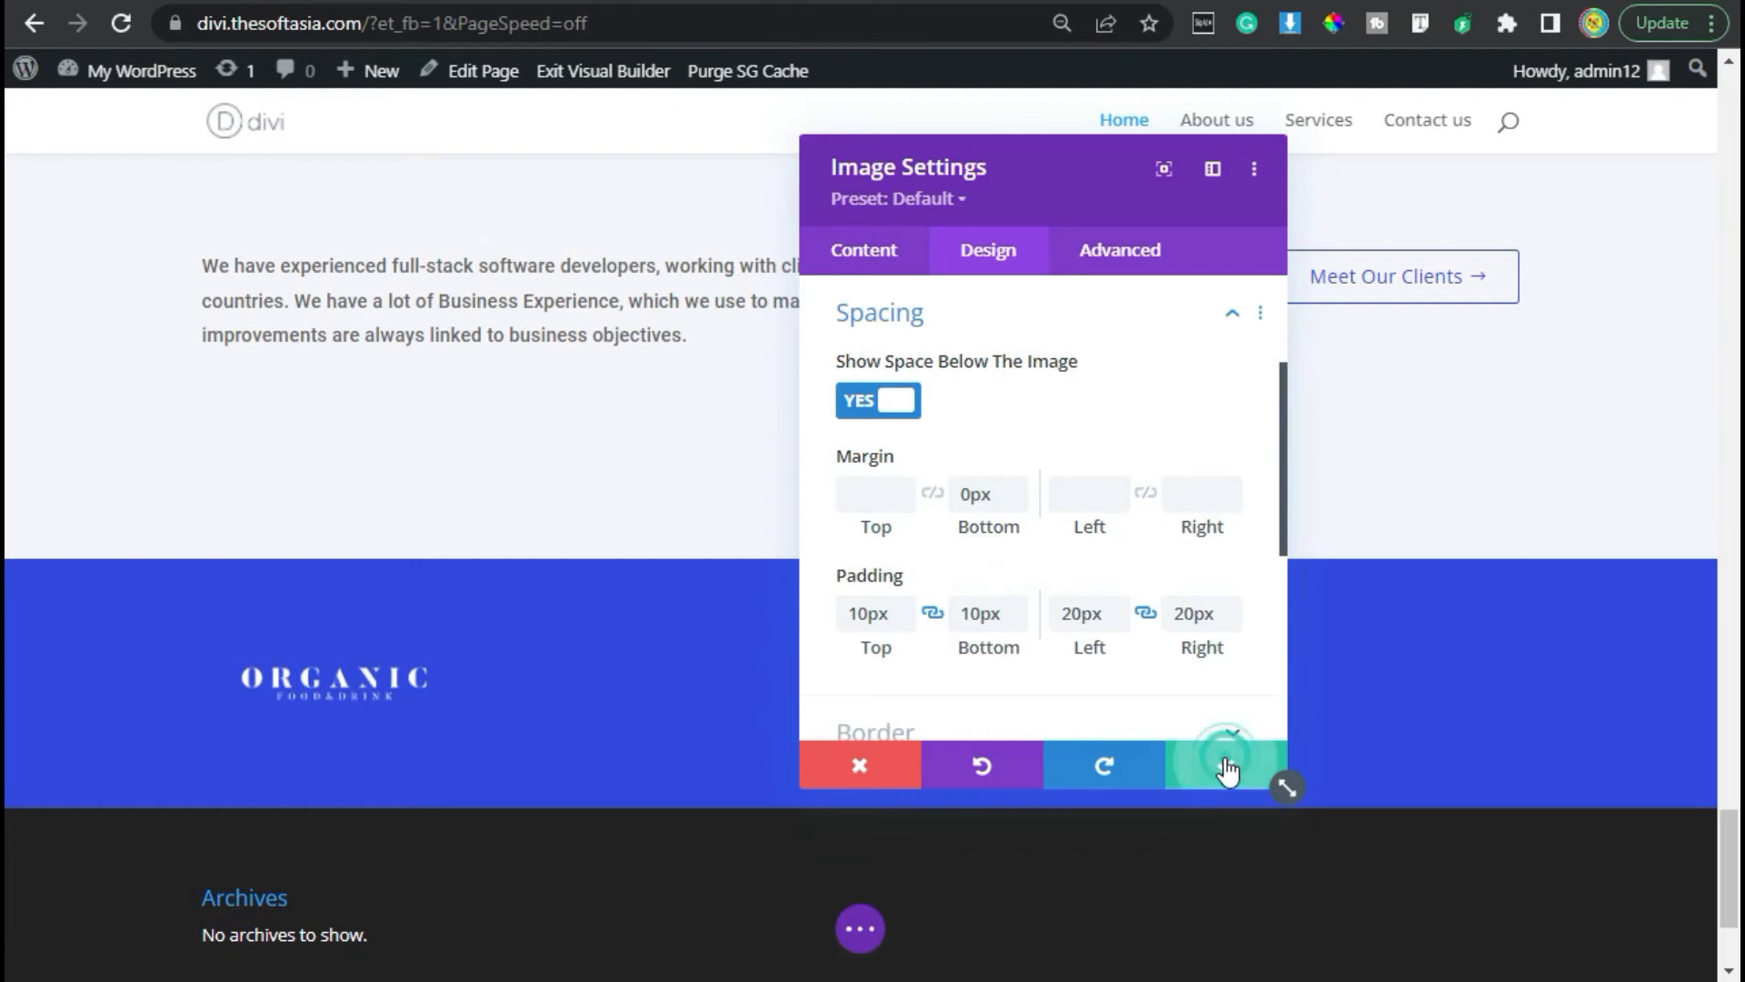
Step: Duplicate the logo module and swap the copies' images for other client logos like Everyday
{"action": "left_click", "coordinate": [1226, 767]}
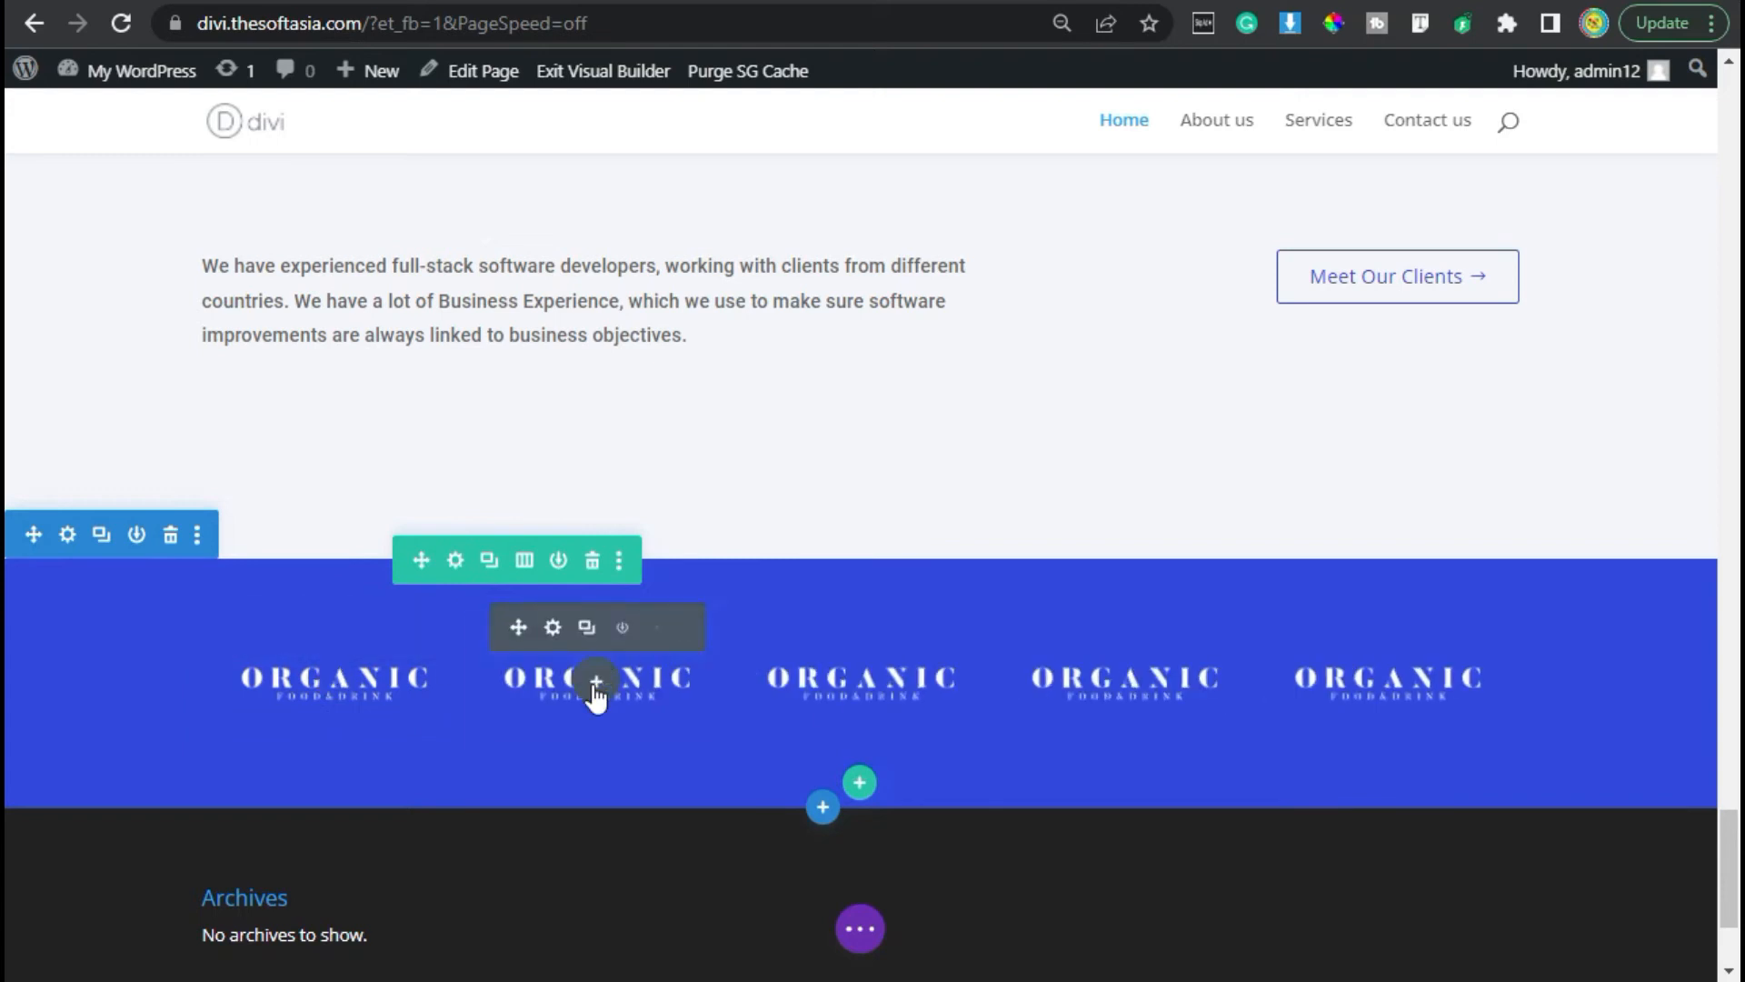
{"action": "left_click", "coordinate": [552, 627]}
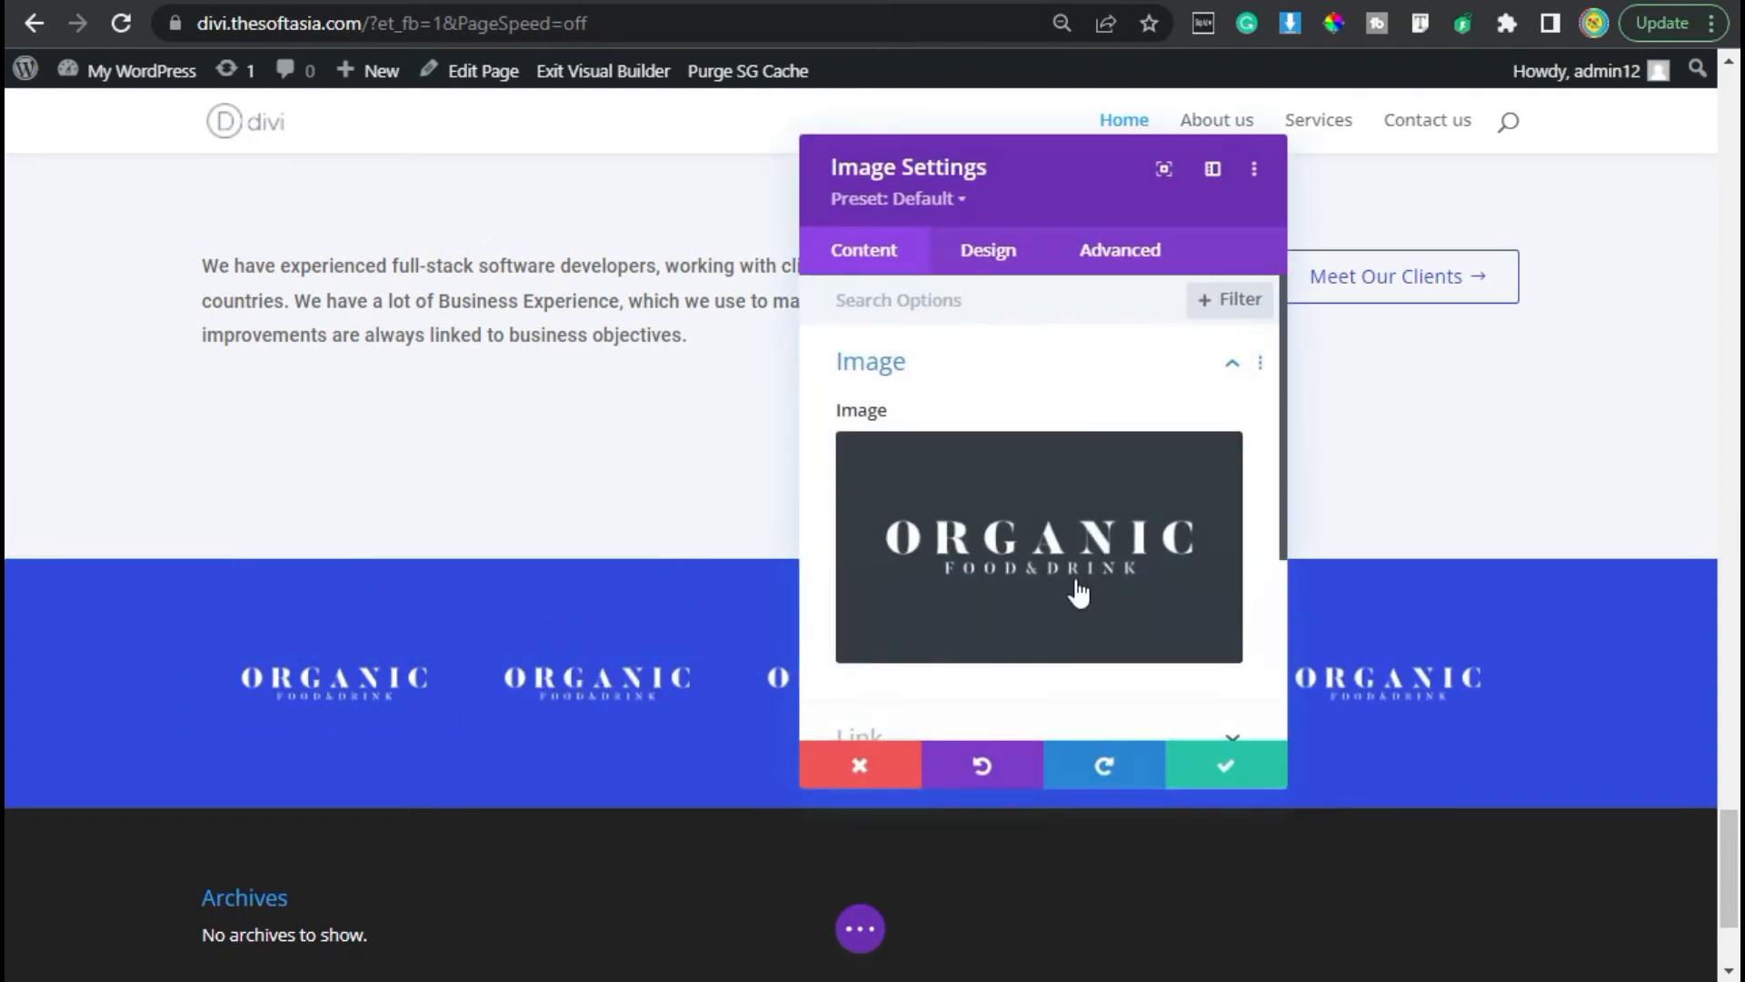
{"action": "left_click", "coordinate": [1039, 546]}
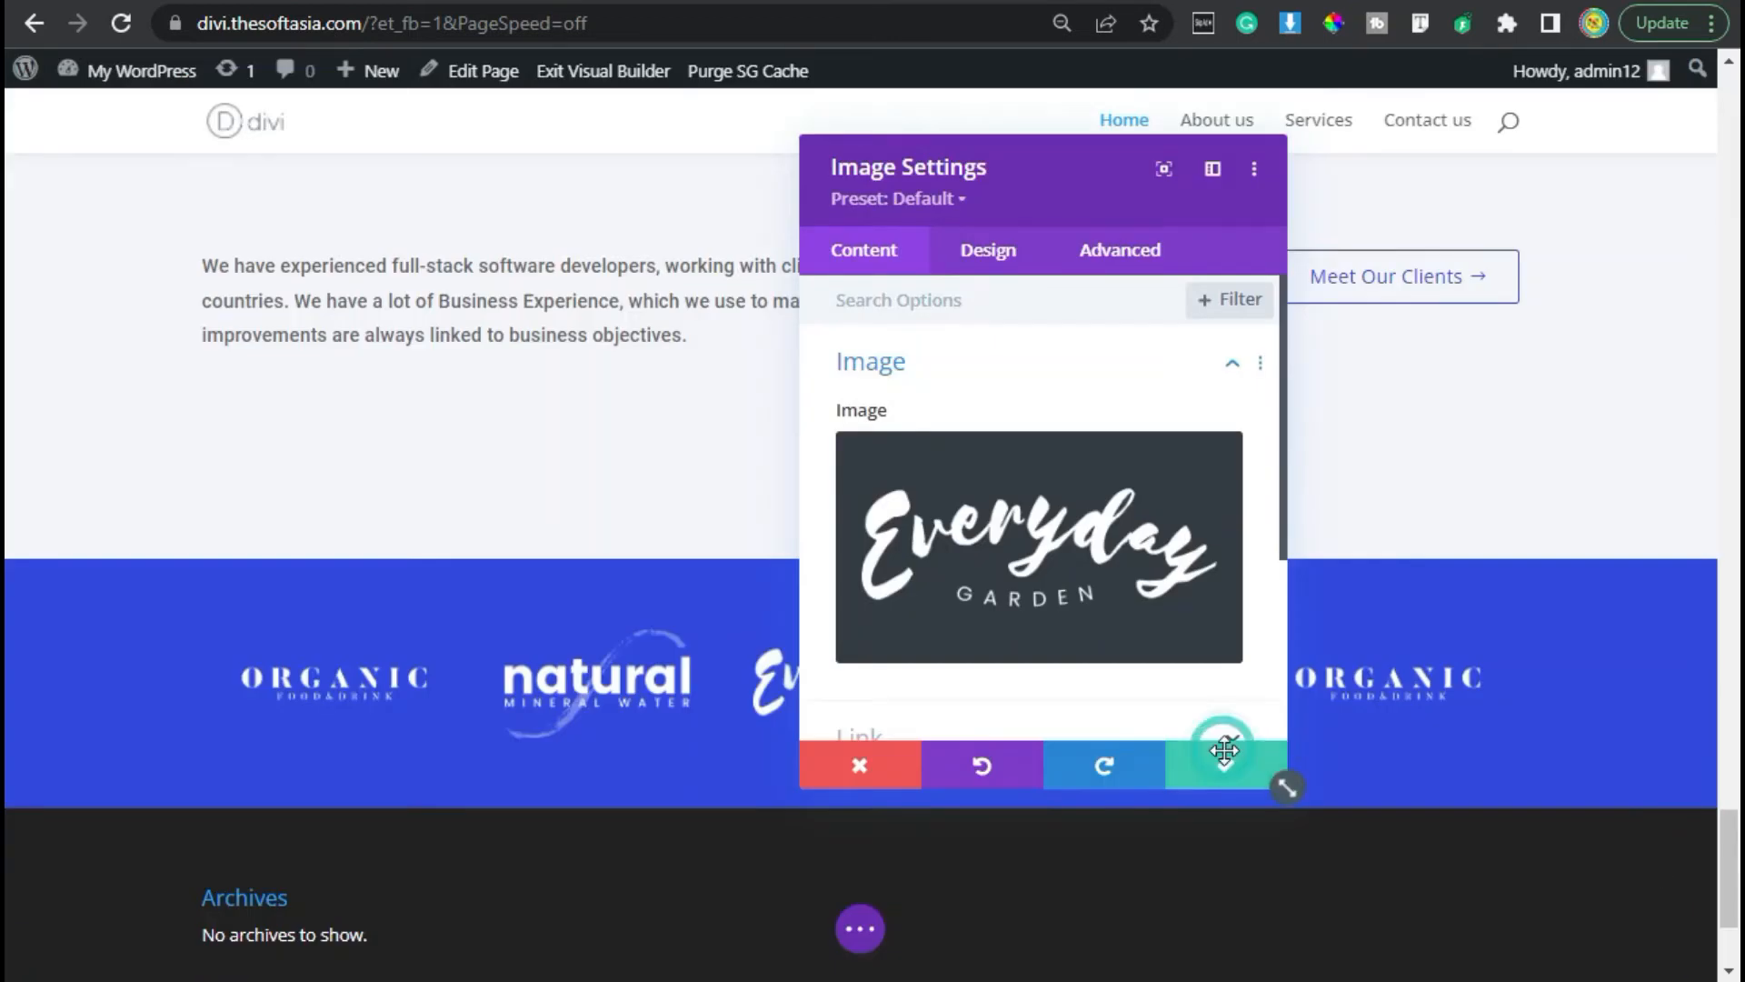
{"action": "left_click", "coordinate": [860, 765]}
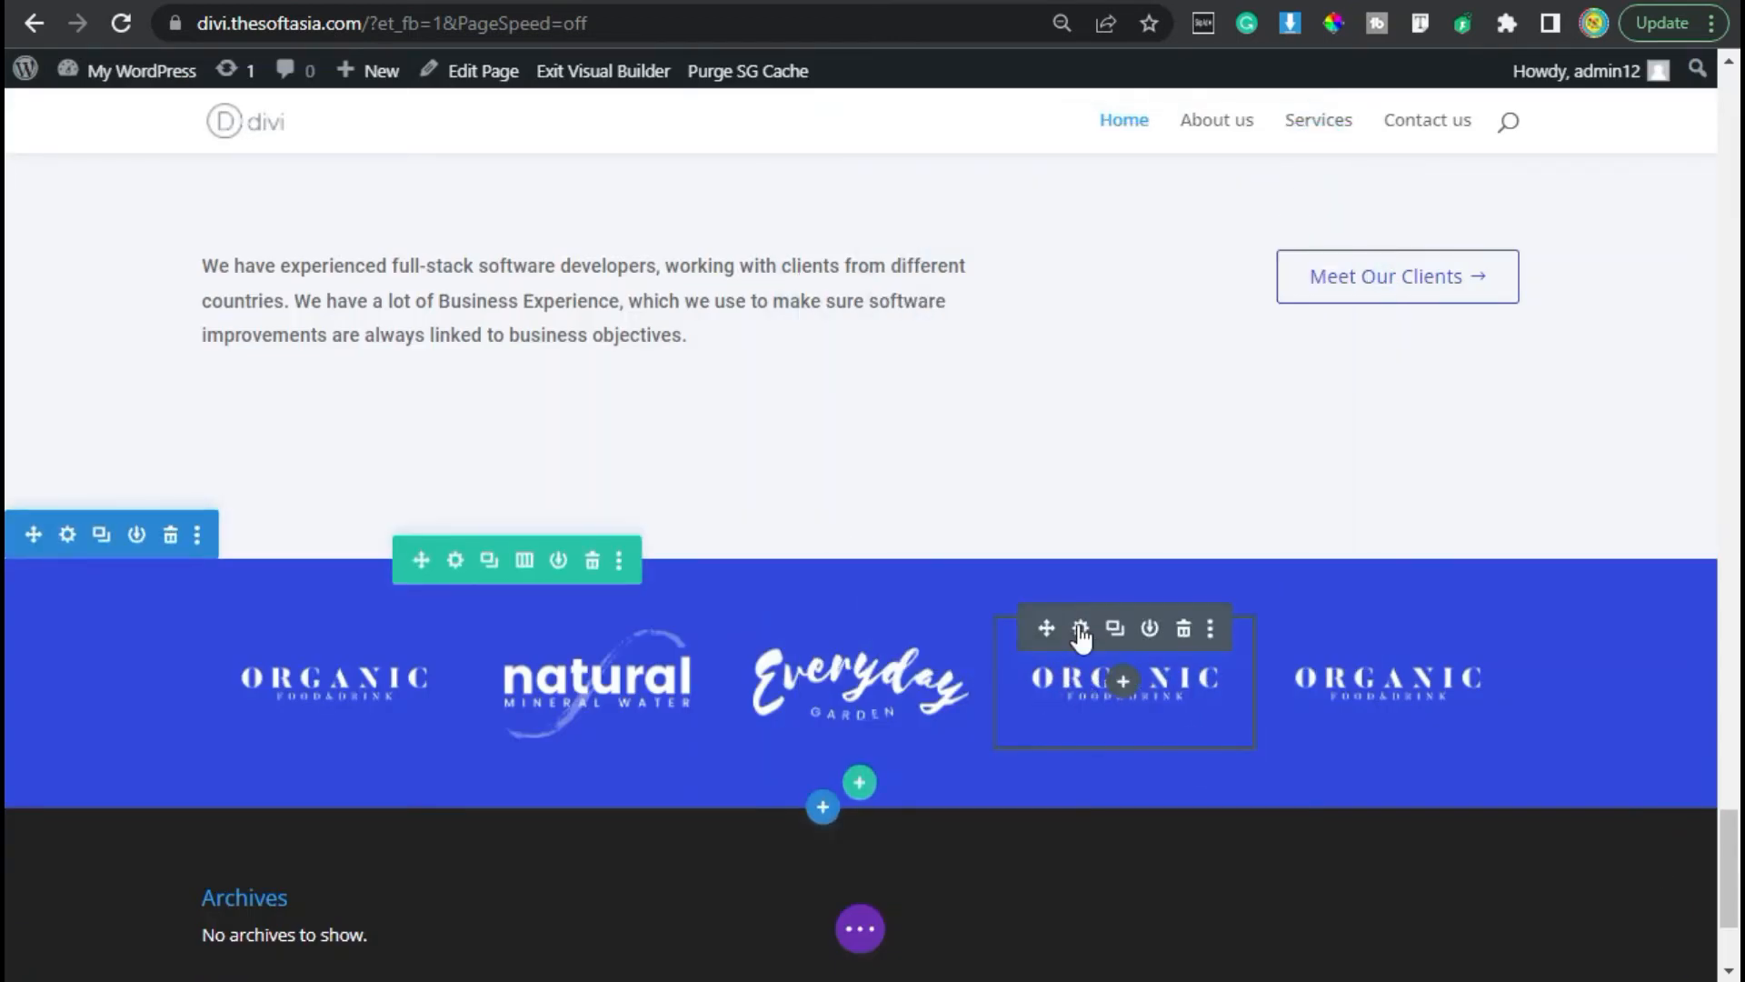
{"action": "left_click", "coordinate": [1082, 628]}
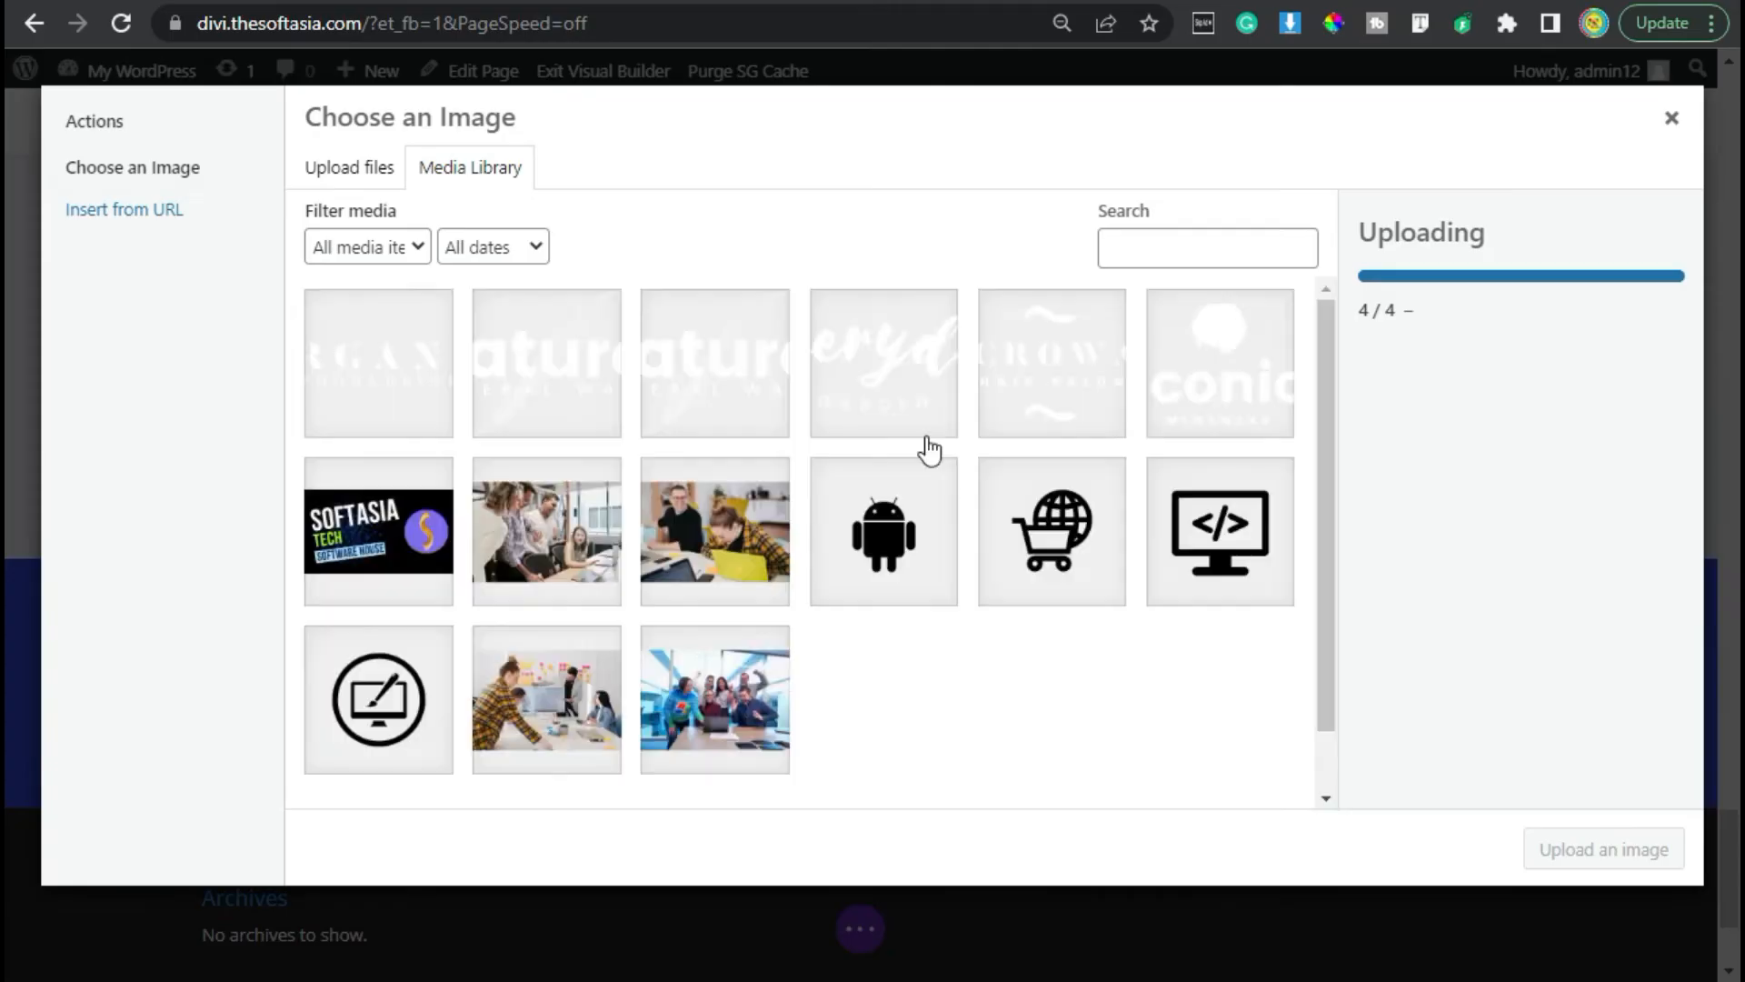
{"action": "left_click", "coordinate": [1672, 118]}
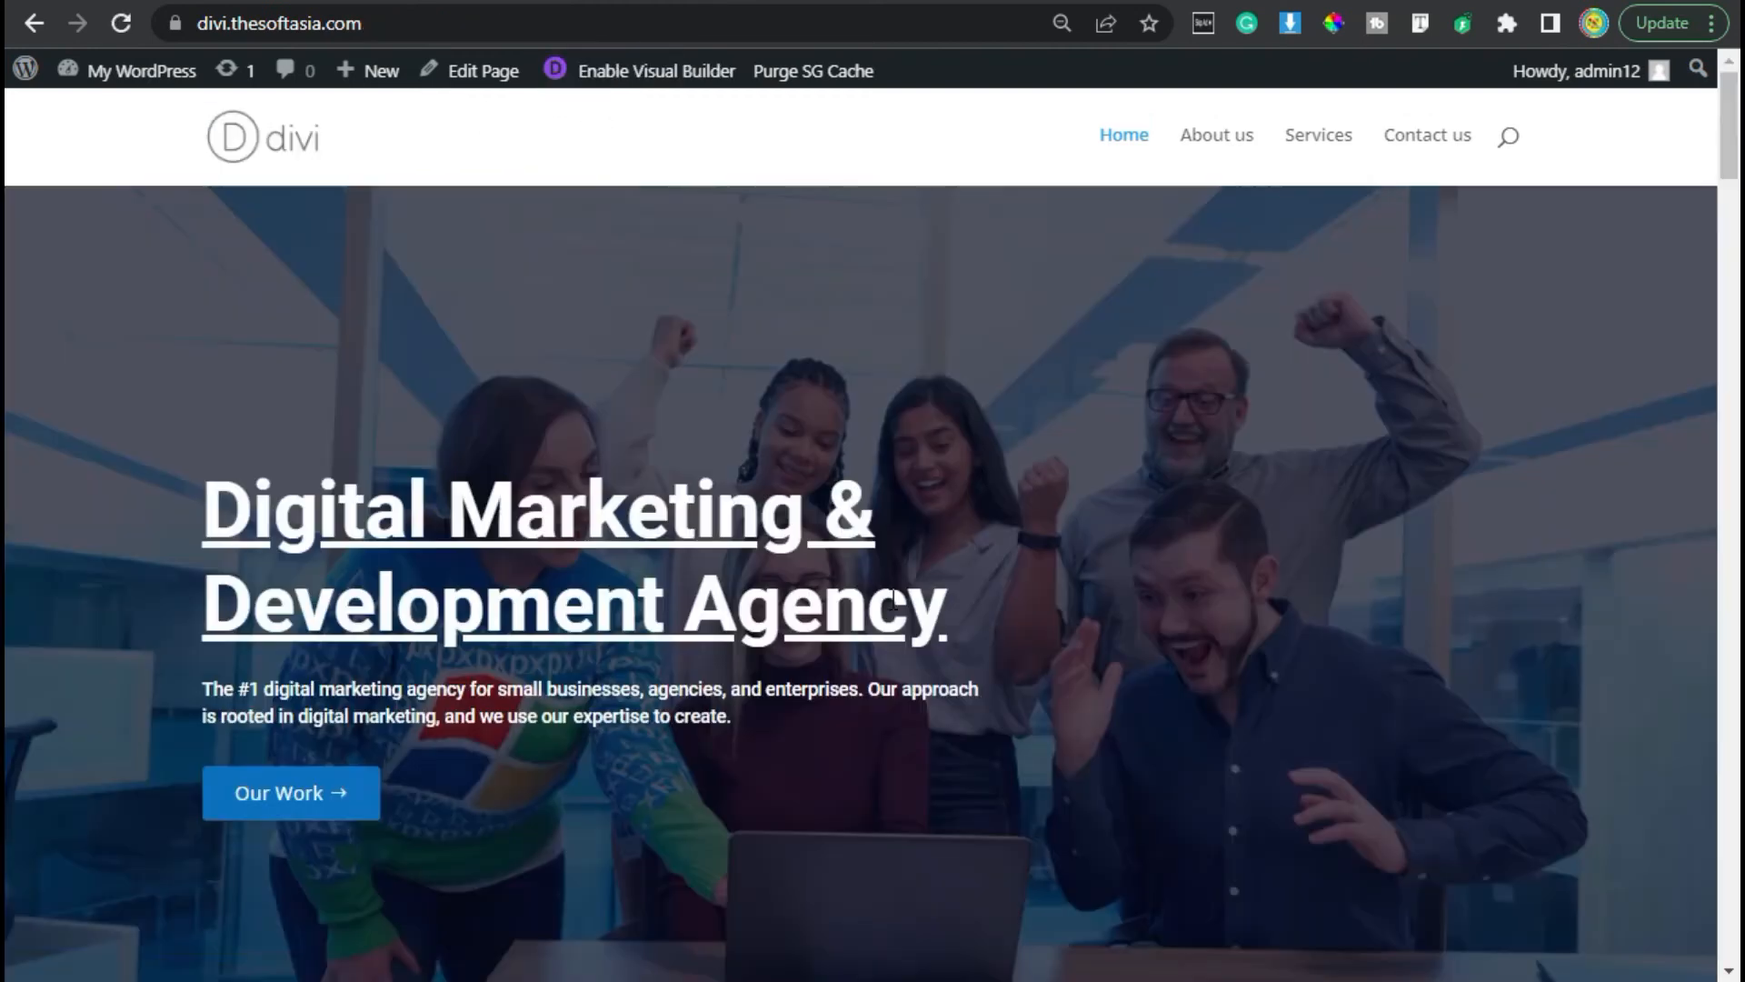
Step: Scroll down the live home page to the blue five-logo partners section
{"action": "scroll", "scroll_direction": "down", "scroll_amount": 3}
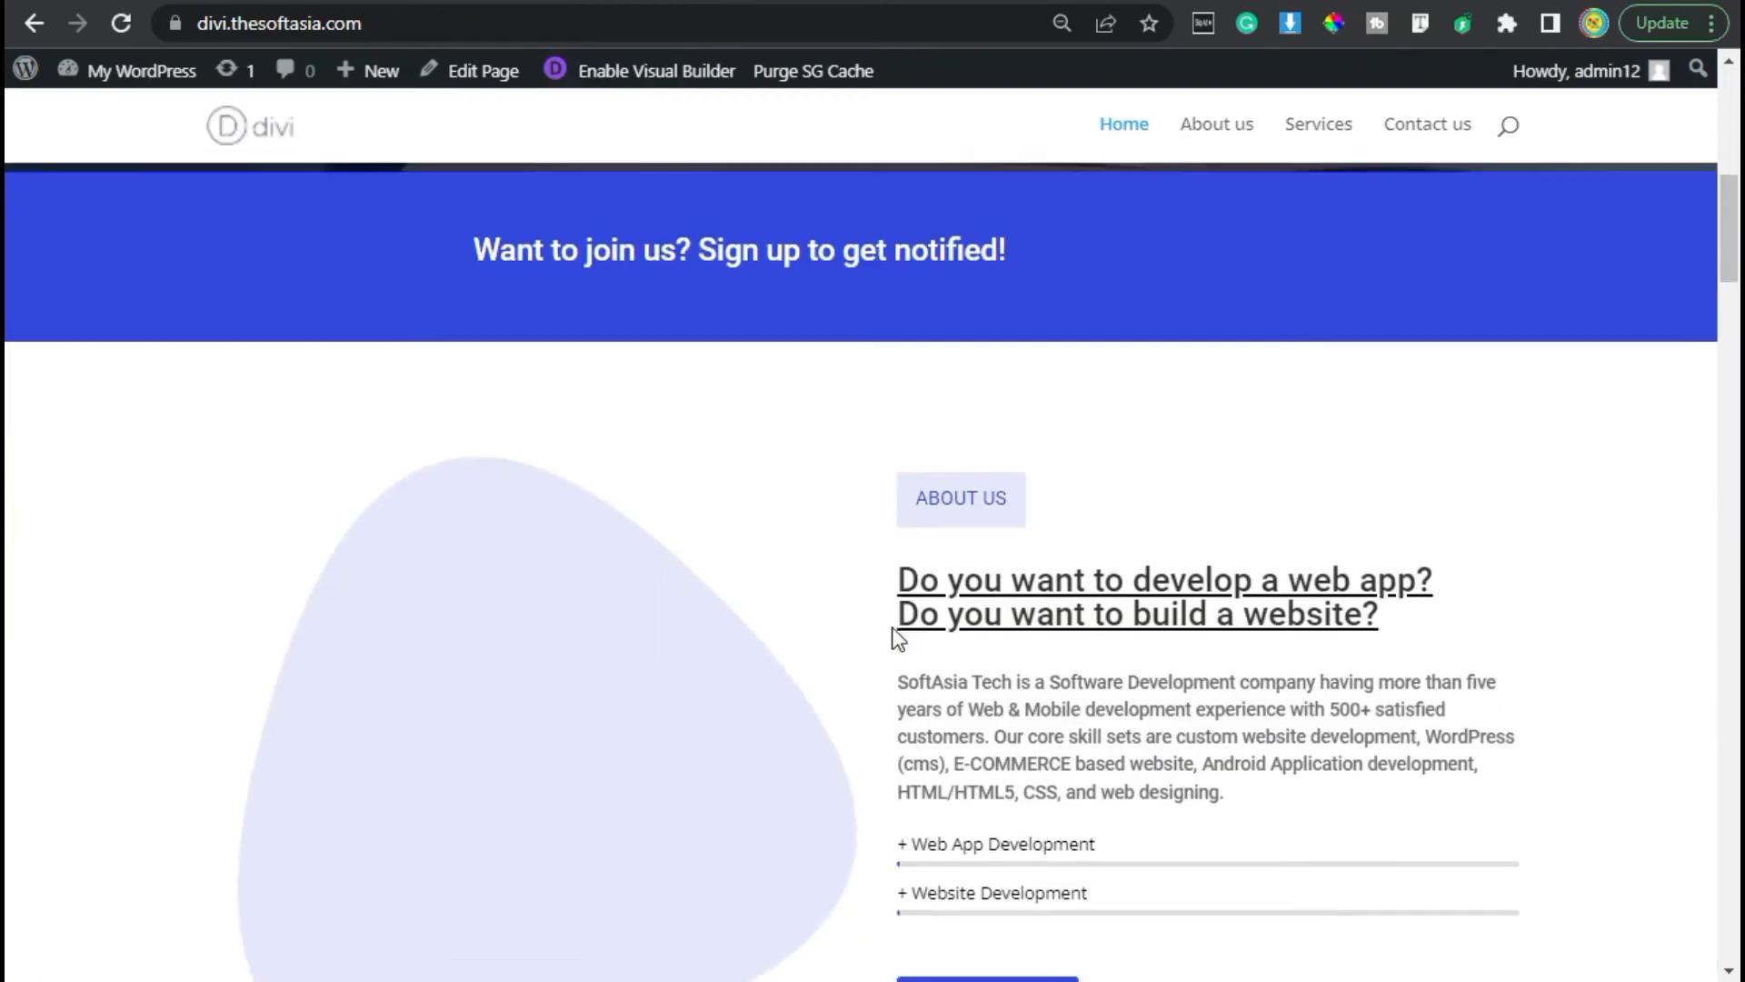
{"action": "scroll", "scroll_direction": "down", "scroll_amount": 3}
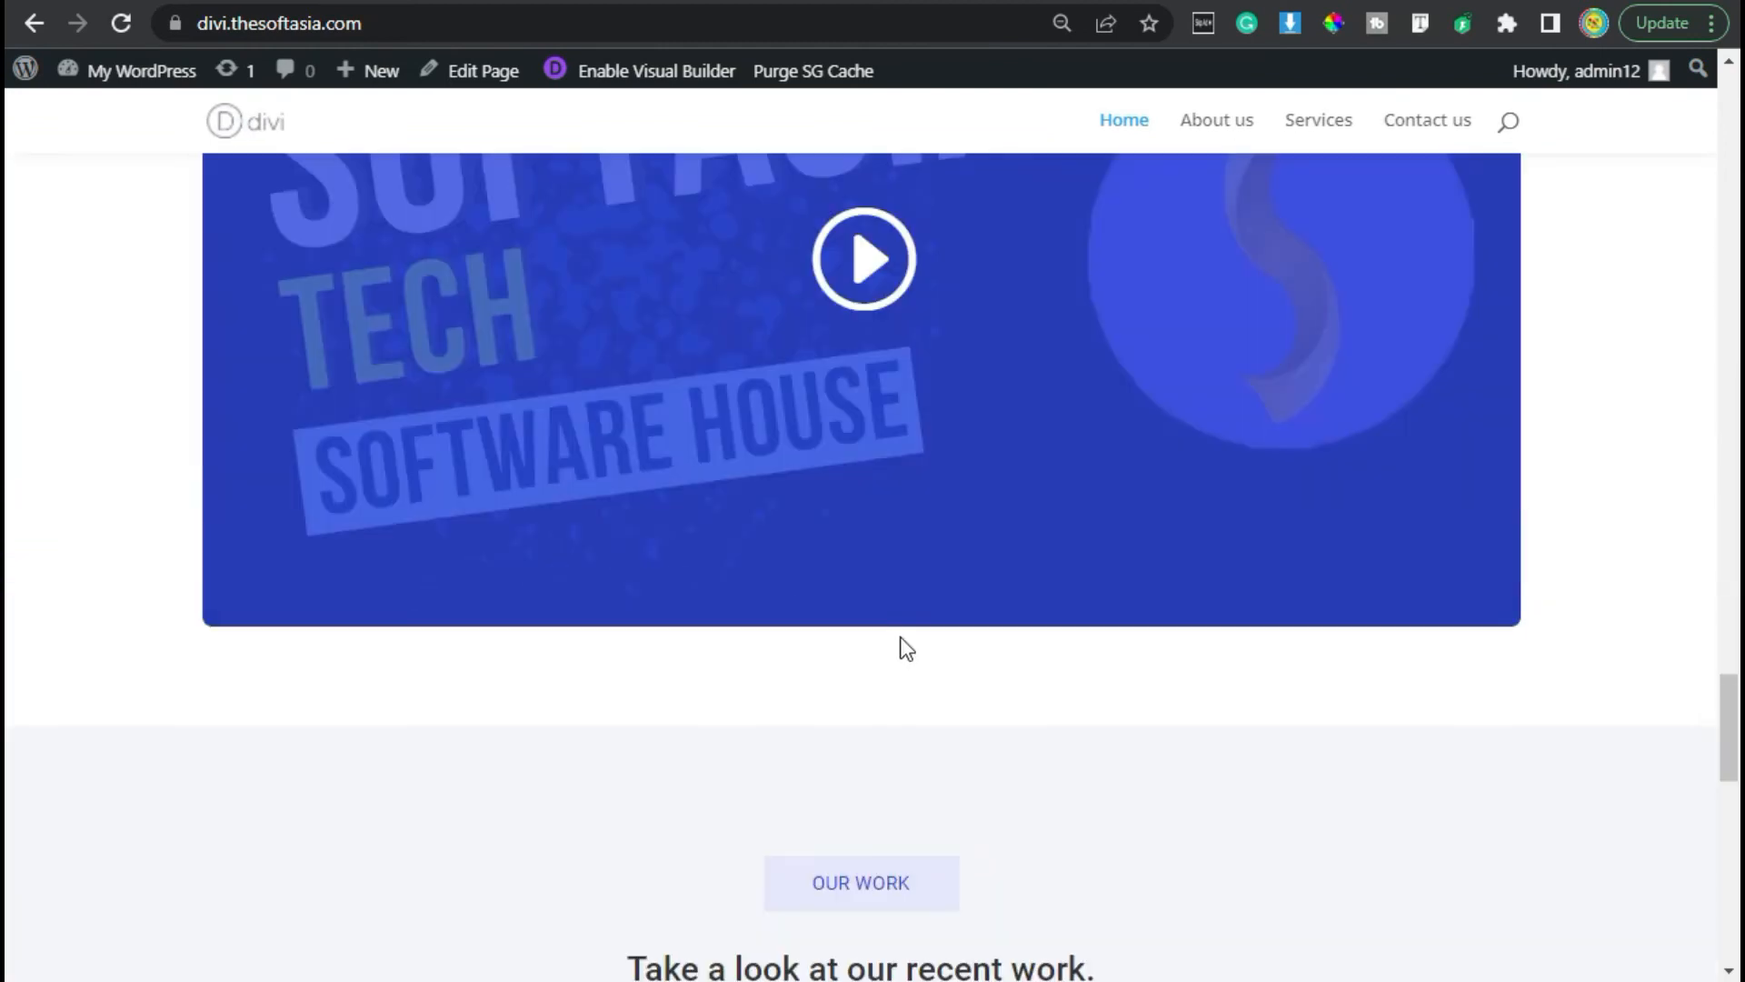
{"action": "scroll", "scroll_direction": "down", "scroll_amount": 3}
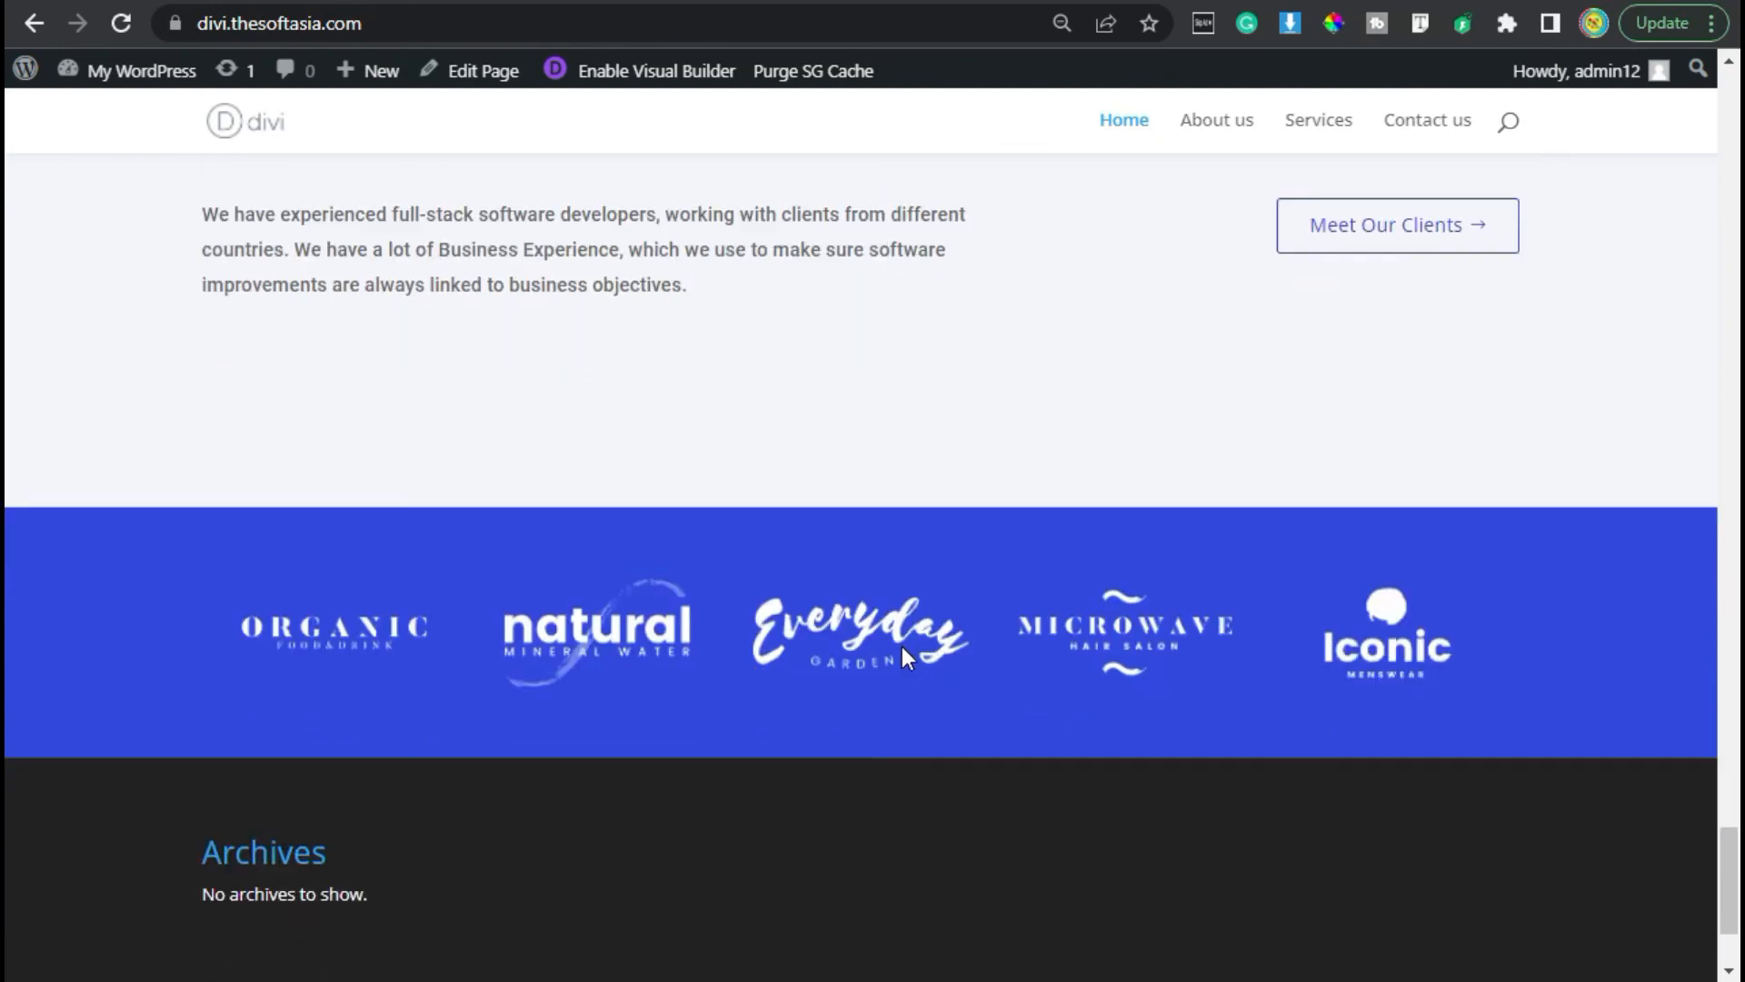
{"action": "scroll", "scroll_direction": "down", "scroll_amount": 3}
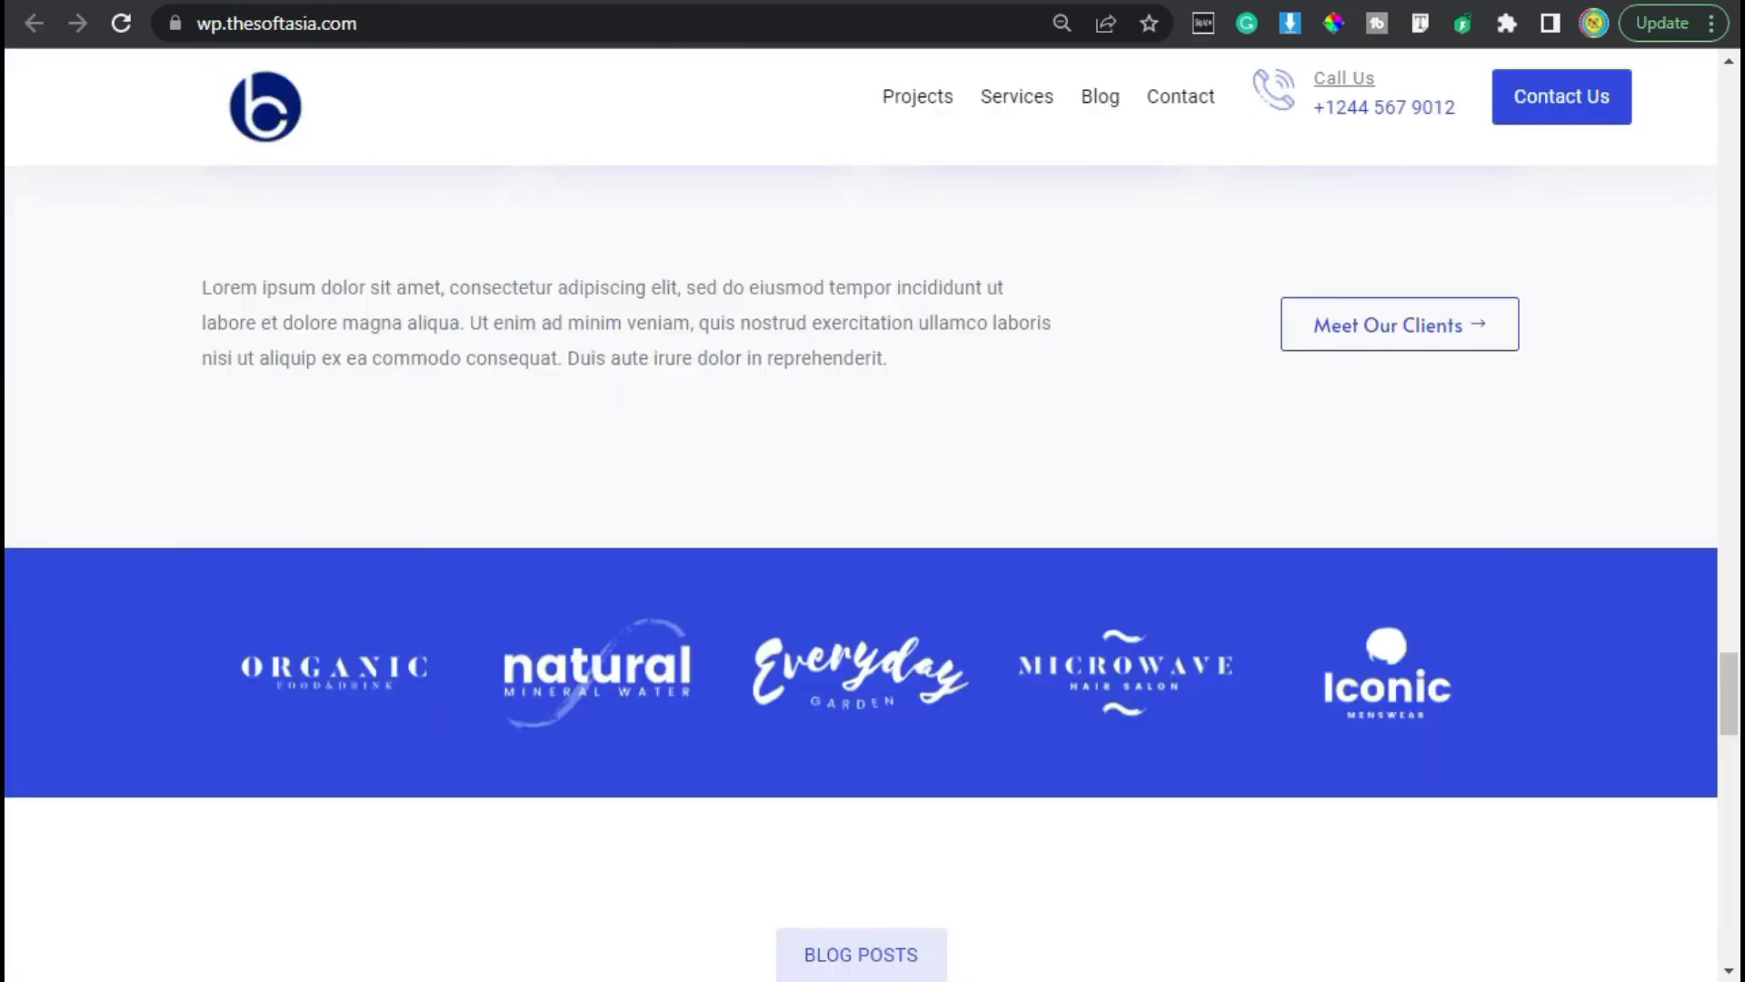
Step: Scroll the demo site down to its matching five-logo client section
{"action": "scroll", "scroll_direction": "down", "scroll_amount": 3}
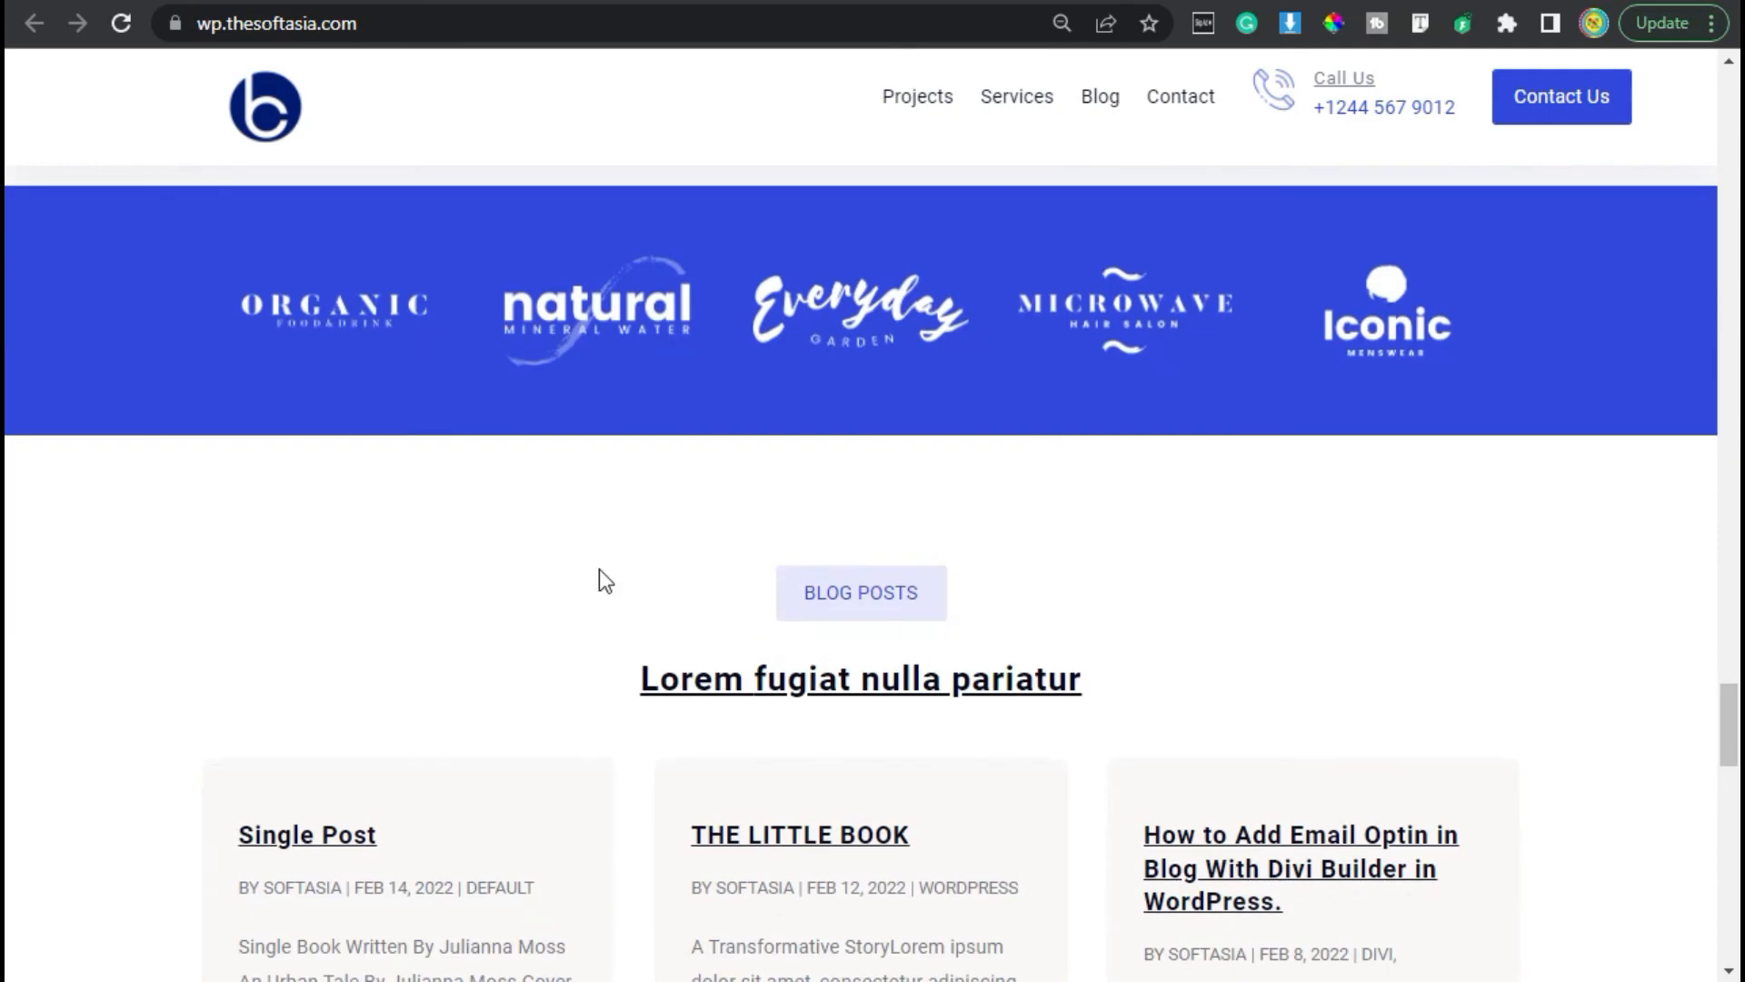
{"action": "mouse_move", "coordinate": [1204, 740]}
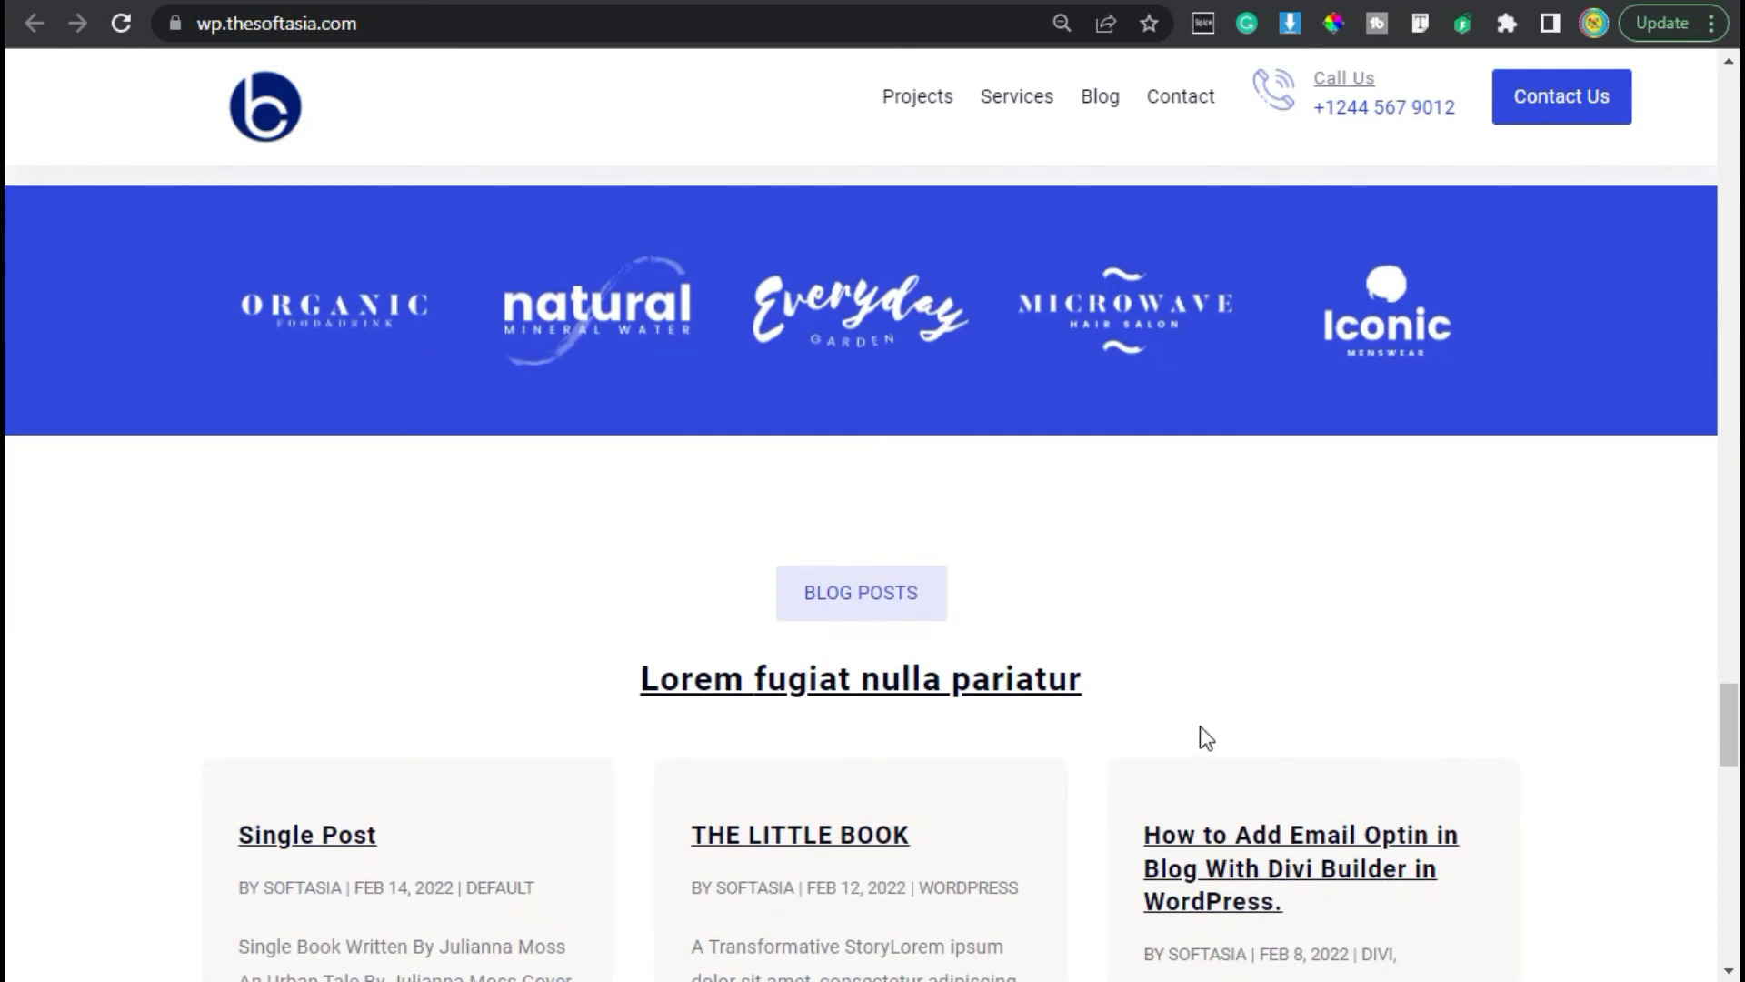
{"action": "mouse_move", "coordinate": [1143, 682]}
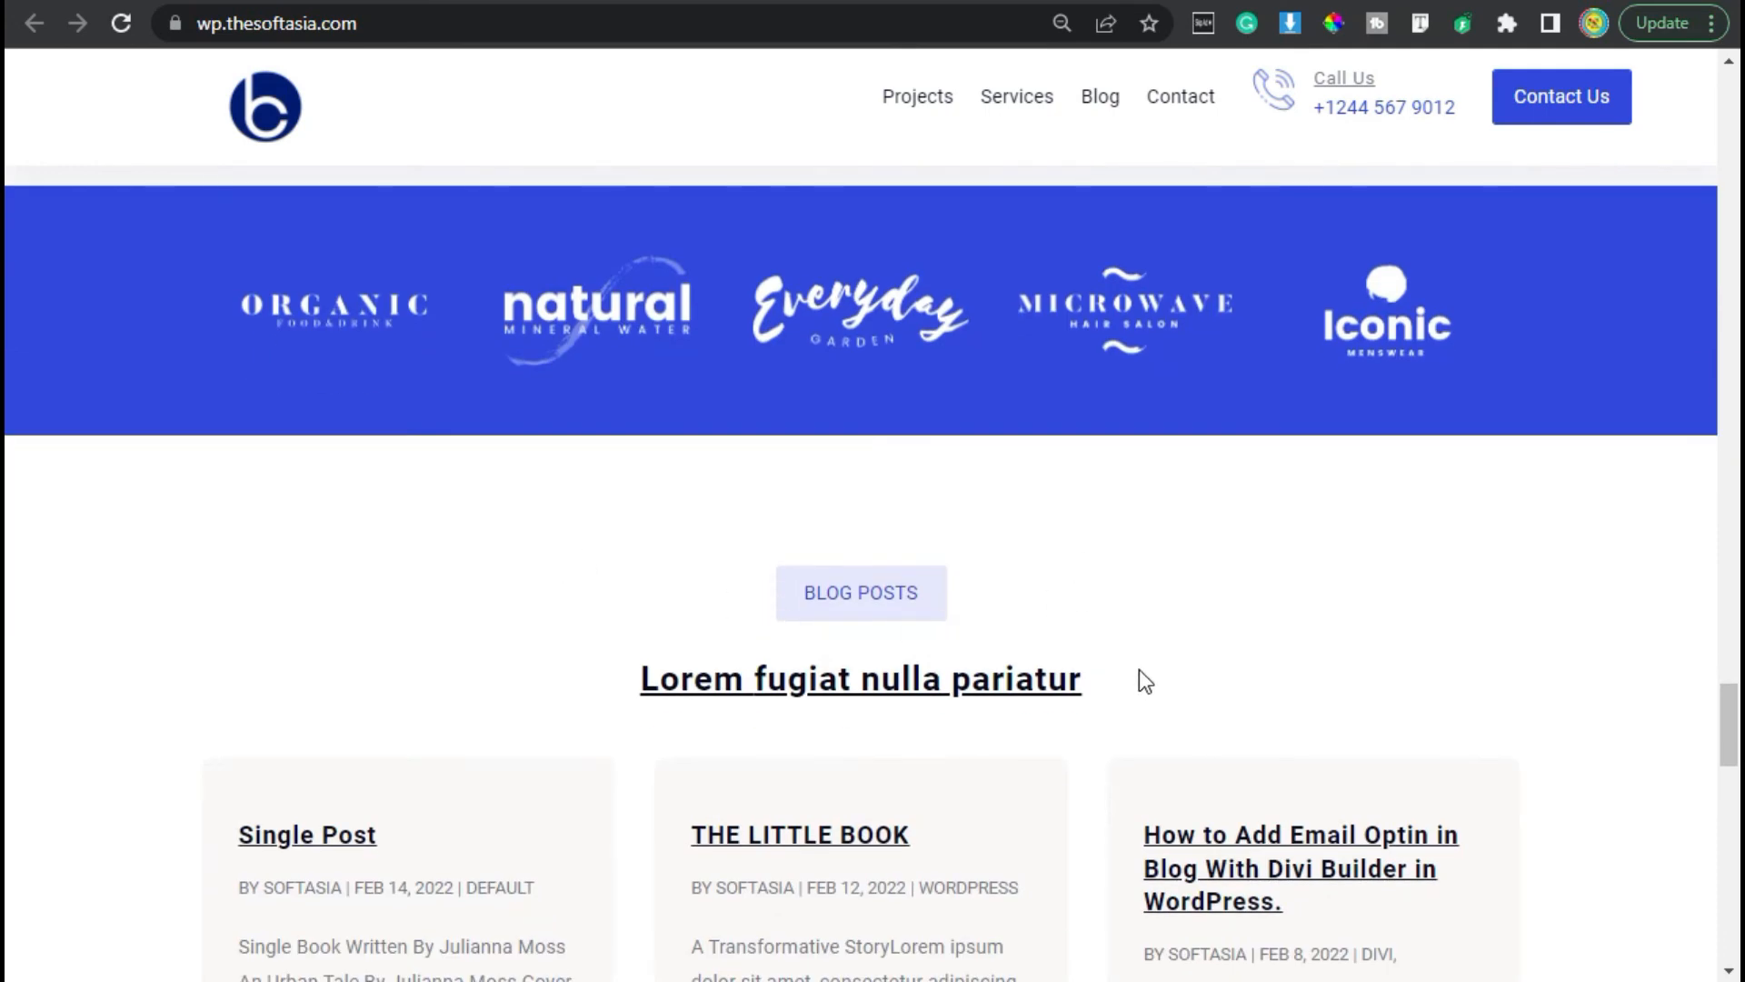